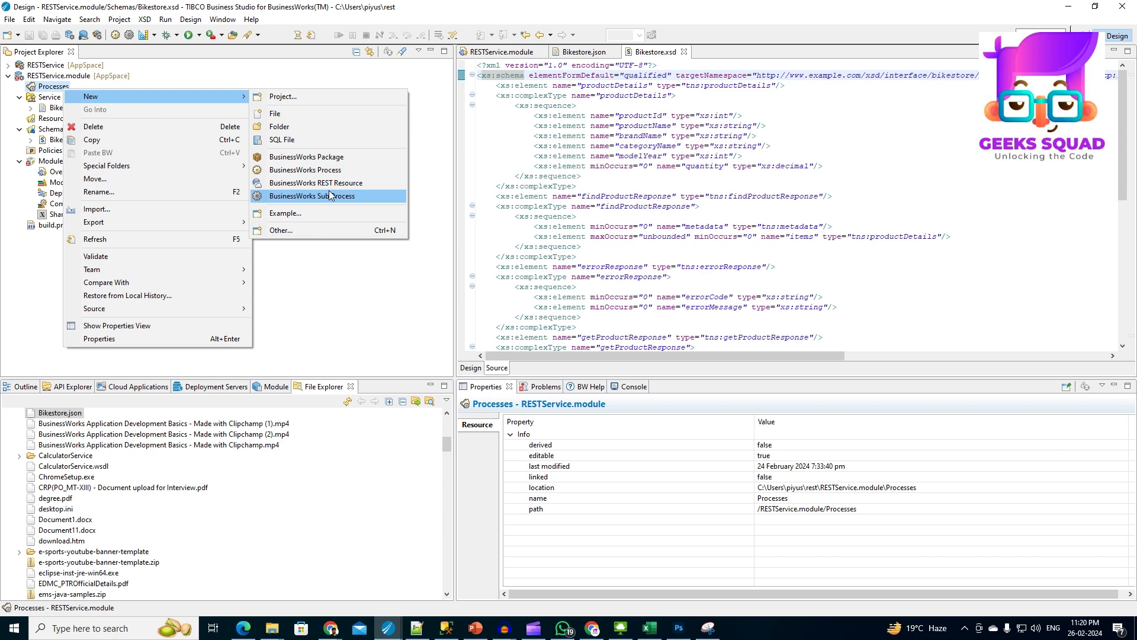
Name the new BusinessWorks process bikestore-v1-products in package restdevice.bikestore.rest.
{"action": "left_click", "coordinate": [304, 170]}
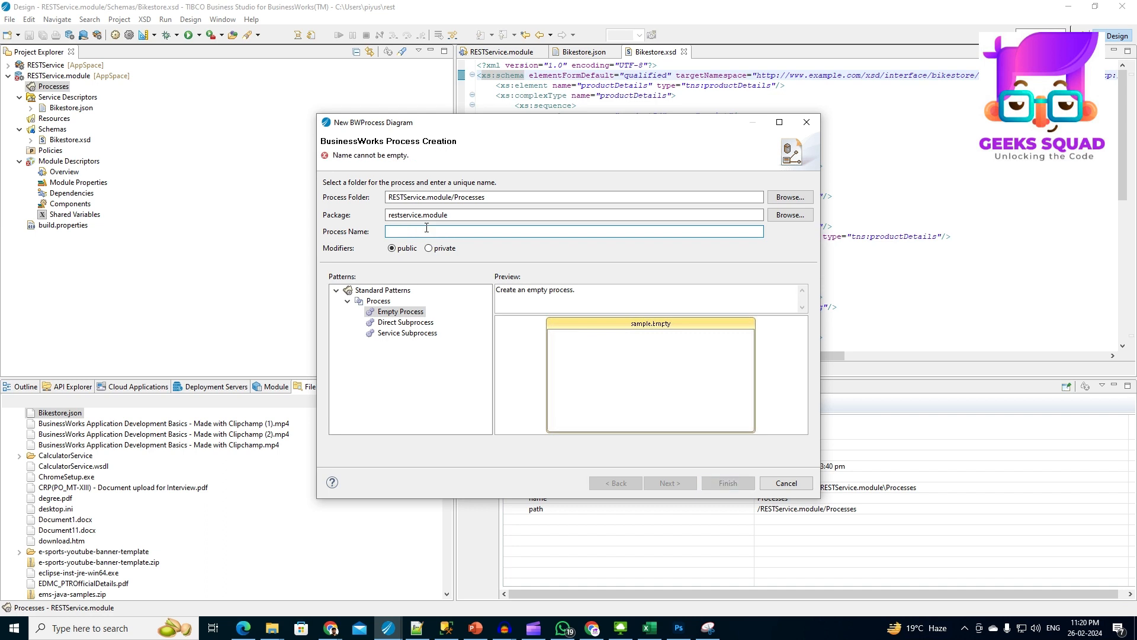
{"action": "type", "text": "bikestore-v1-products"}
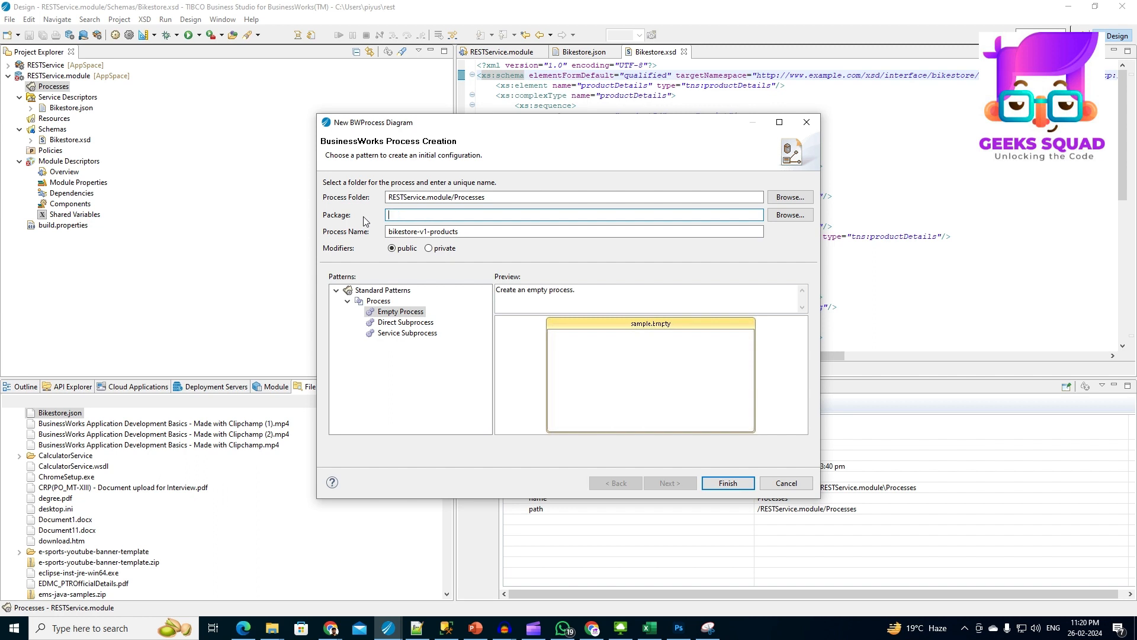
{"action": "type", "text": "r"}
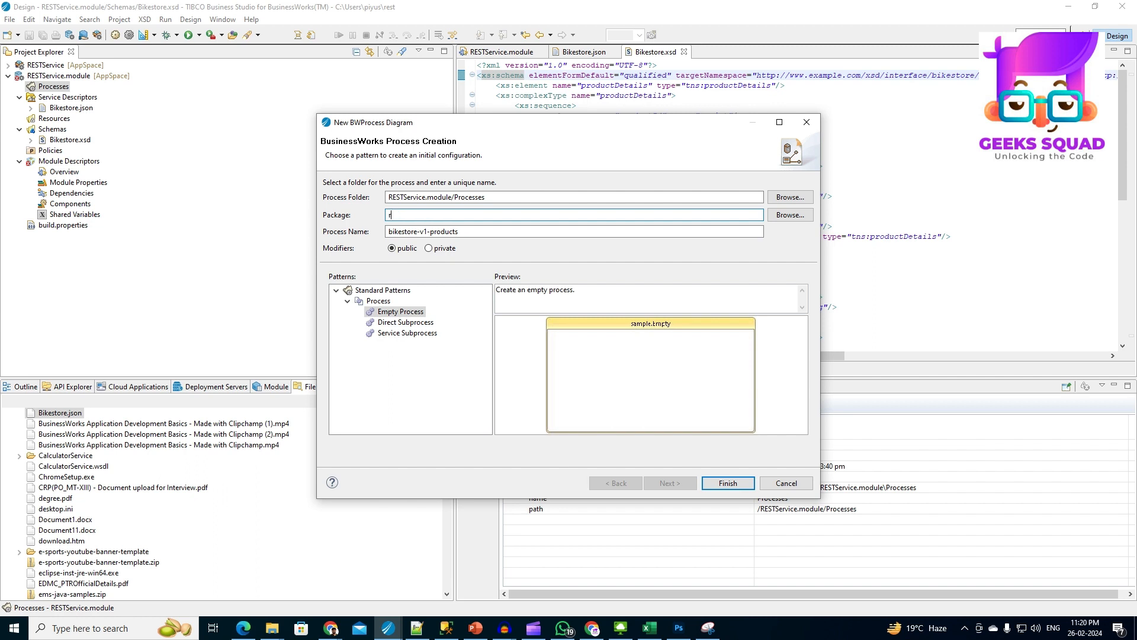
{"action": "type", "text": "estdervice"}
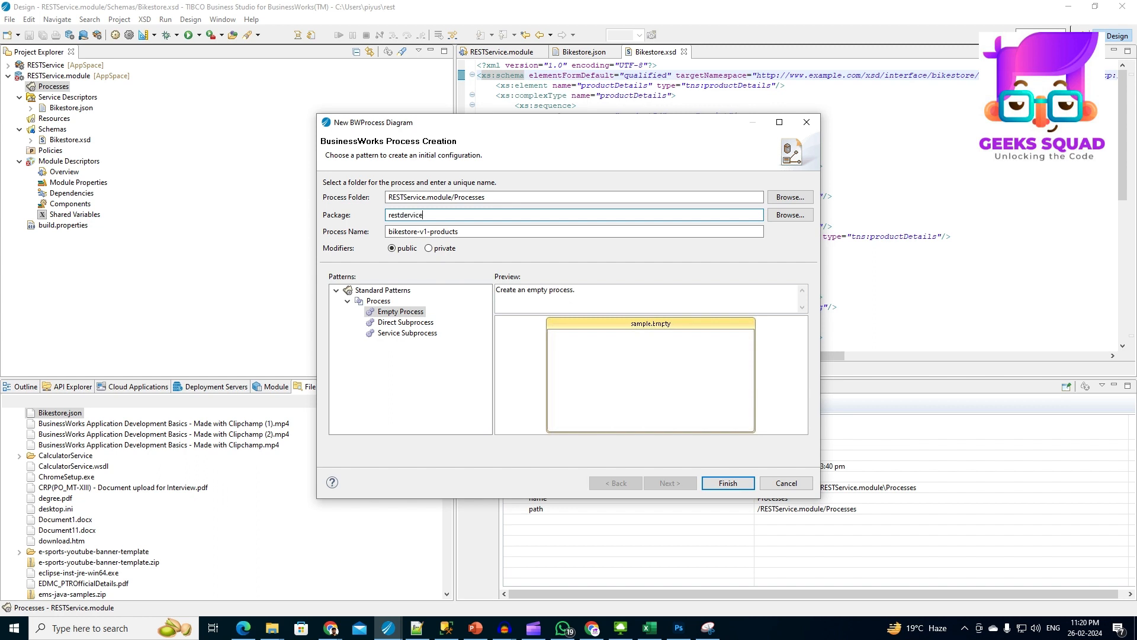
{"action": "type", "text": ".bikestore"}
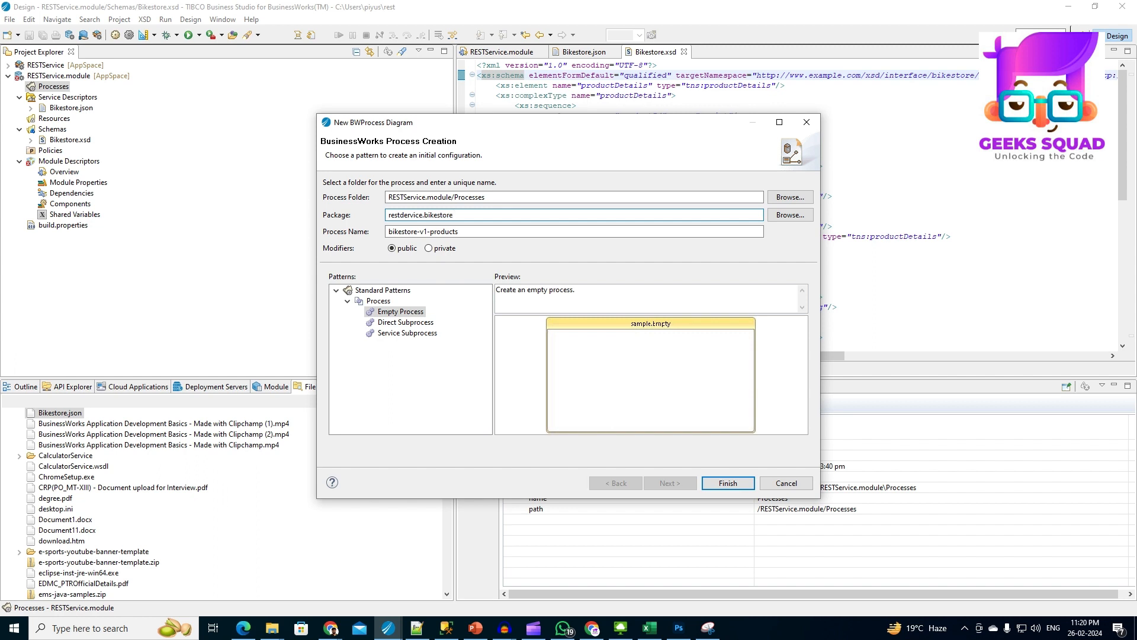
{"action": "type", "text": ".rest"}
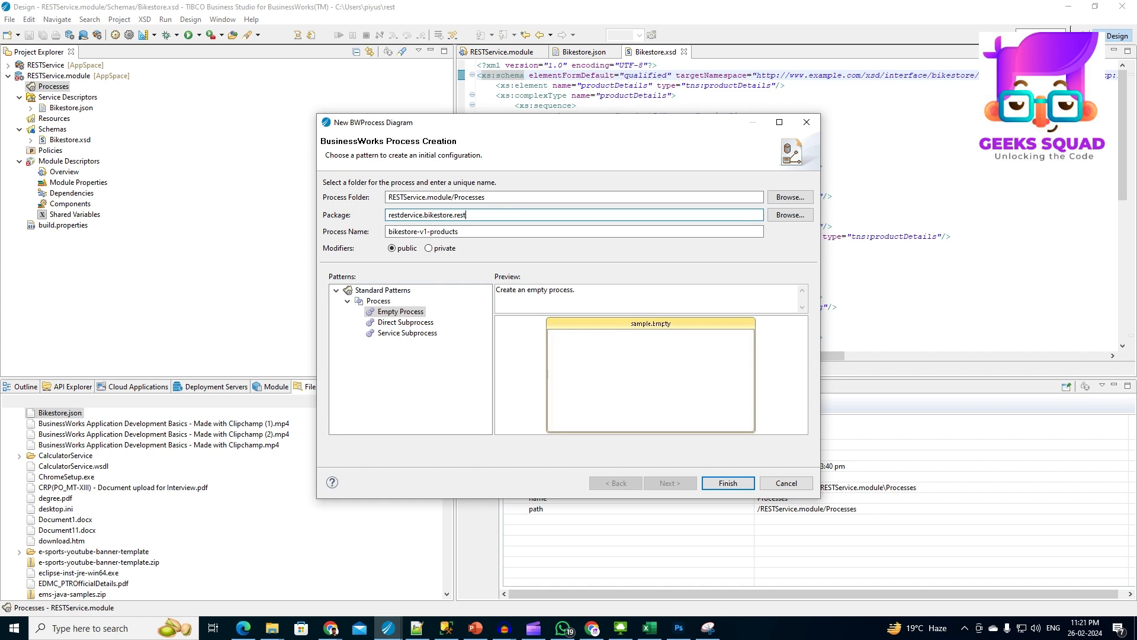
Create the process, select its .bwp file and view its Advanced properties.
{"action": "left_click", "coordinate": [727, 482]}
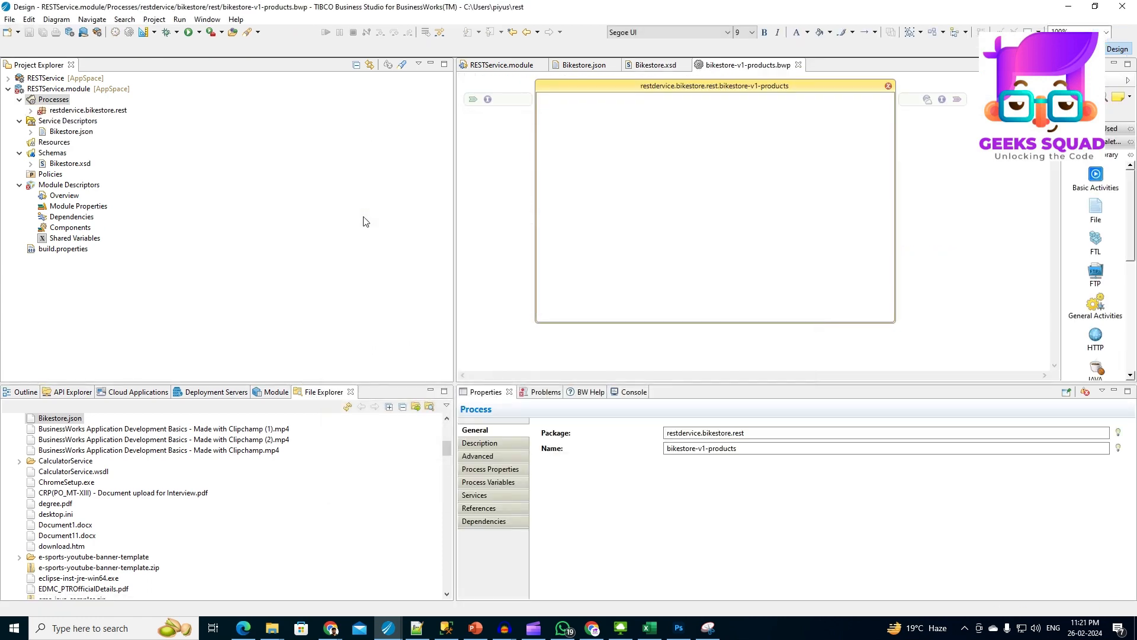
{"action": "left_click", "coordinate": [53, 99]}
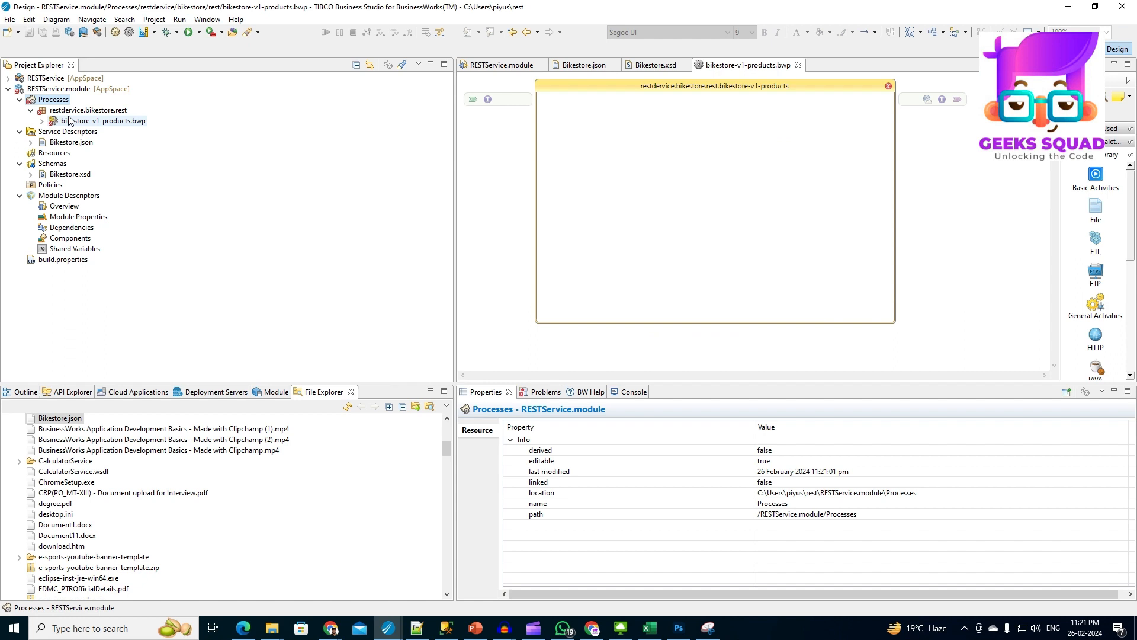
{"action": "left_click", "coordinate": [106, 120]}
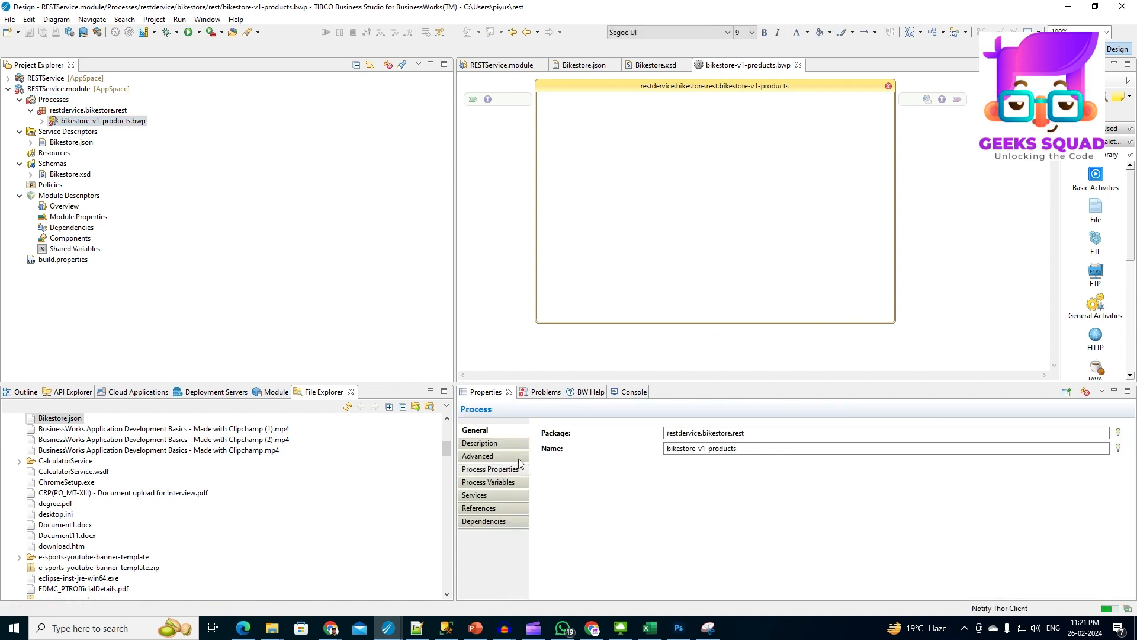
{"action": "left_click", "coordinate": [478, 456]}
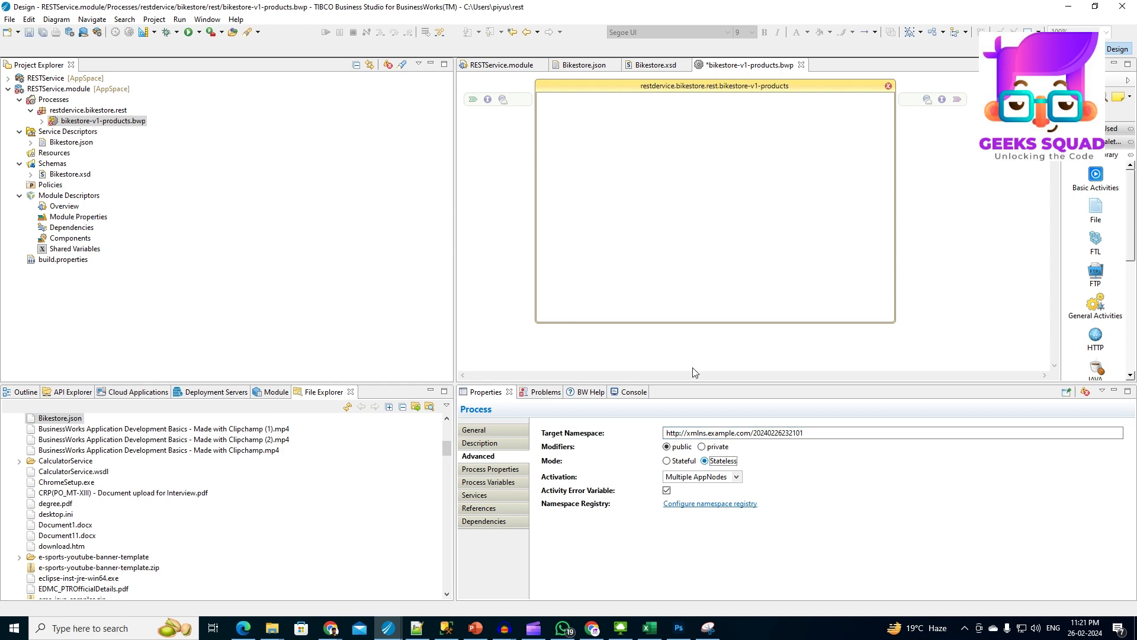
{"action": "left_click", "coordinate": [507, 100]}
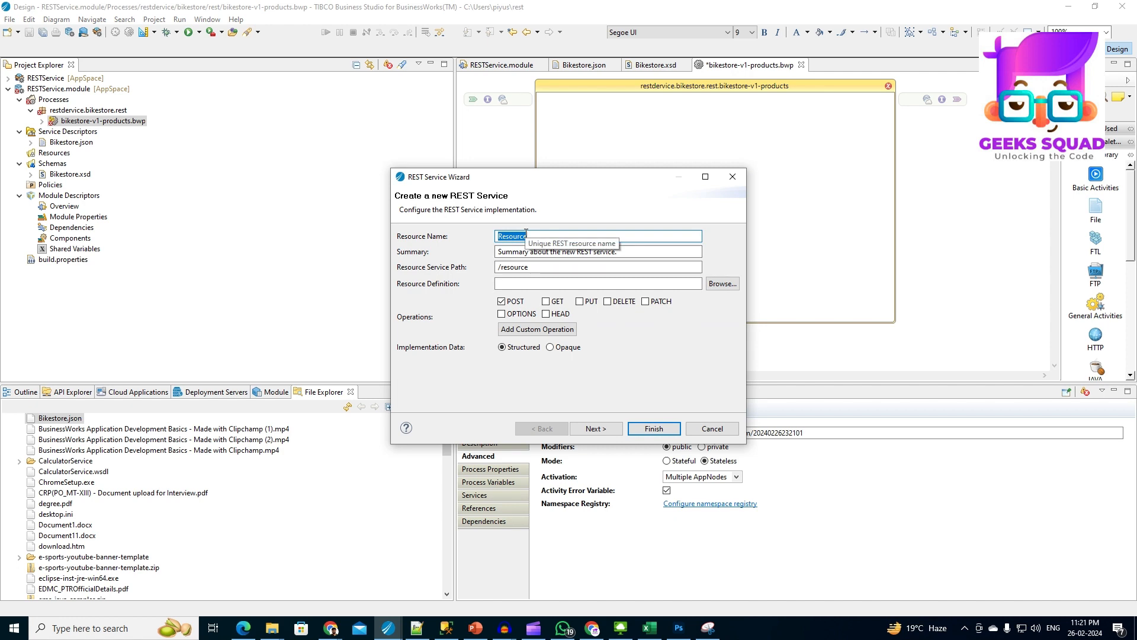
{"action": "mouse_move", "coordinate": [533, 233]}
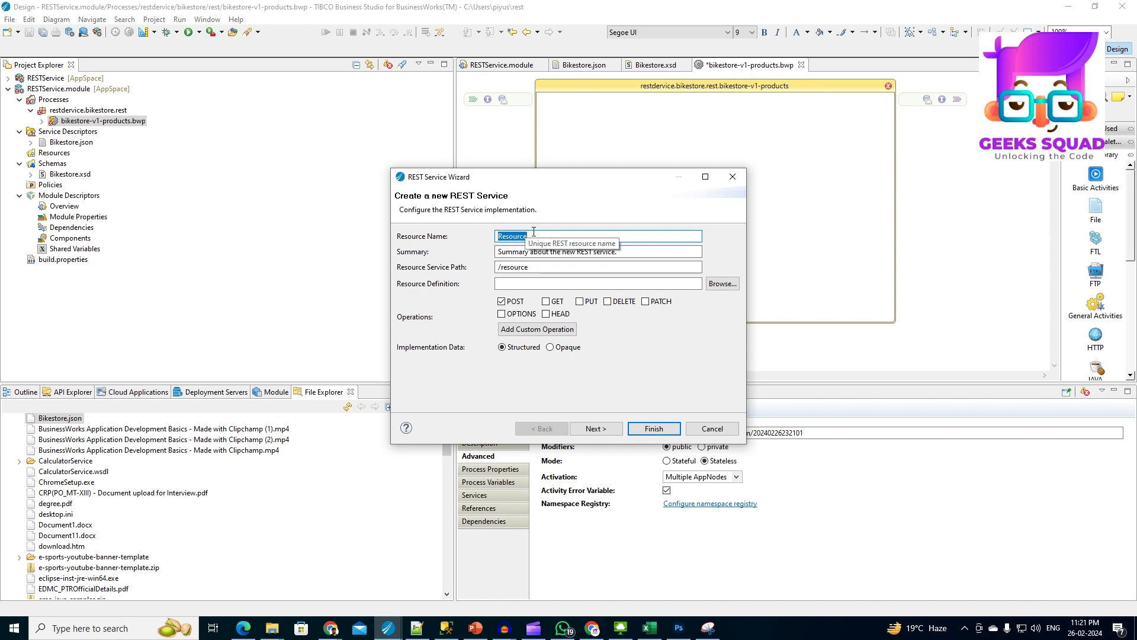
Set the resource path to /bikestore/v1/products and add GET alongside POST.
{"action": "type", "text": "/bikestore/v1/products"}
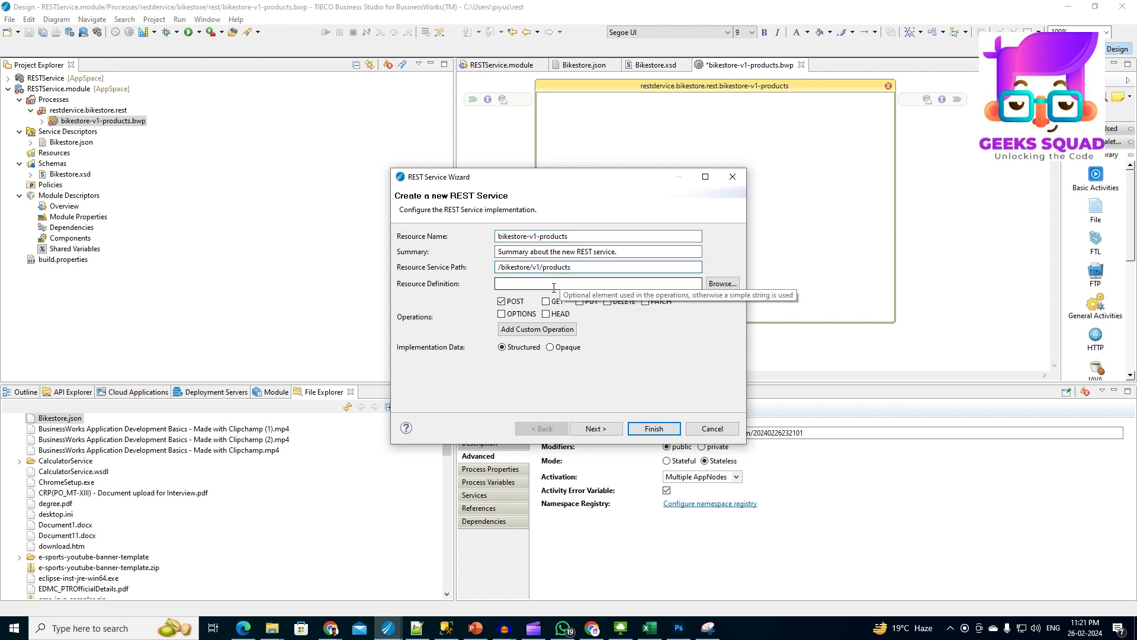
{"action": "left_click", "coordinate": [546, 301]}
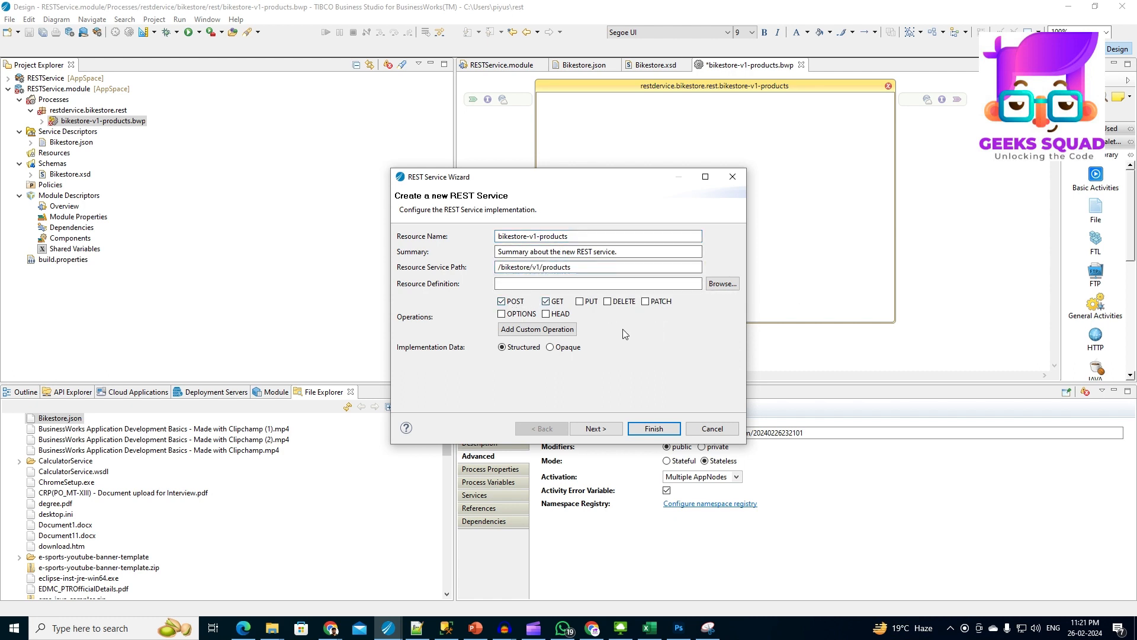
{"action": "left_click", "coordinate": [595, 429]}
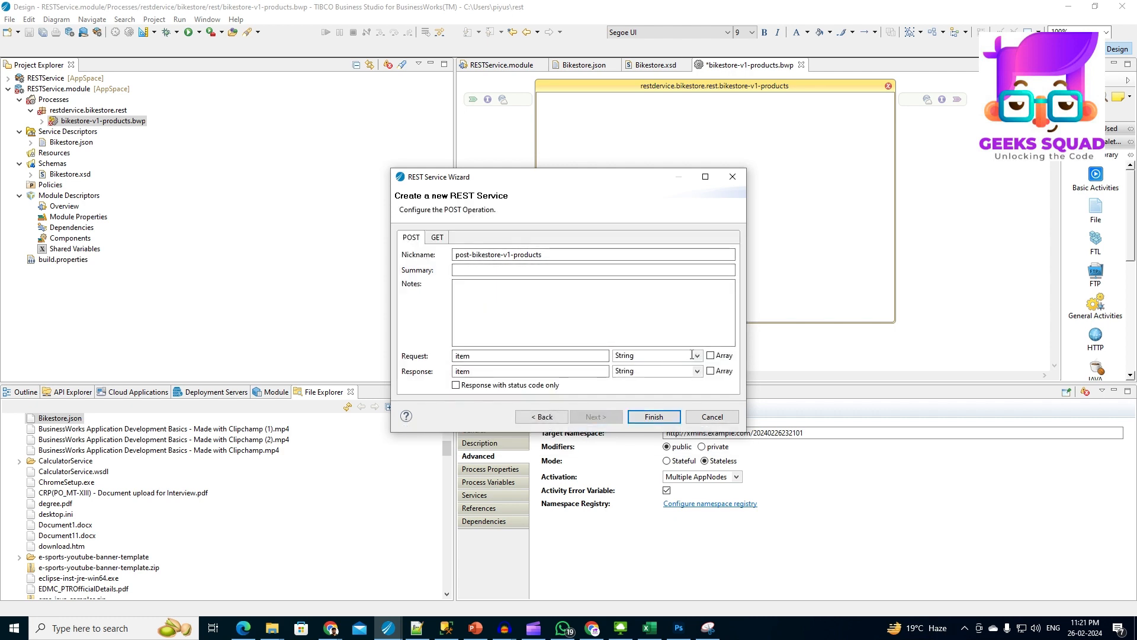
Set POST request to createProductRequest and response to createProductResponse XSD elements.
{"action": "left_click", "coordinate": [695, 371]}
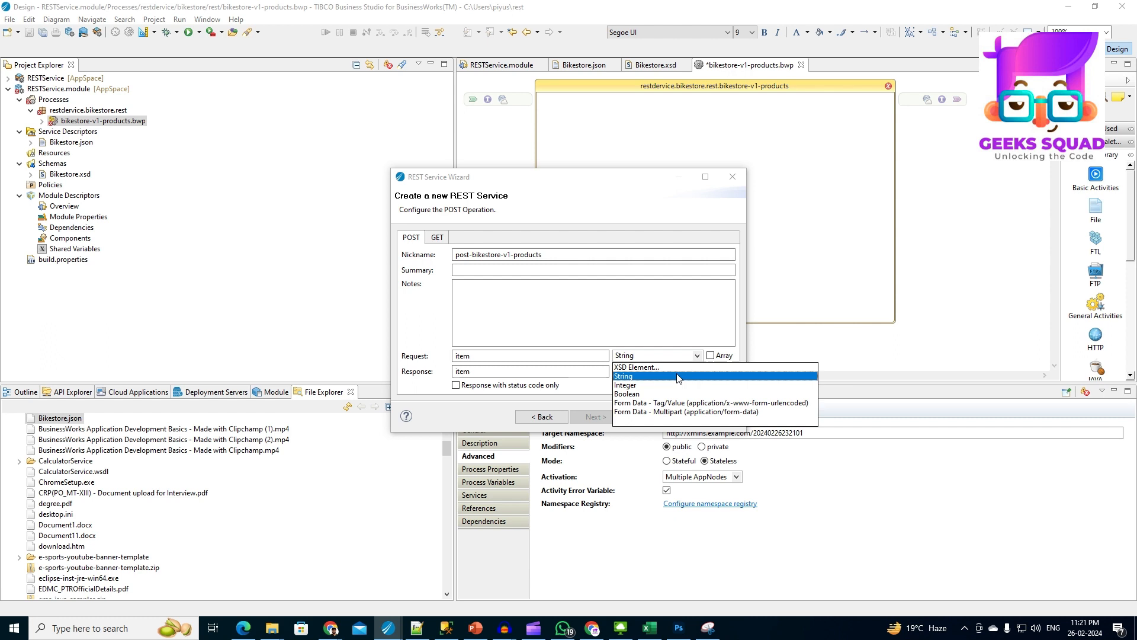
{"action": "left_click", "coordinate": [636, 367]}
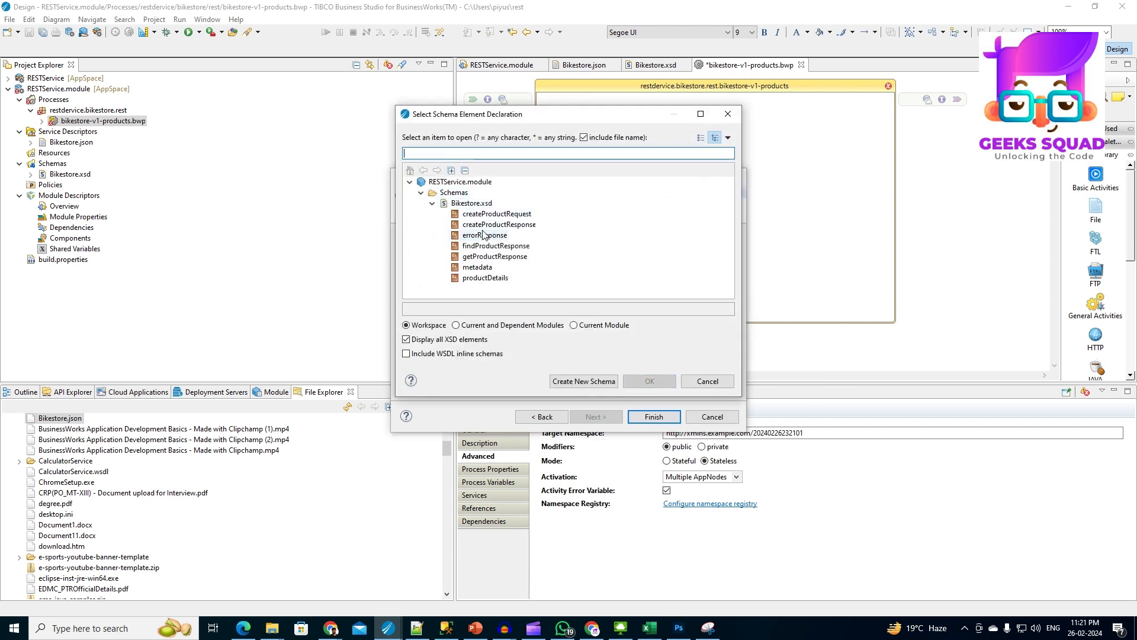
{"action": "left_click", "coordinate": [497, 213]}
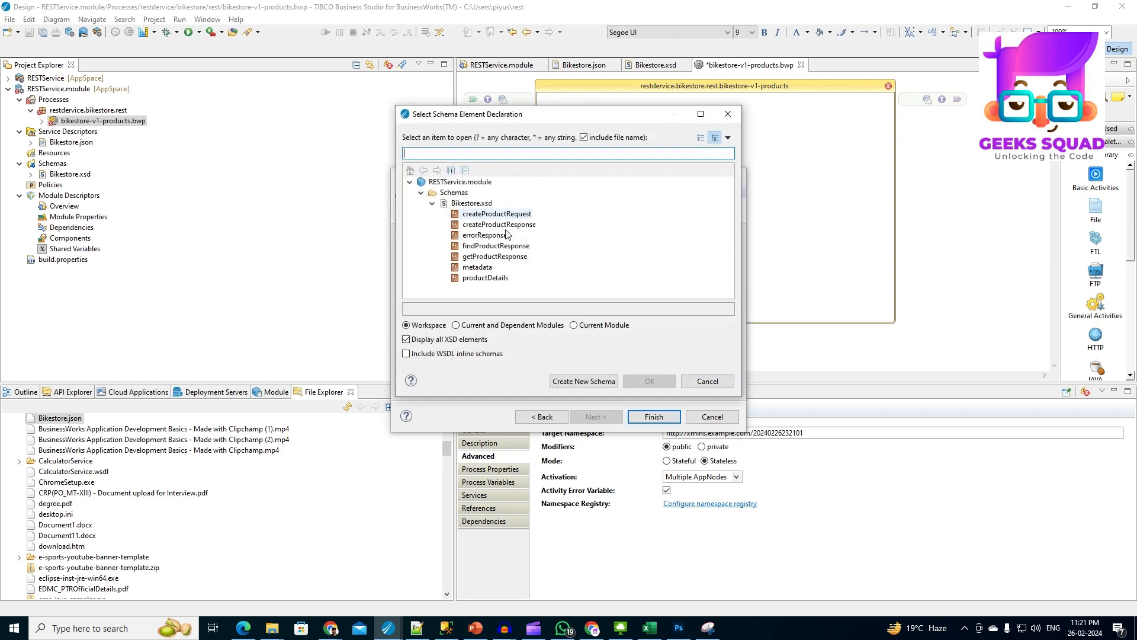
{"action": "left_click", "coordinate": [498, 224]}
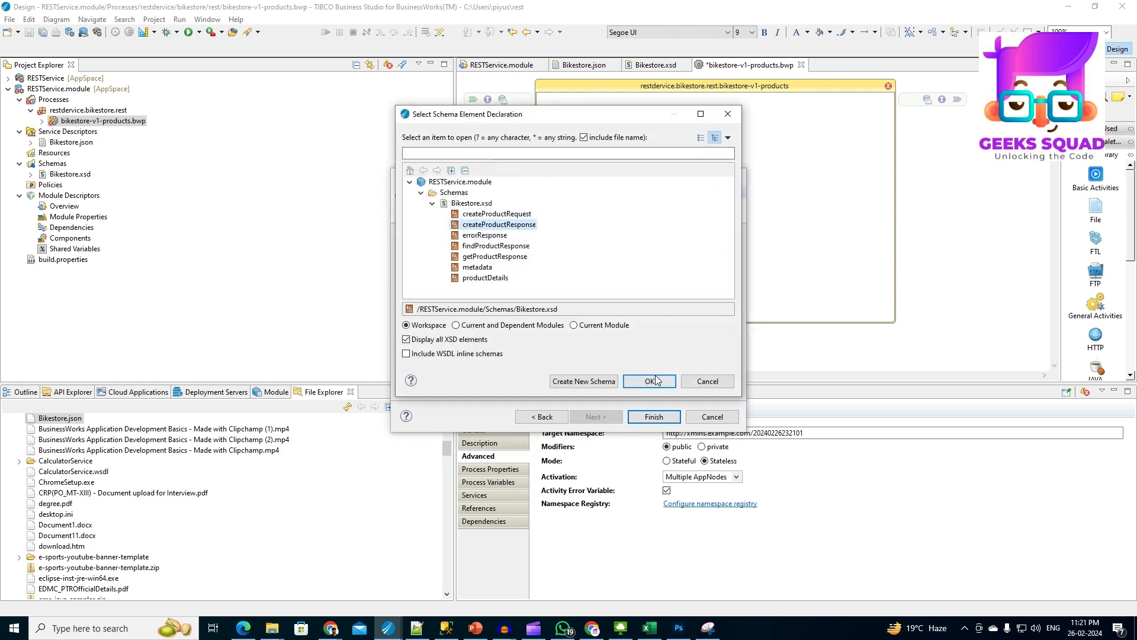
{"action": "left_click", "coordinate": [647, 381]}
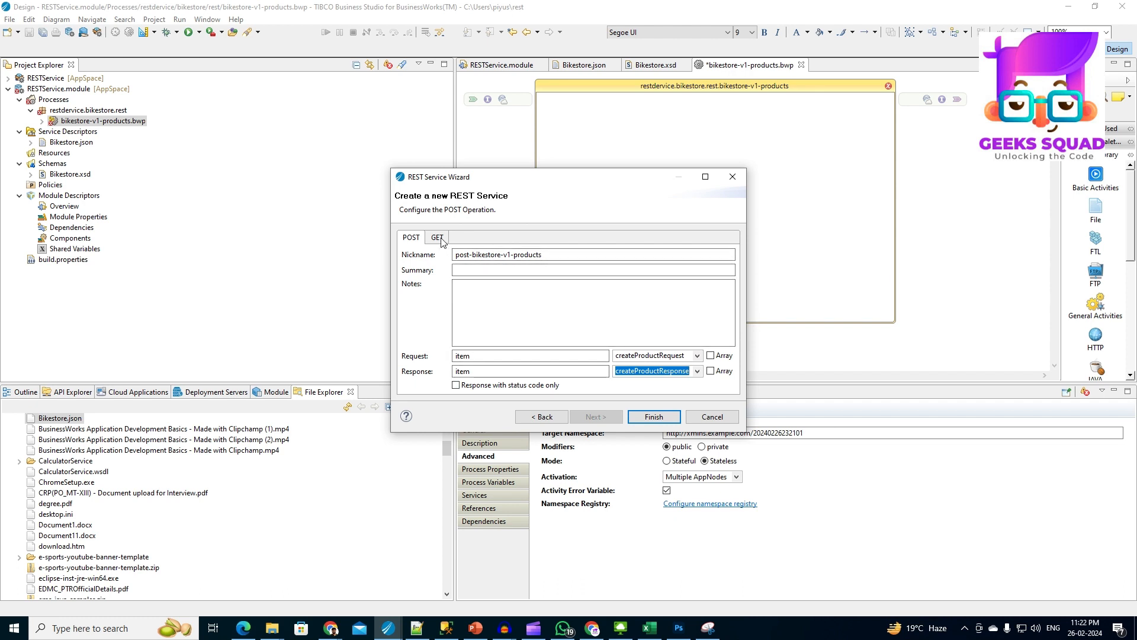
Set the GET operation's response to the findProductResponse XSD element.
{"action": "left_click", "coordinate": [436, 237]}
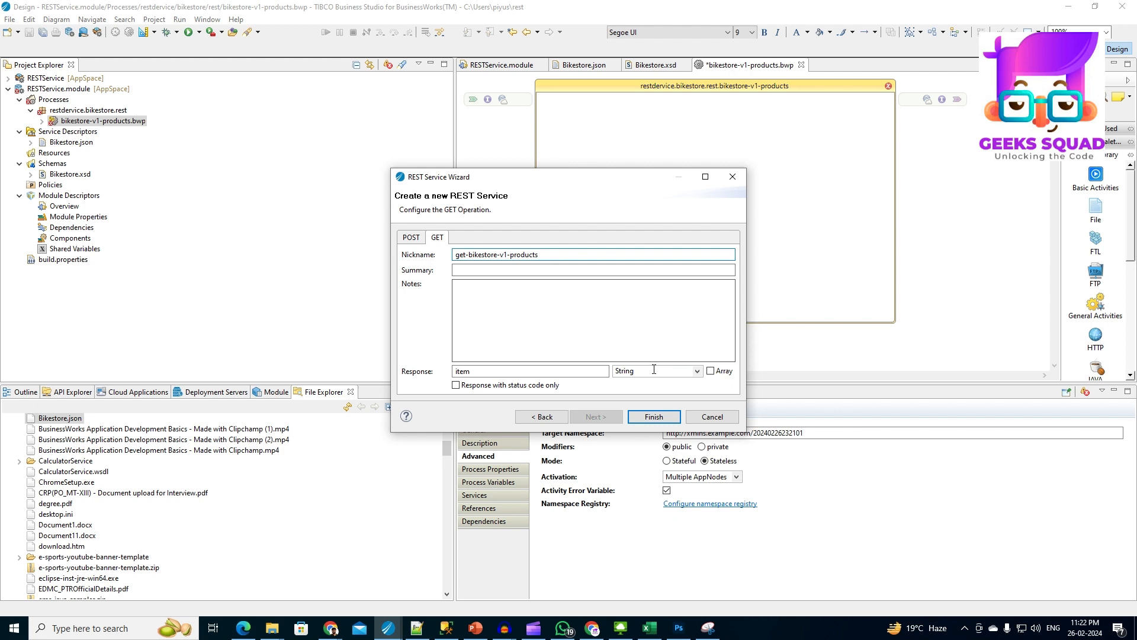
{"action": "left_click", "coordinate": [695, 371]}
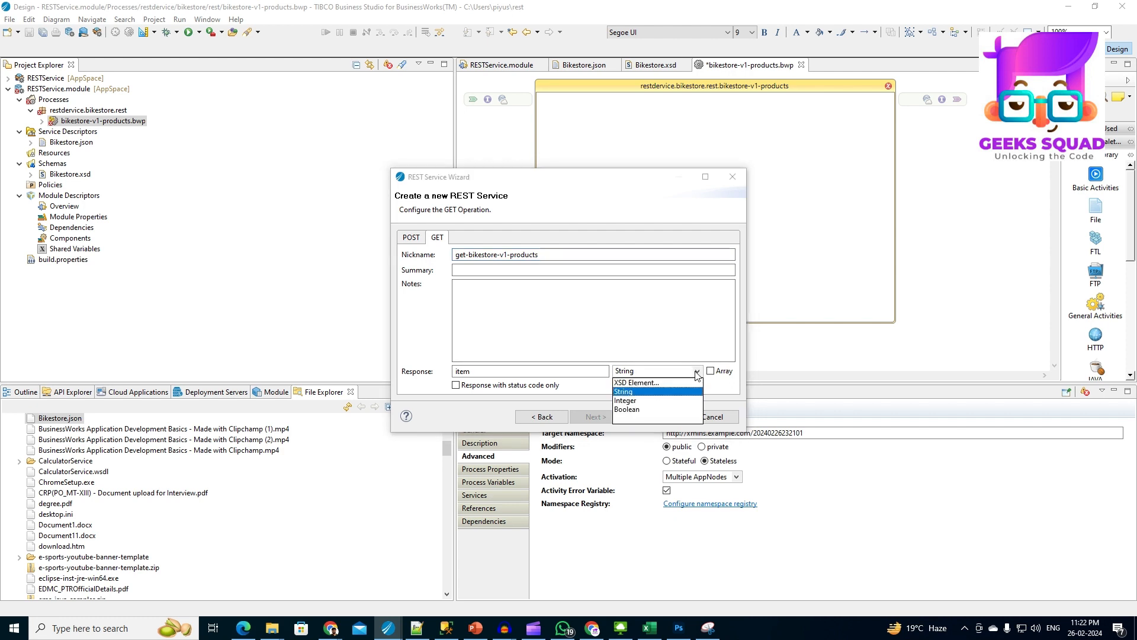
{"action": "left_click", "coordinate": [636, 382]}
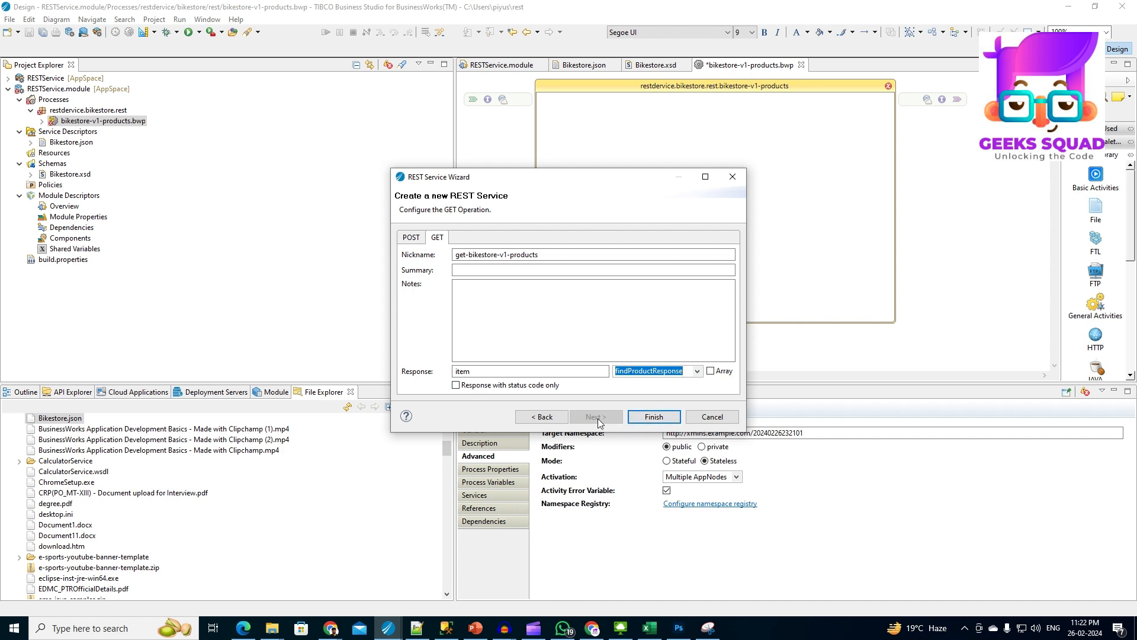
{"action": "left_click", "coordinate": [410, 237]}
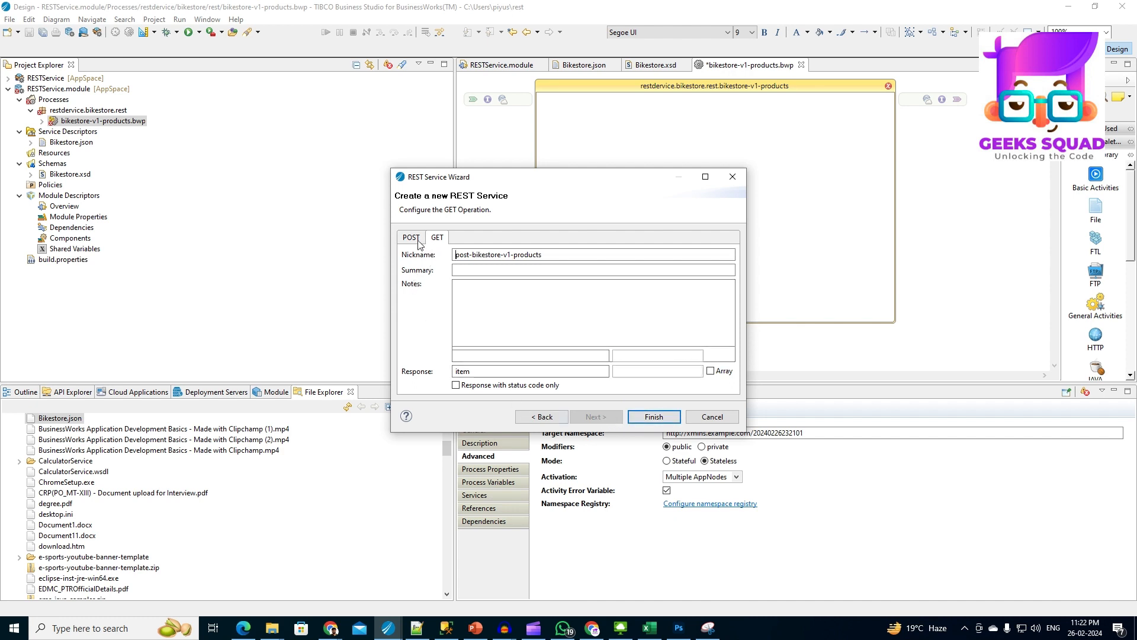
{"action": "left_click", "coordinate": [411, 237]}
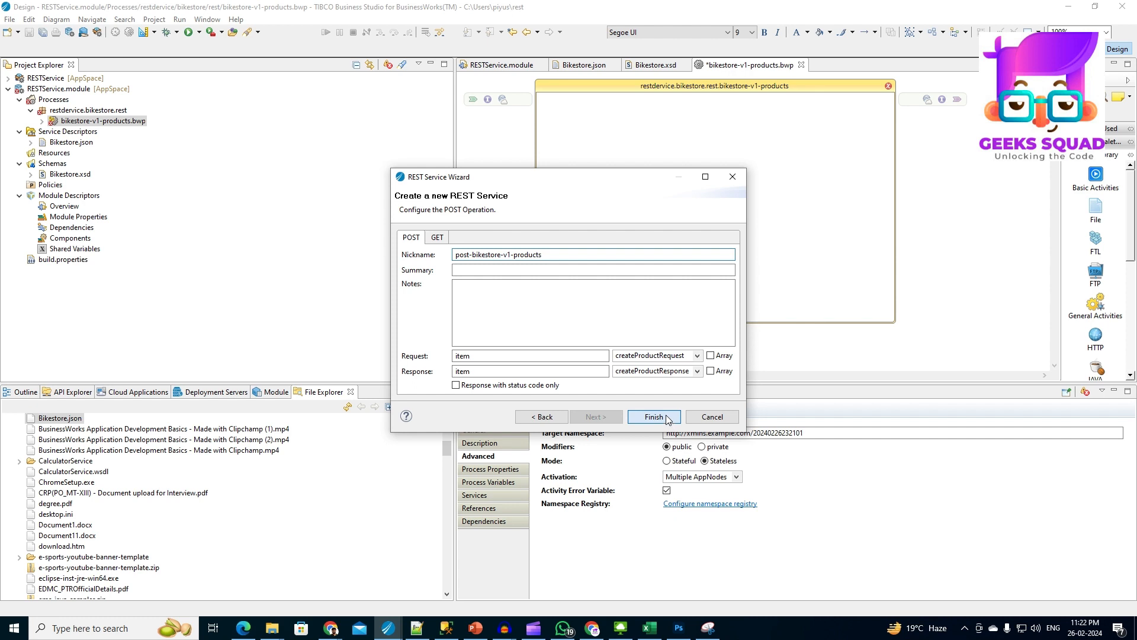
Finish the REST Service wizard and reload bikestore-v1-products.bwp.
{"action": "left_click", "coordinate": [653, 417]}
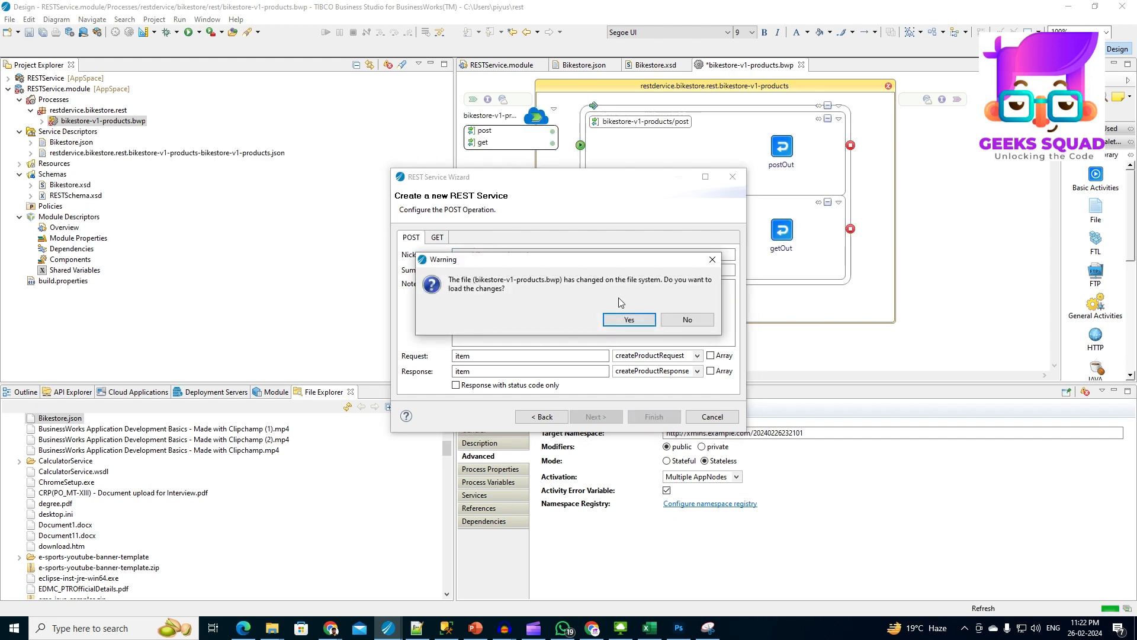
{"action": "left_click", "coordinate": [628, 320]}
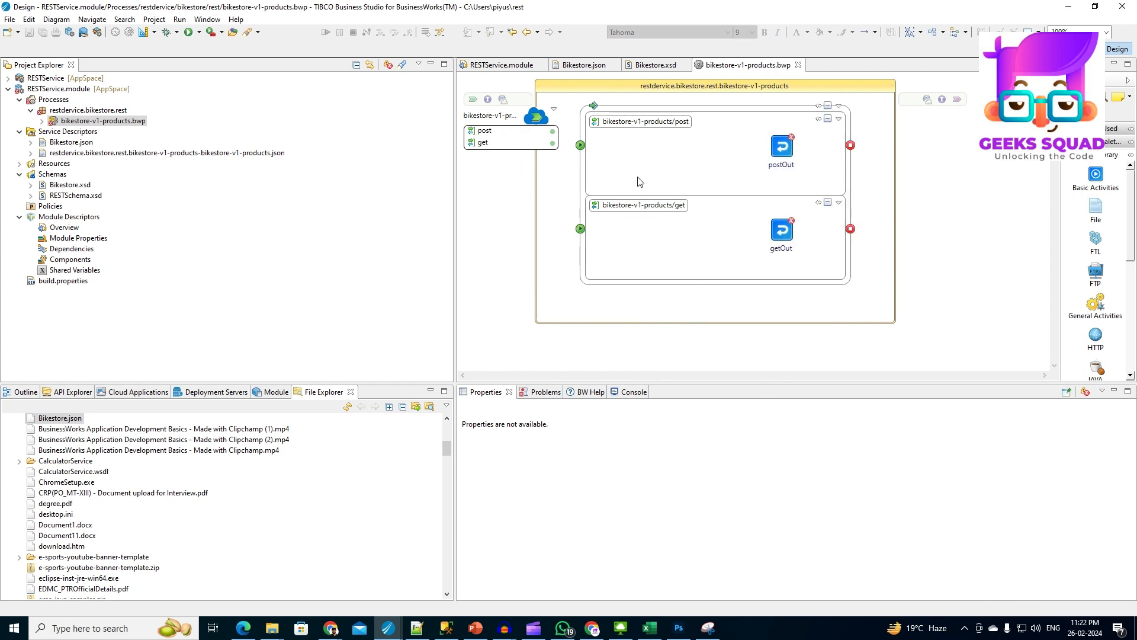
{"action": "mouse_move", "coordinate": [643, 159]}
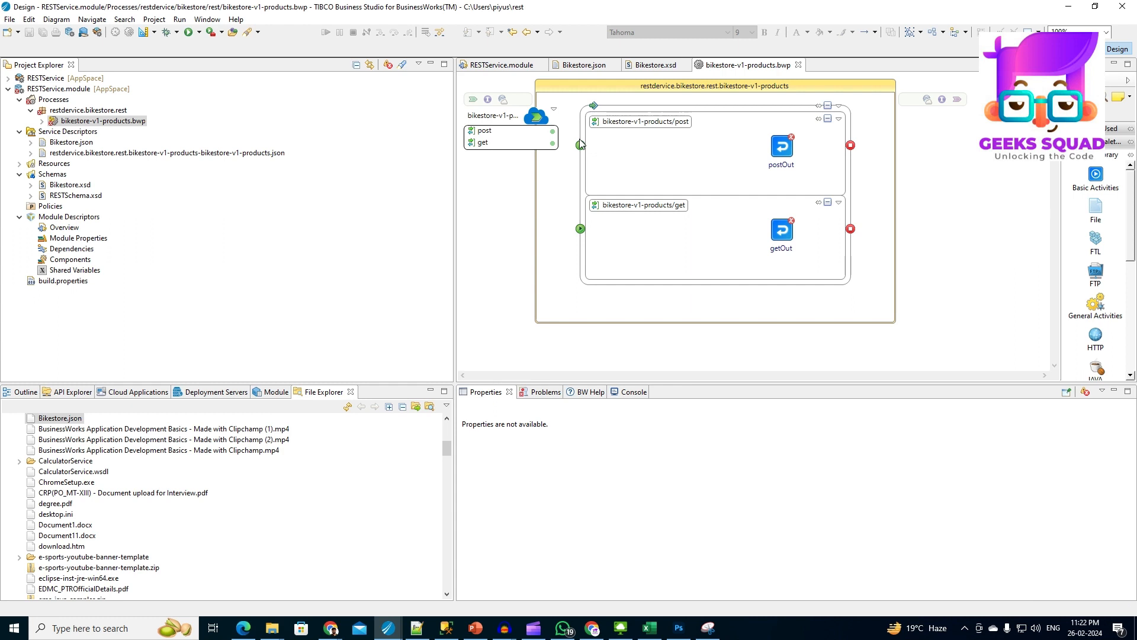
{"action": "mouse_move", "coordinate": [596, 139]}
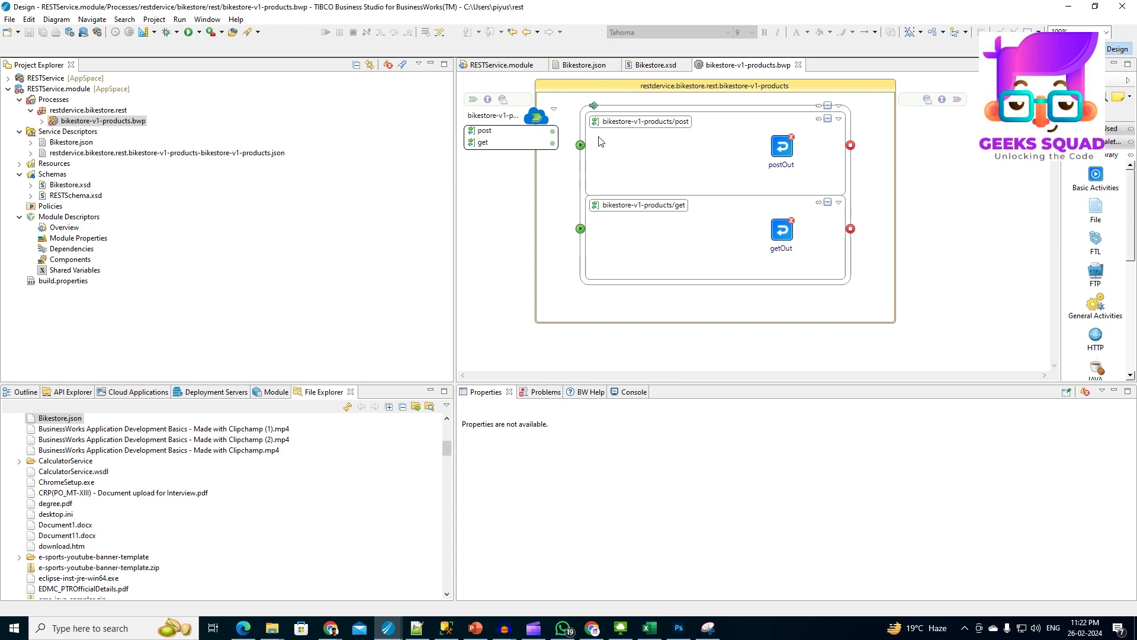
Start a new JDBC Connection under Resources named BikeStore in restservice.bikestore.jdbc.
{"action": "right_click", "coordinate": [54, 163]}
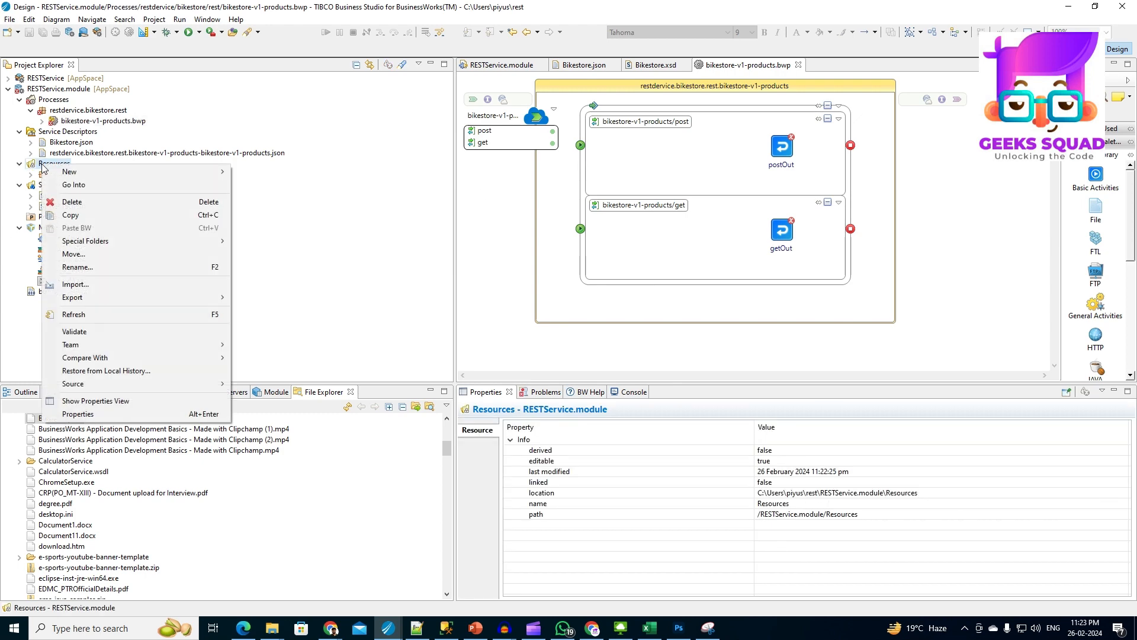
{"action": "mouse_move", "coordinate": [70, 172]}
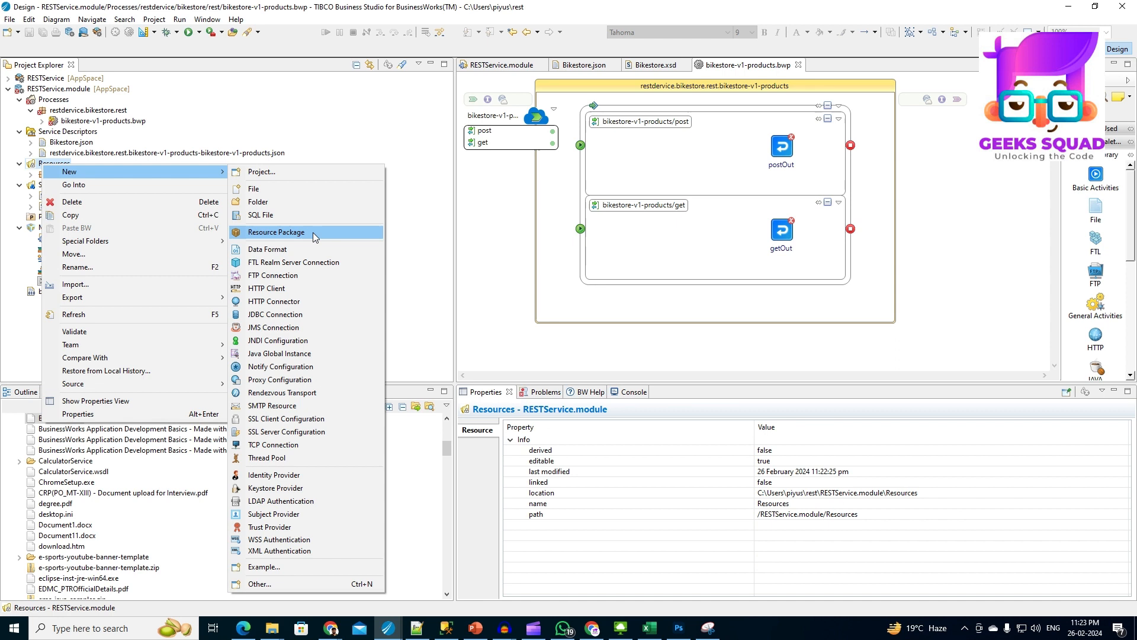
{"action": "mouse_move", "coordinate": [313, 291]}
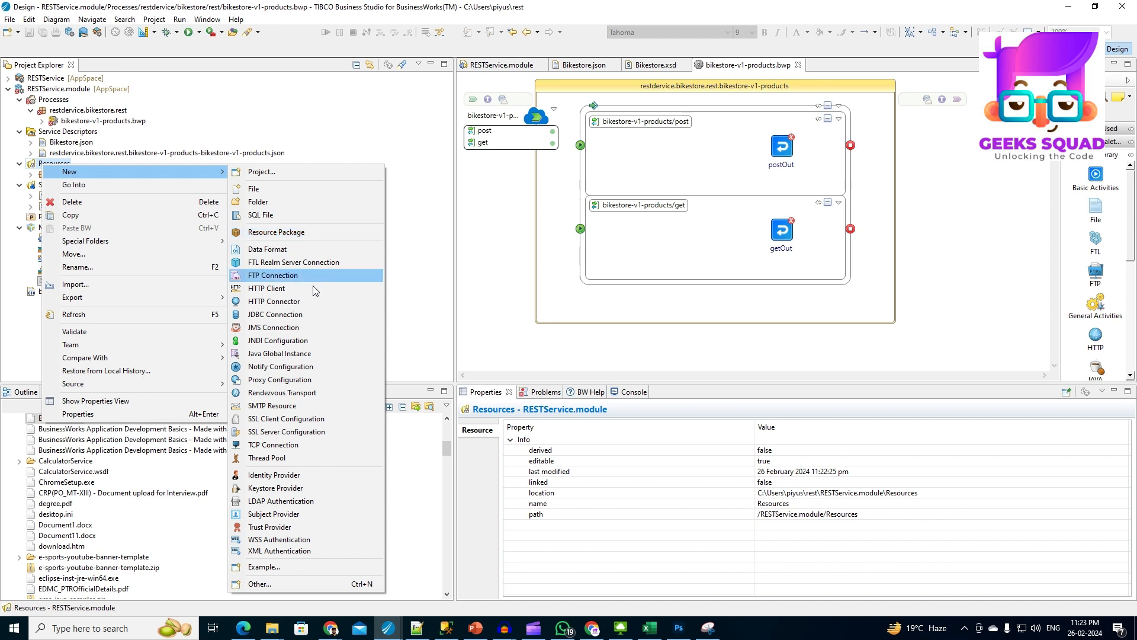
{"action": "left_click", "coordinate": [274, 314]}
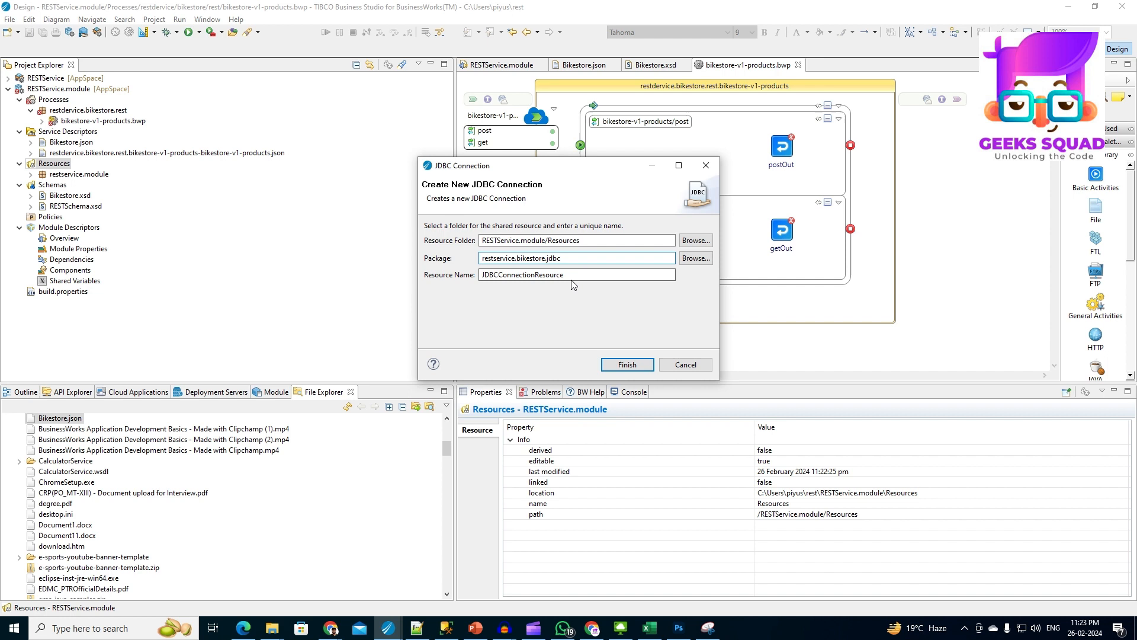
{"action": "type", "text": "BikeStore"}
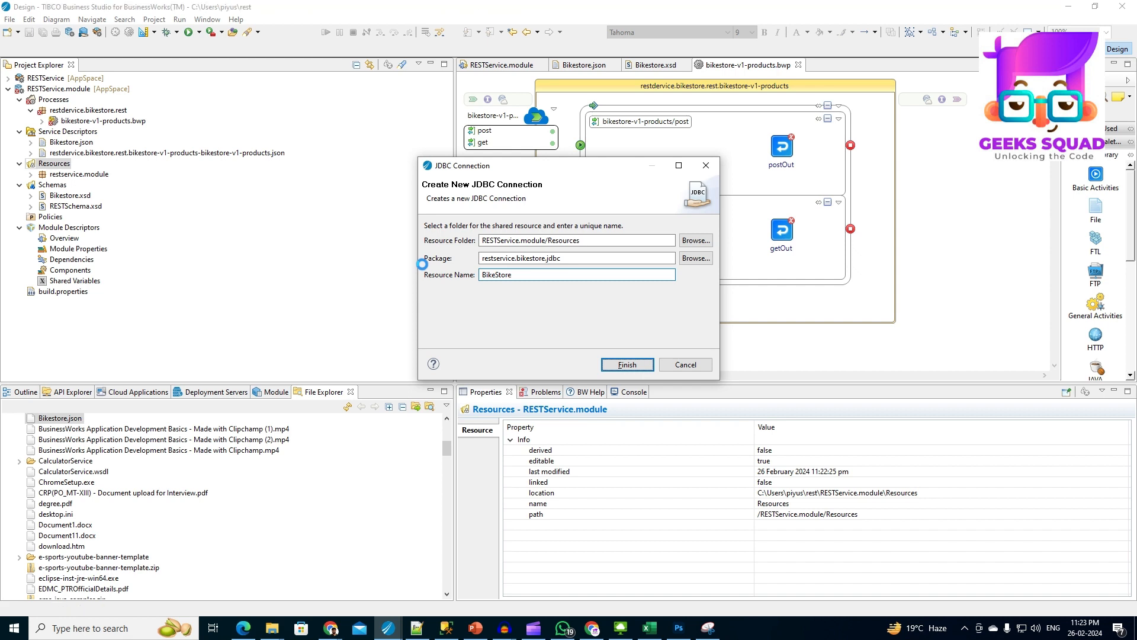
Finish the BikeStore resource and enter username bwuser and its password.
{"action": "left_click", "coordinate": [626, 364]}
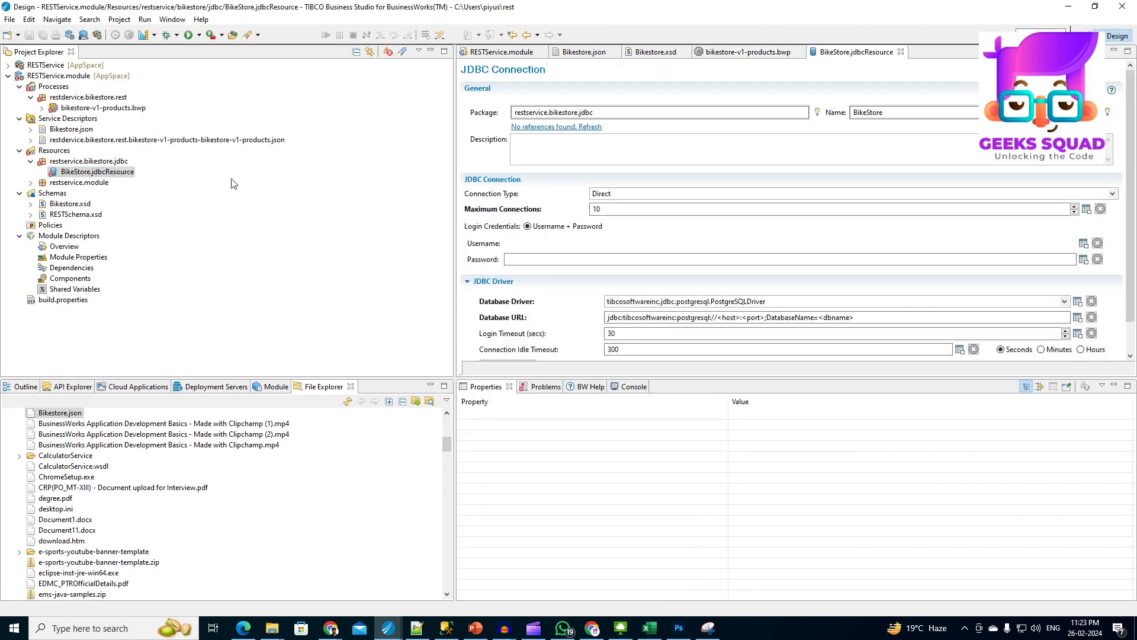
{"action": "mouse_move", "coordinate": [536, 237]}
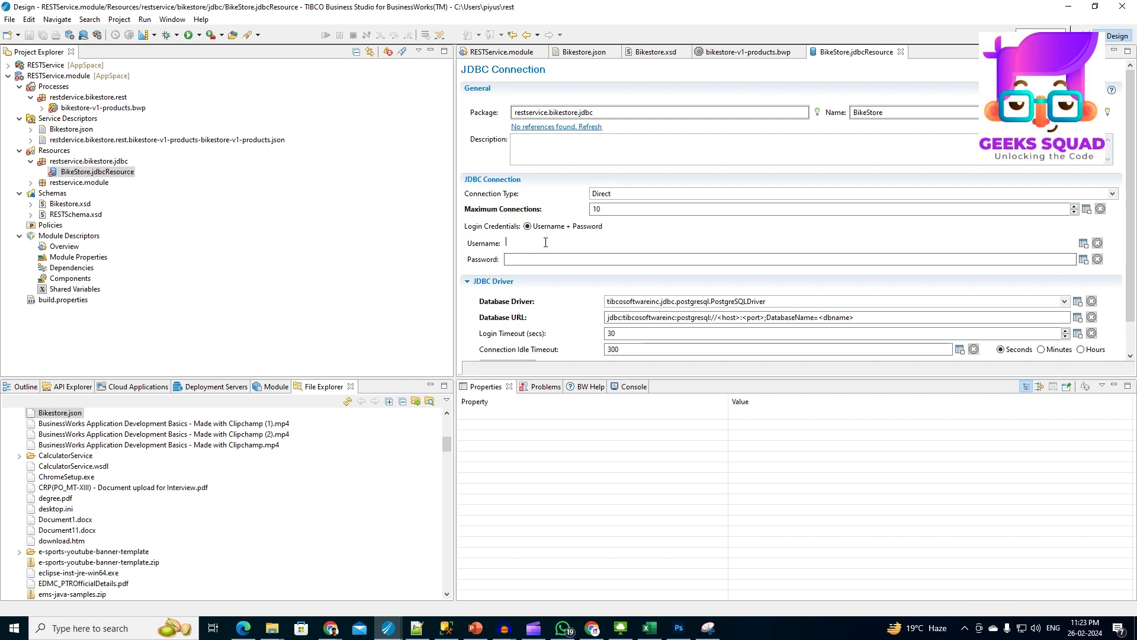
{"action": "type", "text": "bwuse"}
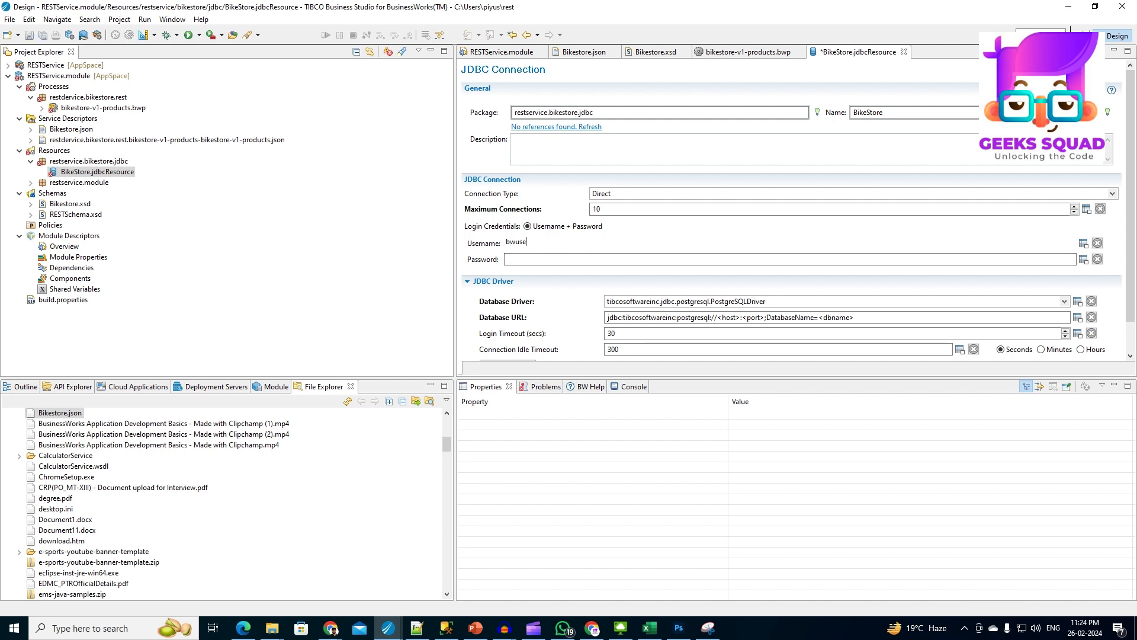
{"action": "type", "text": "r"}
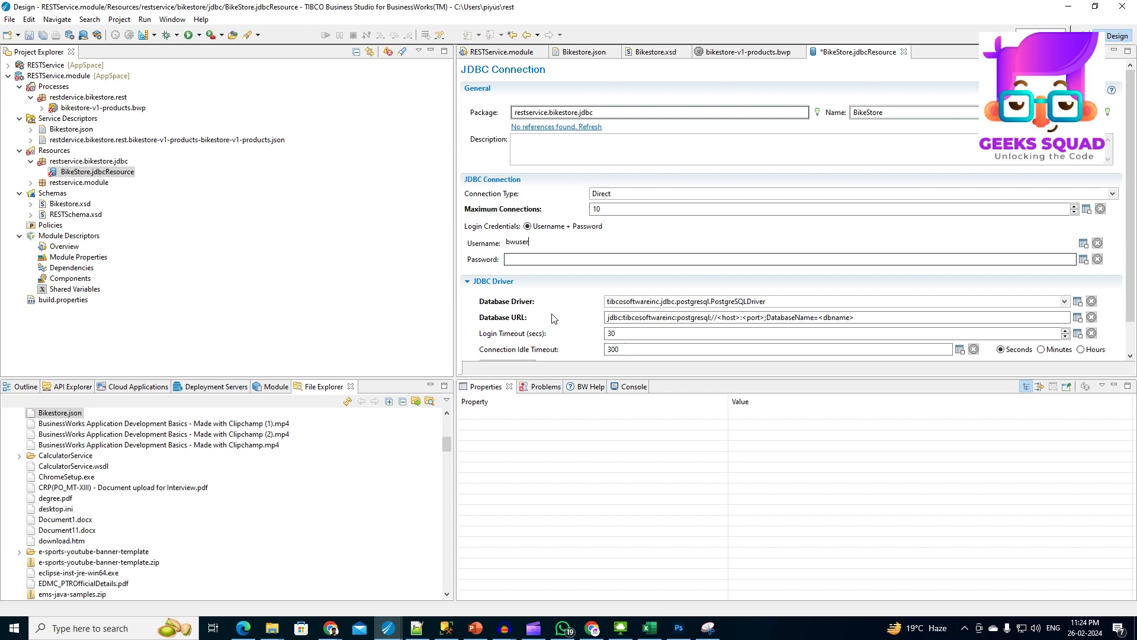
{"action": "type", "text": "•"}
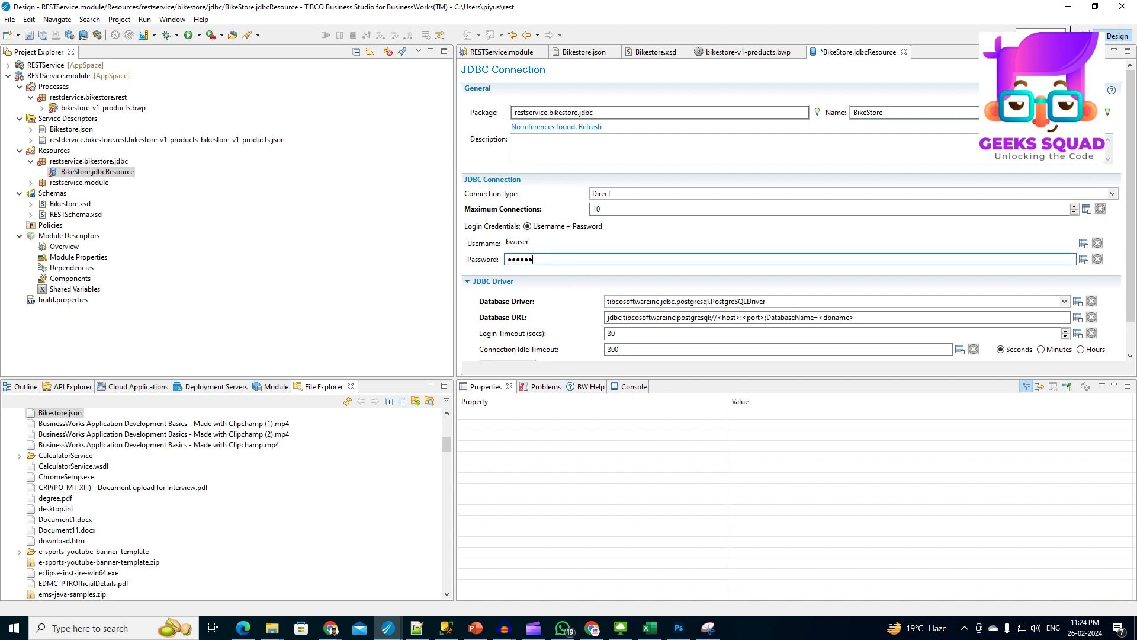
Select the SQL Server driver, enter the localhost:1433 BikeStores URL, and test the connection.
{"action": "left_click", "coordinate": [1062, 301]}
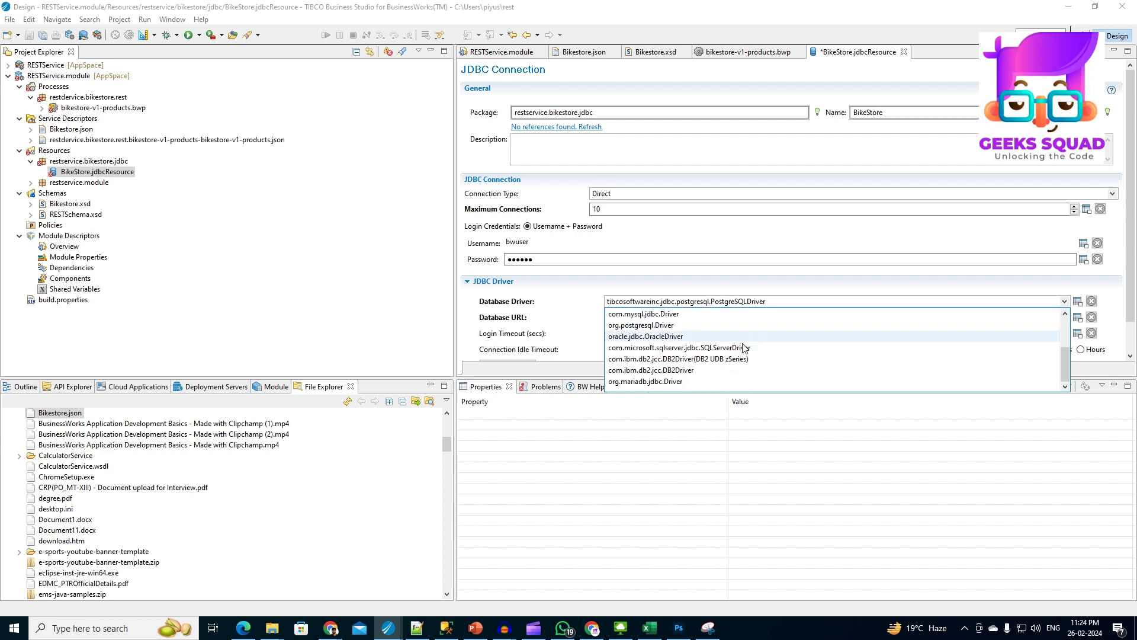
{"action": "left_click", "coordinate": [673, 348]}
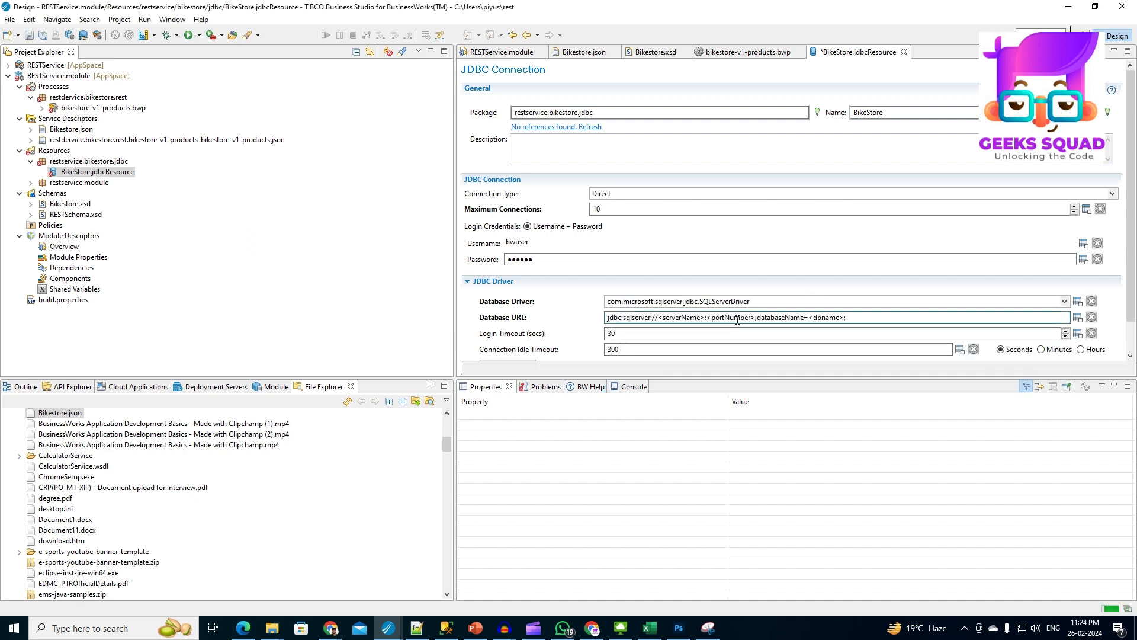
{"action": "type", "text": "jdbc:sqlserver://localhost:1433;databaseName=BikeStores;"}
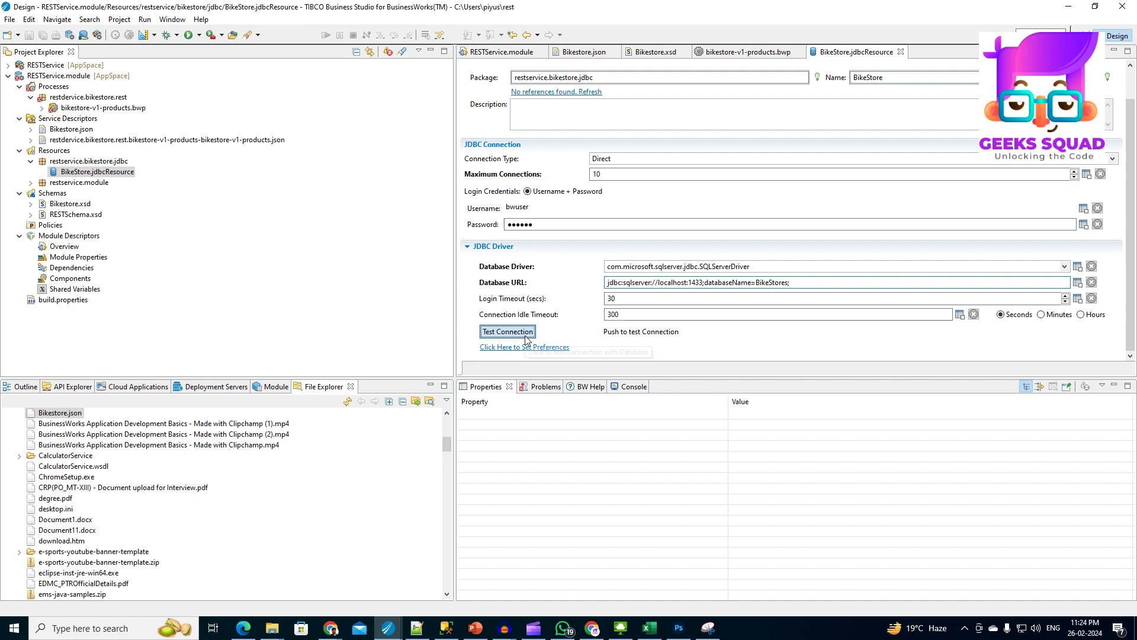
{"action": "left_click", "coordinate": [507, 332]}
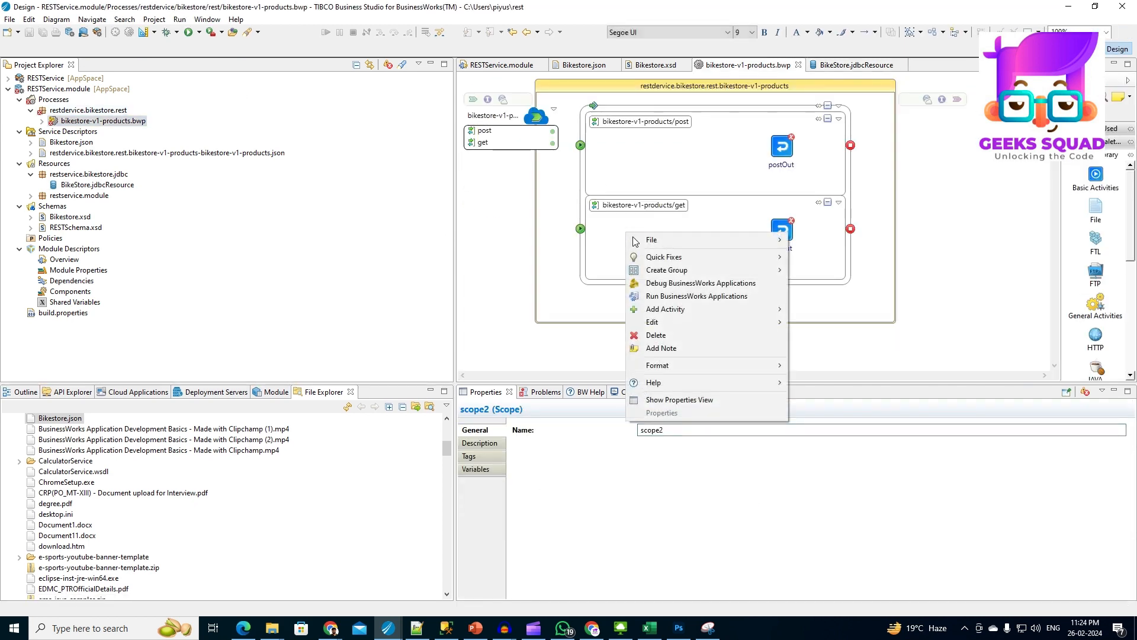
{"action": "mouse_move", "coordinate": [665, 308]}
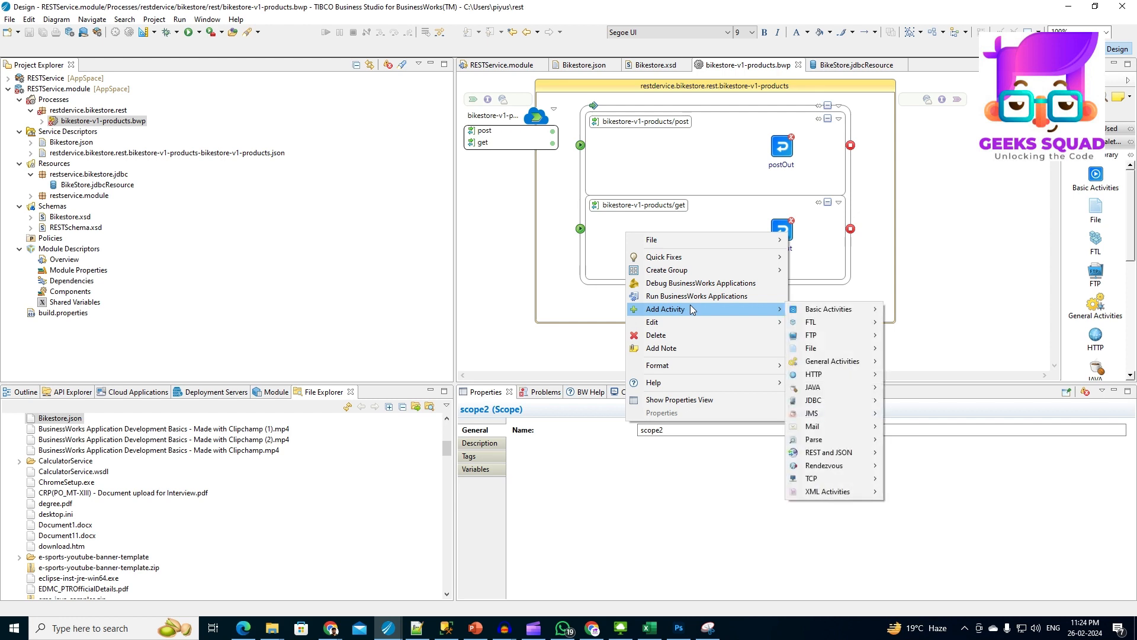
{"action": "mouse_move", "coordinate": [823, 400]}
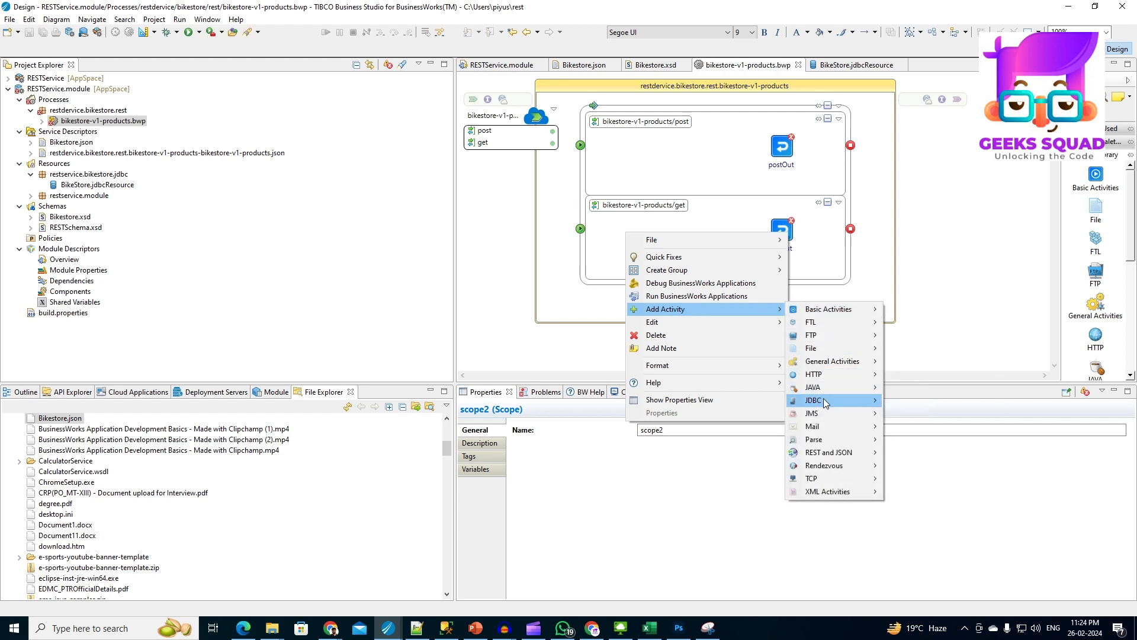
{"action": "mouse_move", "coordinate": [824, 400]}
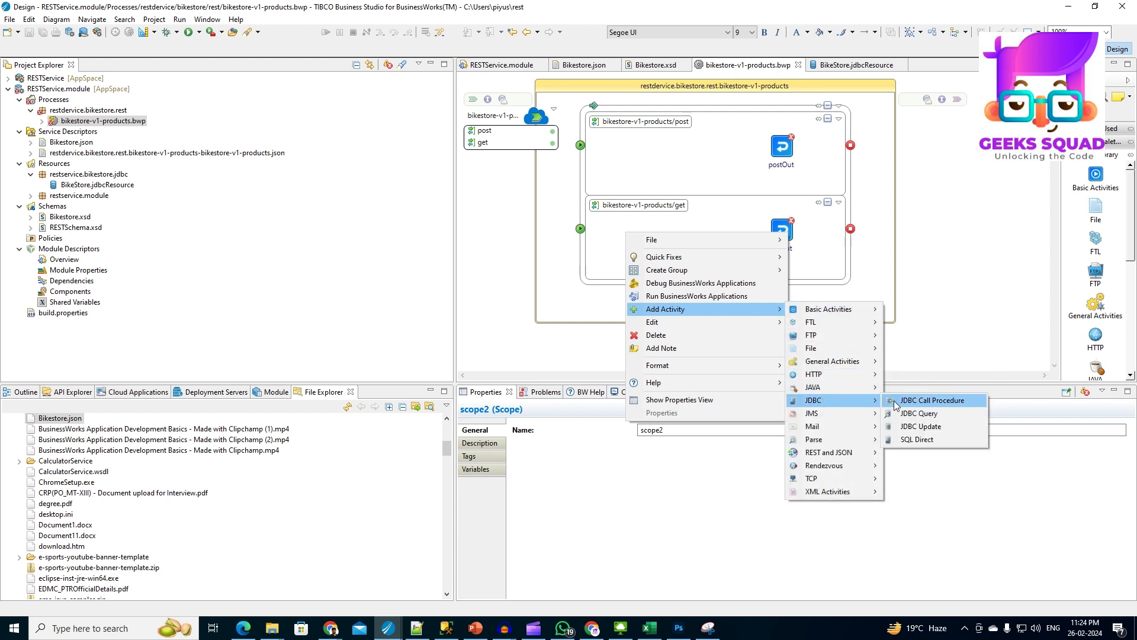
Insert a JDBC Call Procedure activity into the get operation scope.
{"action": "left_click", "coordinate": [932, 400]}
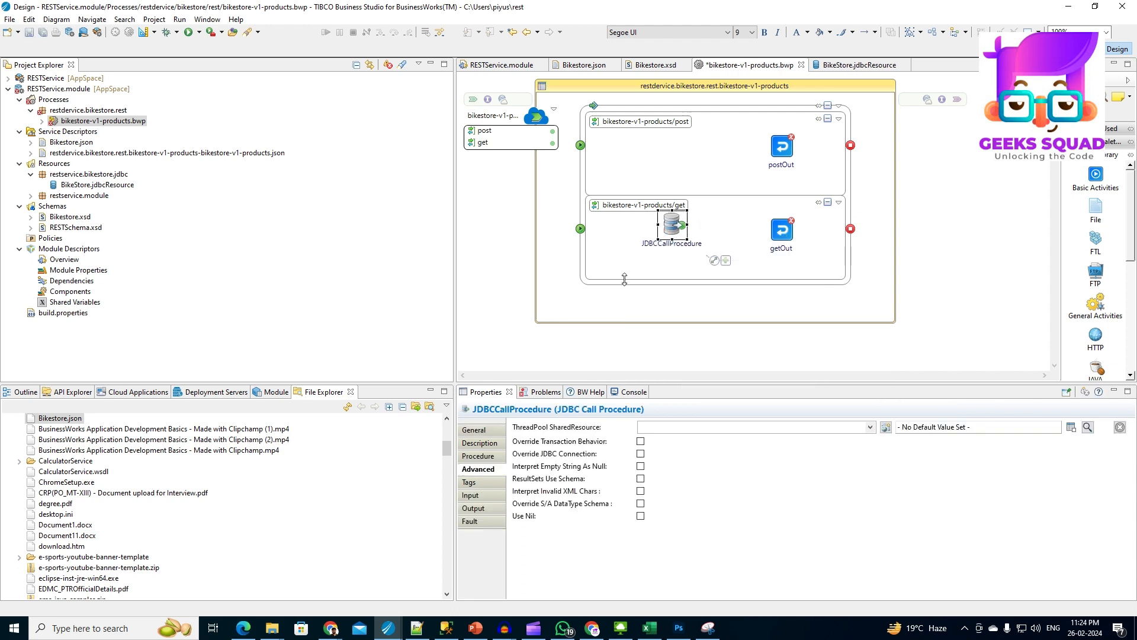
Browse and select the FindProductsWithPagination stored procedure.
{"action": "left_click", "coordinate": [478, 455]}
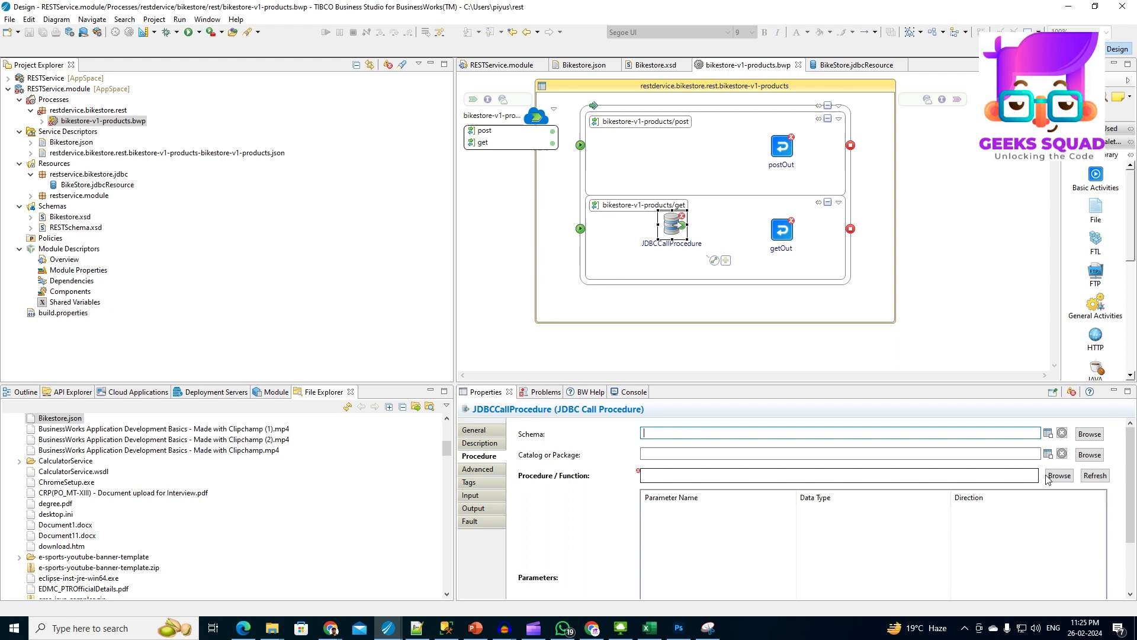
{"action": "left_click", "coordinate": [1058, 475]}
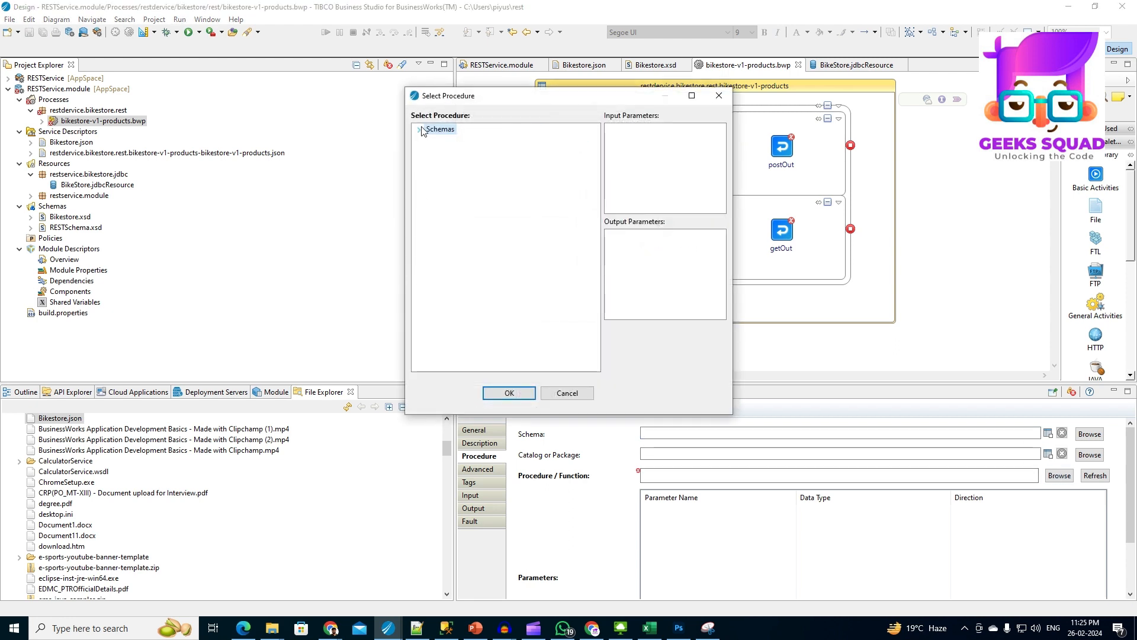
{"action": "left_click", "coordinate": [419, 129]}
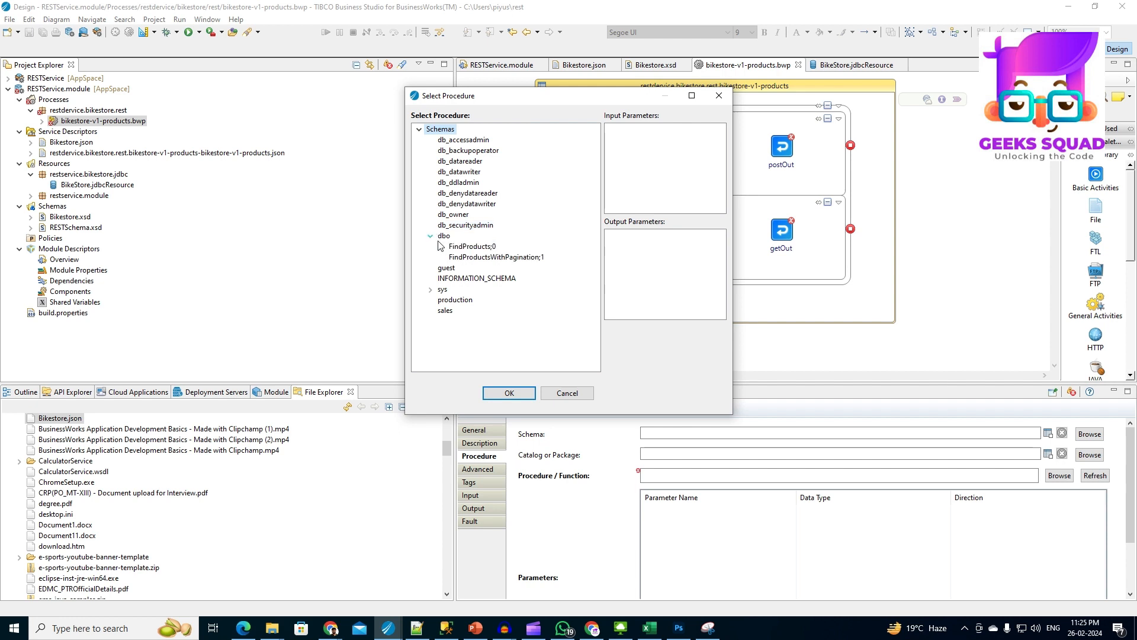
{"action": "left_click", "coordinate": [495, 256]}
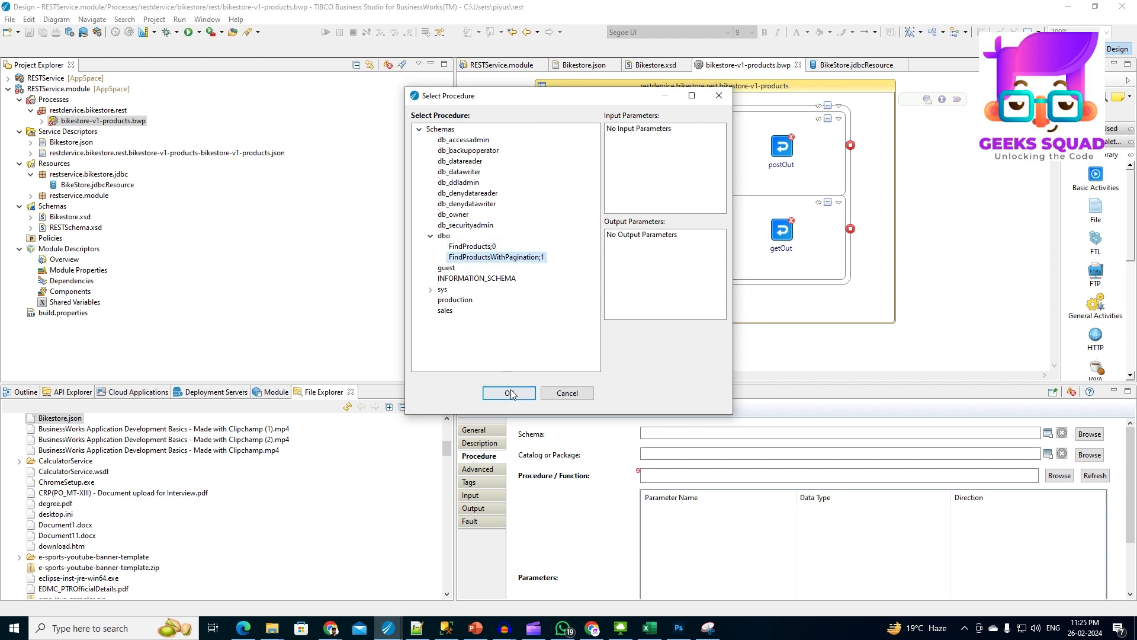
{"action": "left_click", "coordinate": [508, 392]}
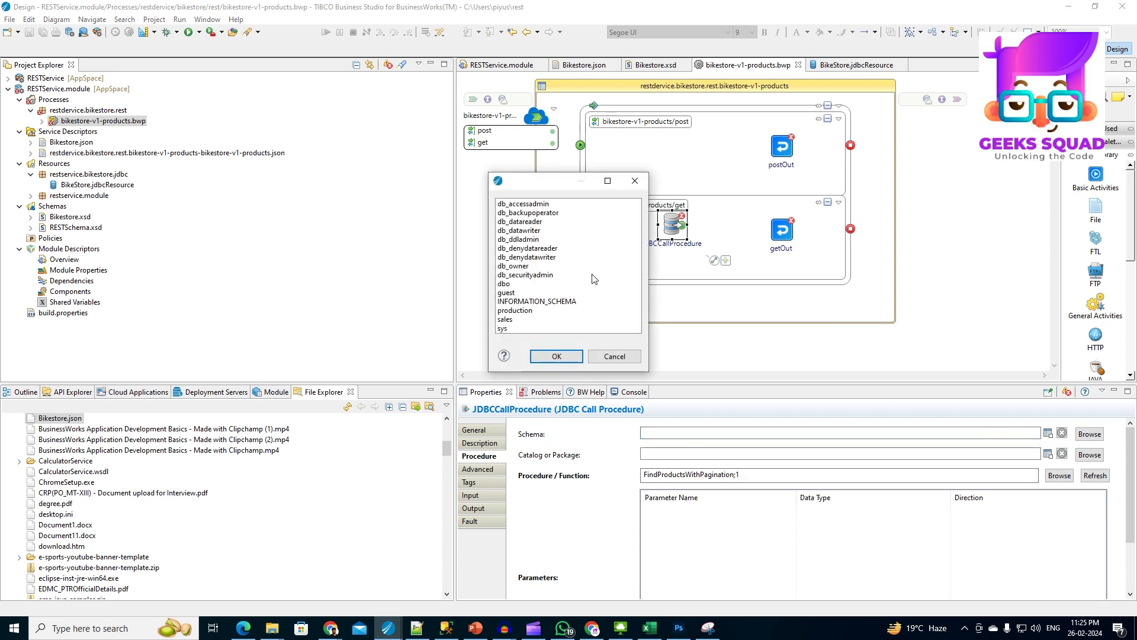
Set schema dbo and catalog BikeStores; enable ResultSets Use Schema and empty-string-as-null.
{"action": "left_click", "coordinate": [555, 356]}
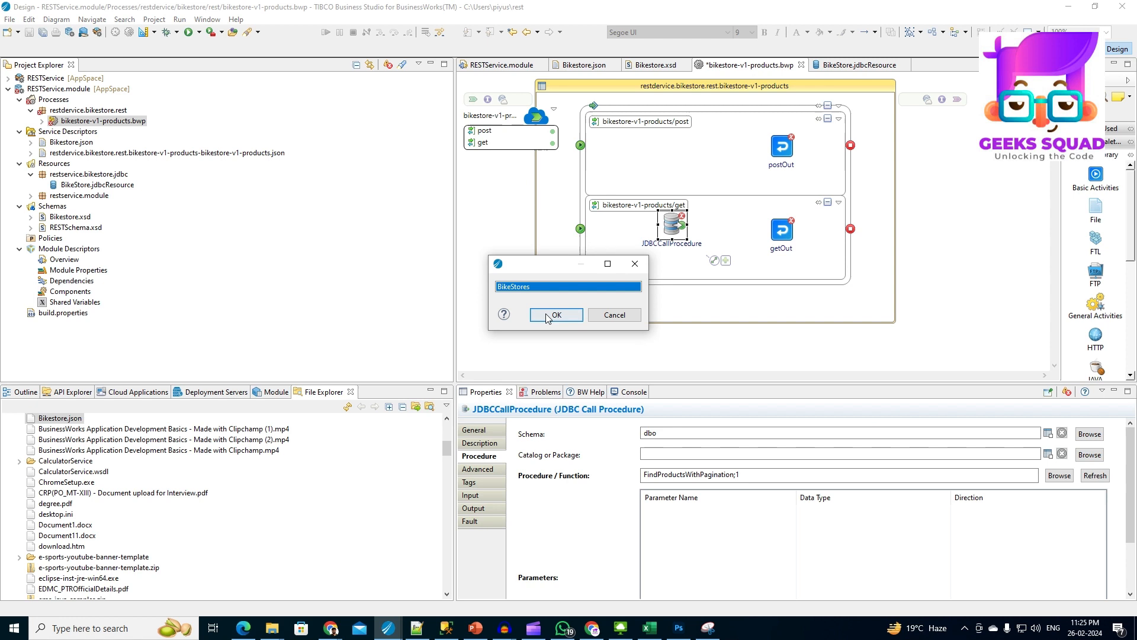
{"action": "left_click", "coordinate": [555, 314]}
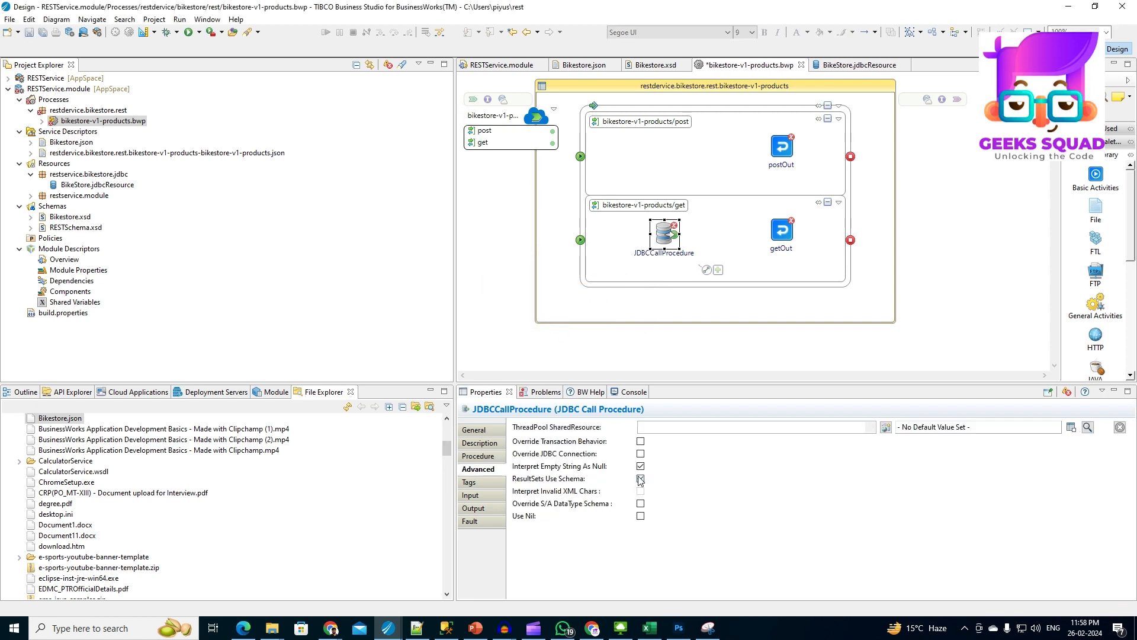
{"action": "left_click", "coordinate": [640, 478]}
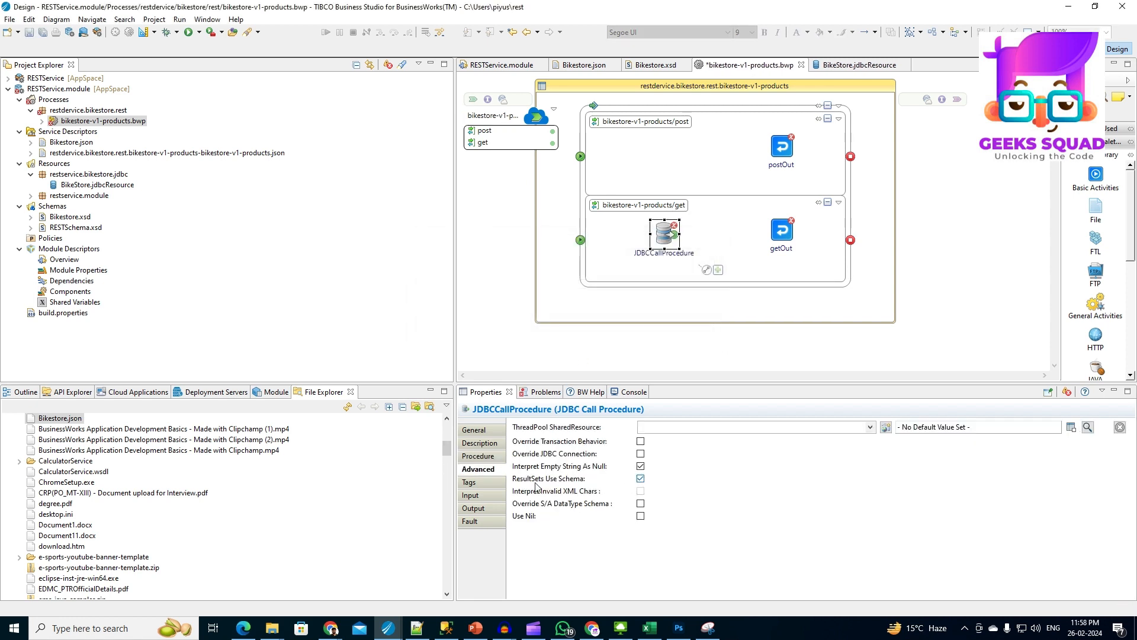
{"action": "left_click", "coordinate": [472, 508]}
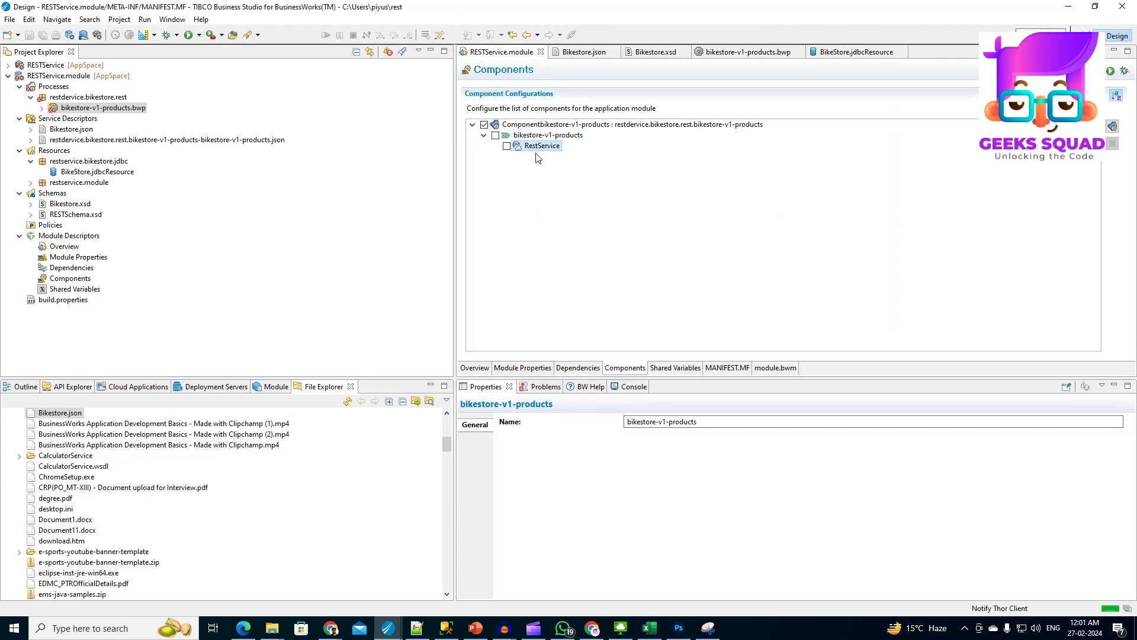
Open the get operation's binding details and add query parameters.
{"action": "left_click", "coordinate": [541, 146]}
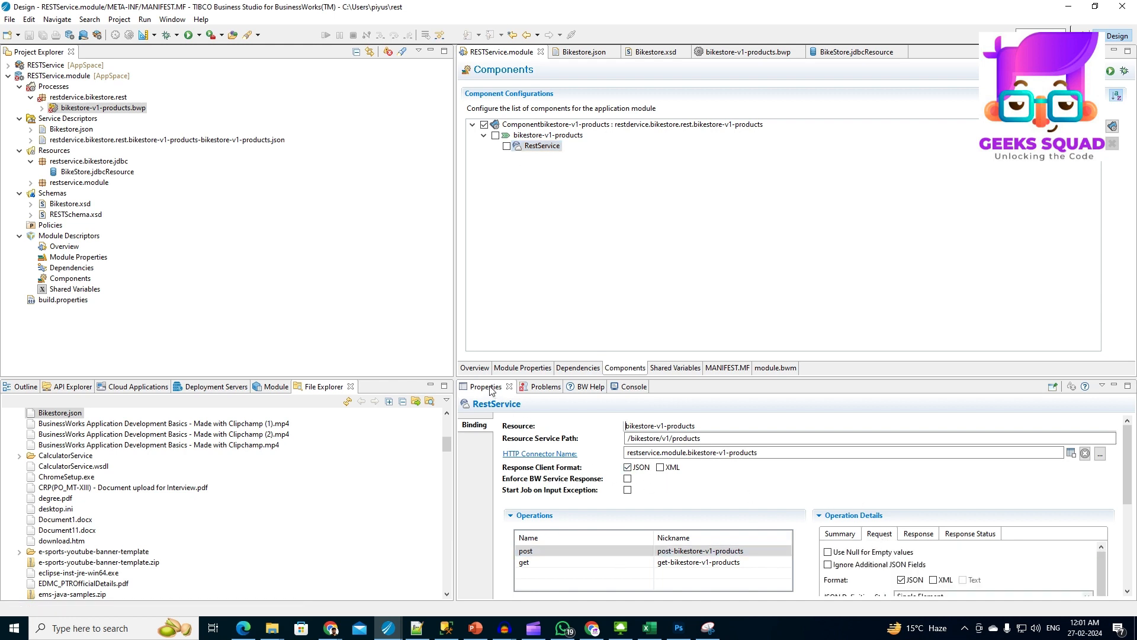
{"action": "left_click", "coordinate": [524, 563]}
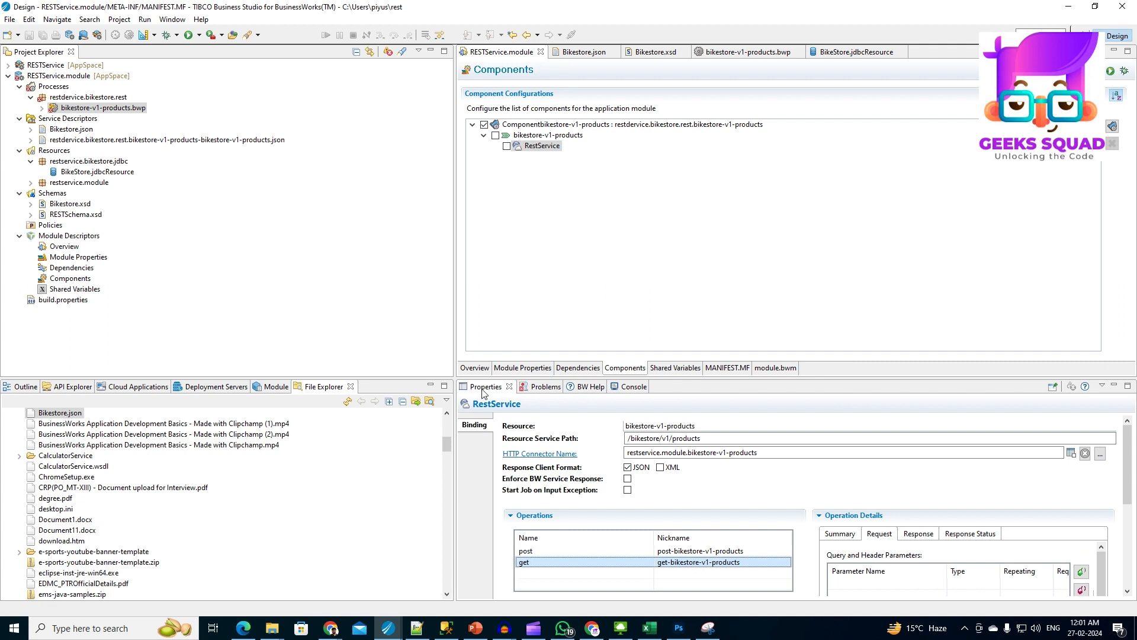
{"action": "double_click", "coordinate": [482, 386]}
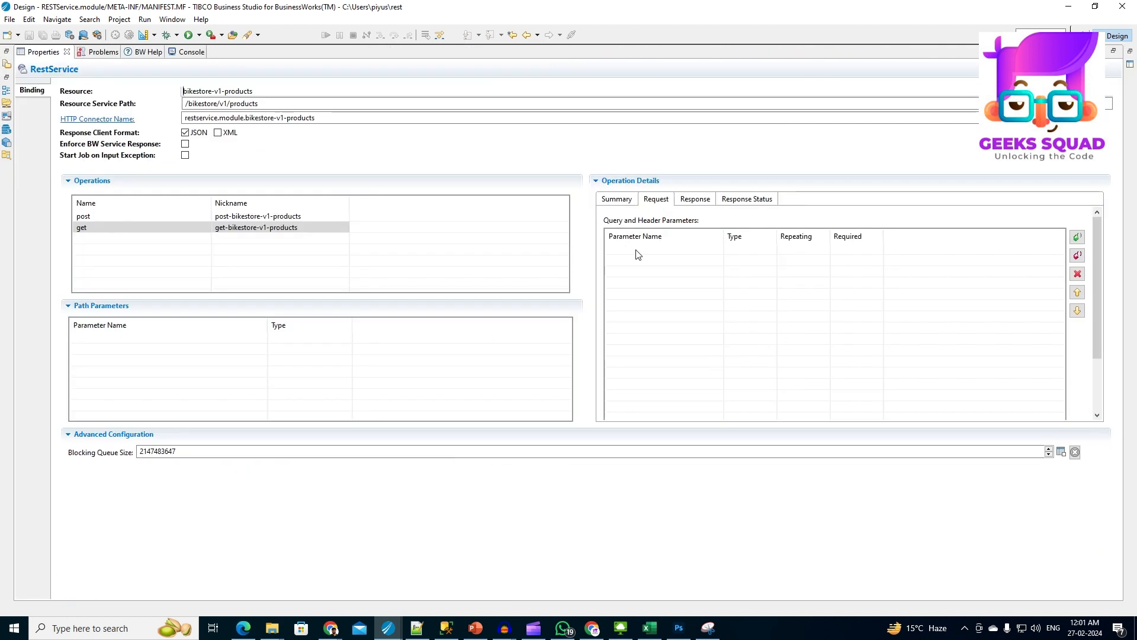
{"action": "left_click", "coordinate": [1077, 237]}
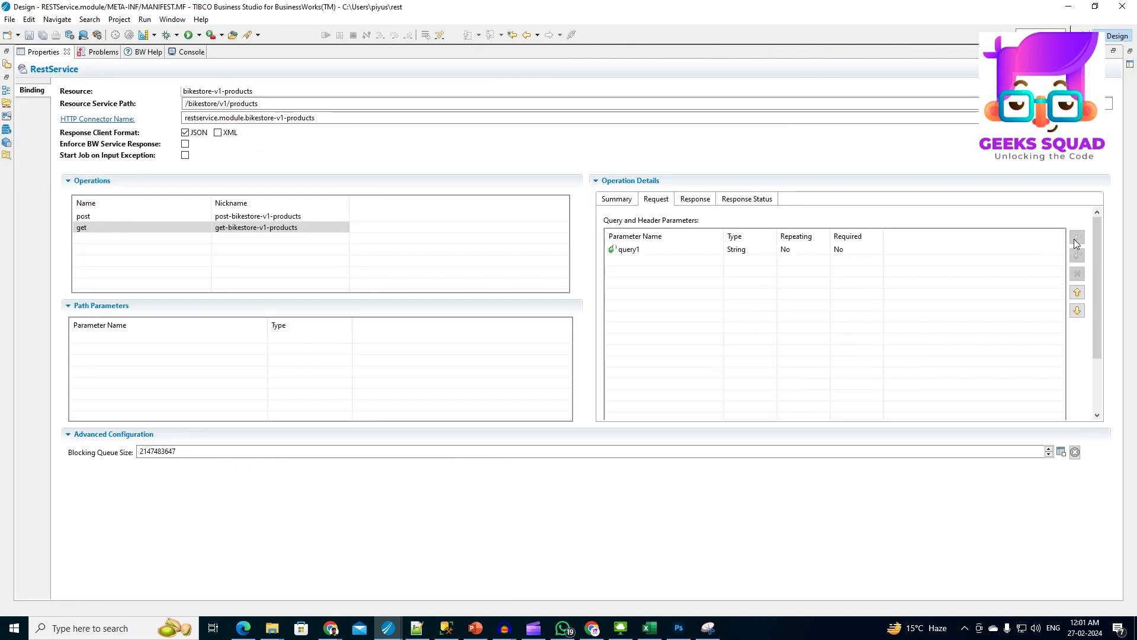
{"action": "left_click", "coordinate": [1077, 235]}
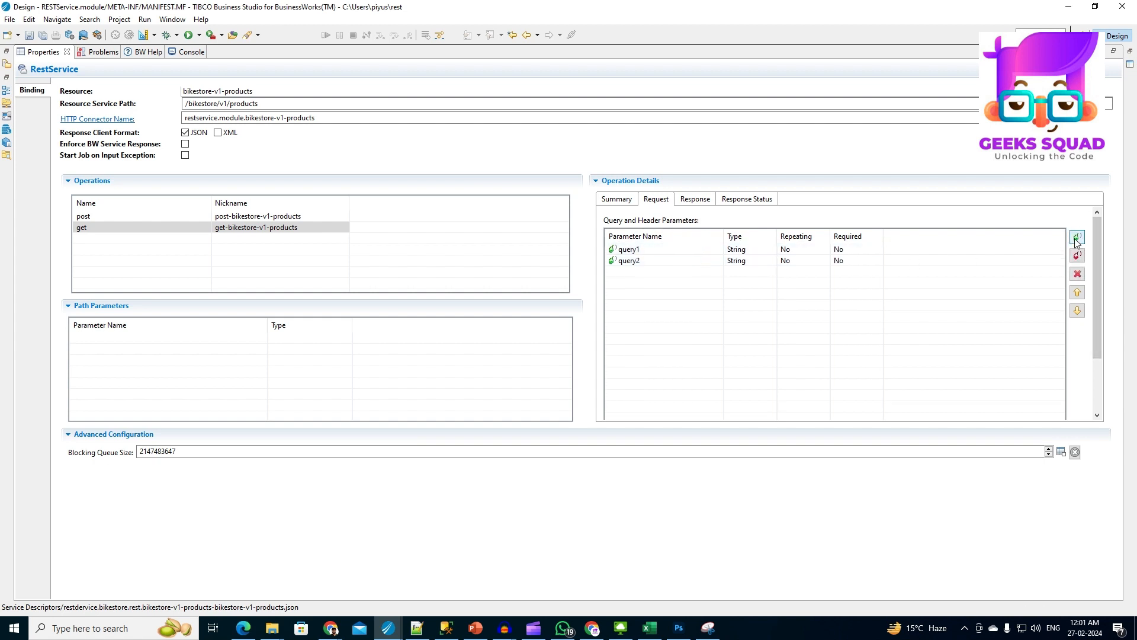
Name the parameters page, pageNumber and orderBy, typing page and pageNumber as Integer.
{"action": "left_click", "coordinate": [1077, 236]}
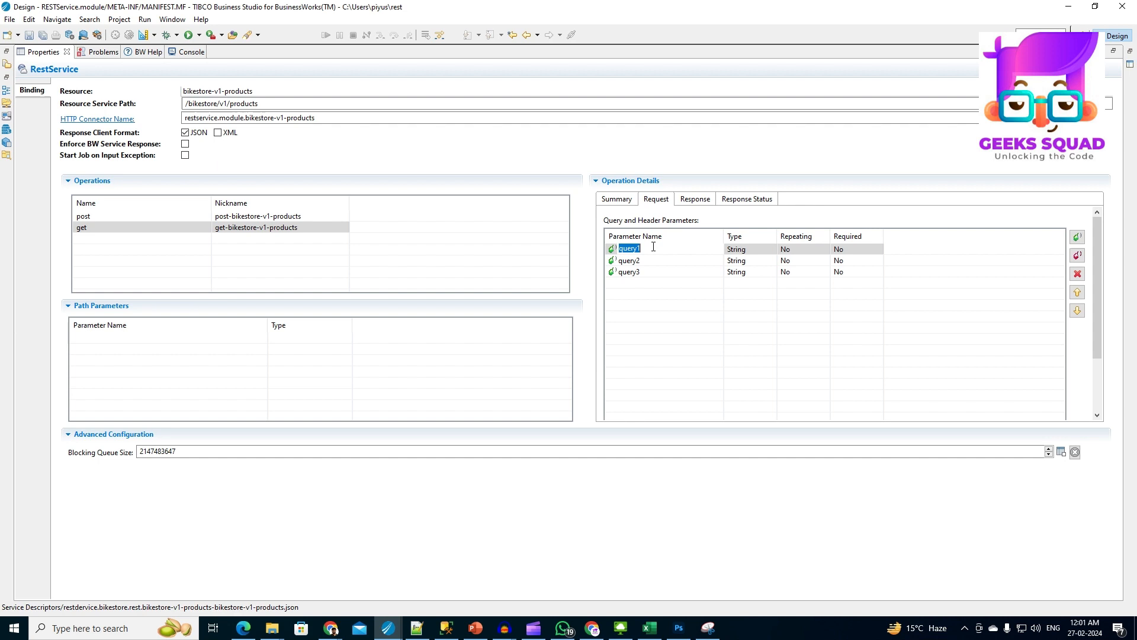
{"action": "type", "text": "pageNumbe"}
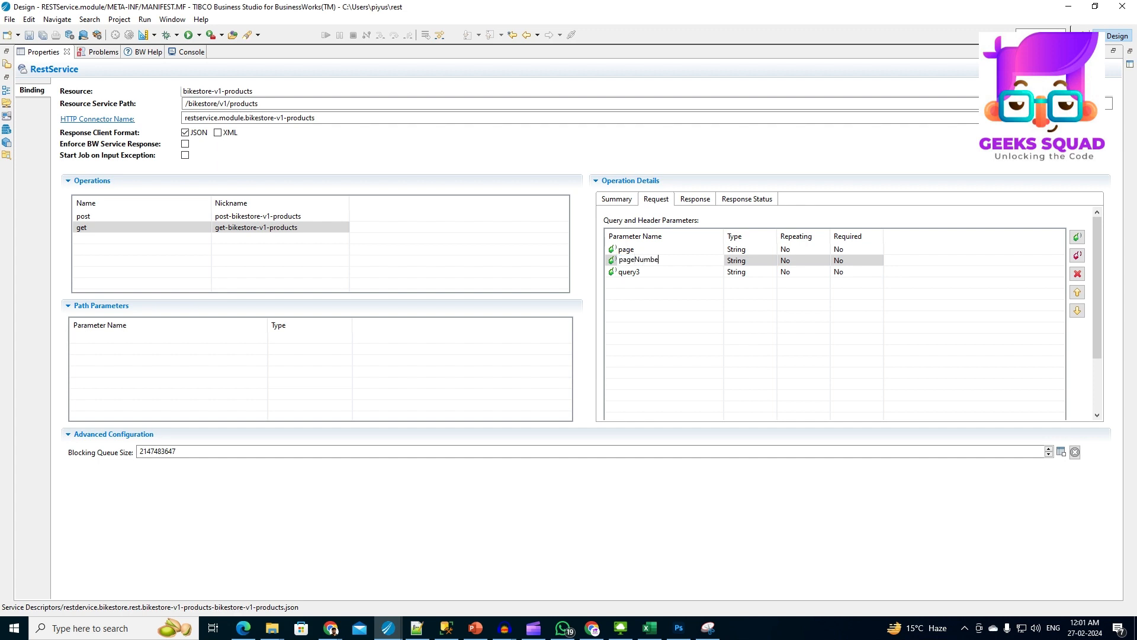
{"action": "left_click", "coordinate": [629, 271]}
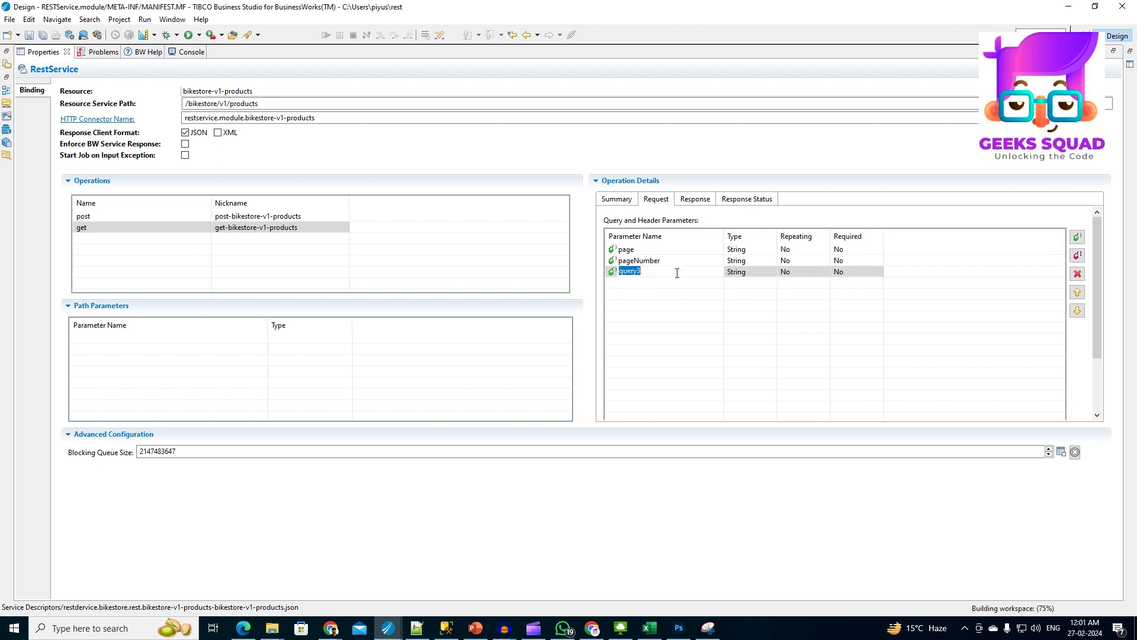
{"action": "type", "text": "order"}
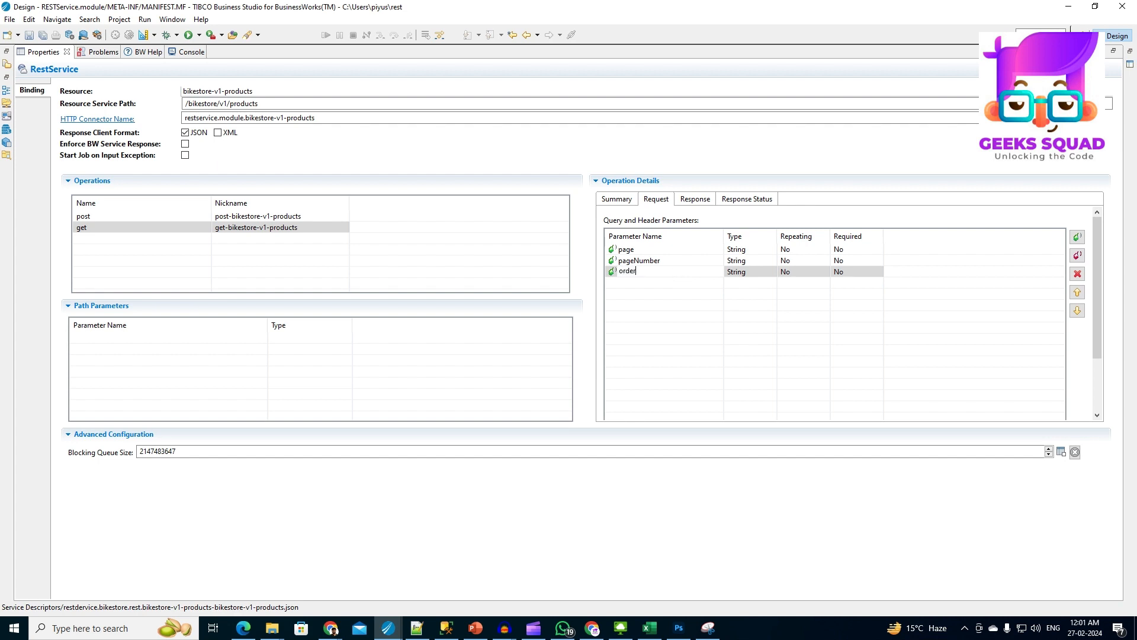
{"action": "type", "text": "By"}
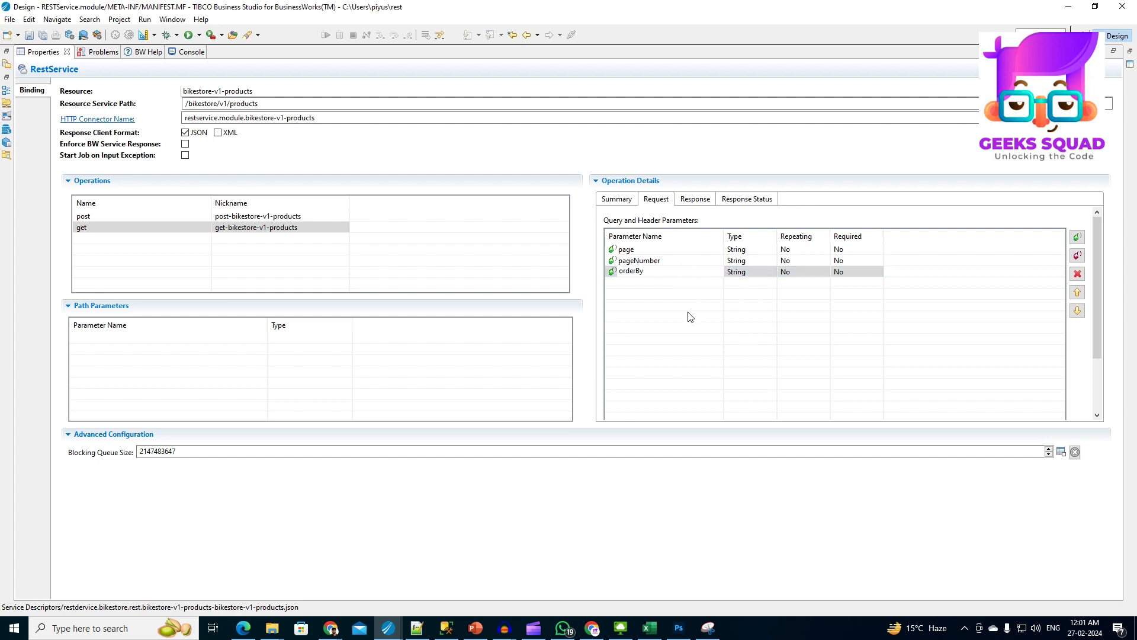
{"action": "left_click", "coordinate": [771, 248]}
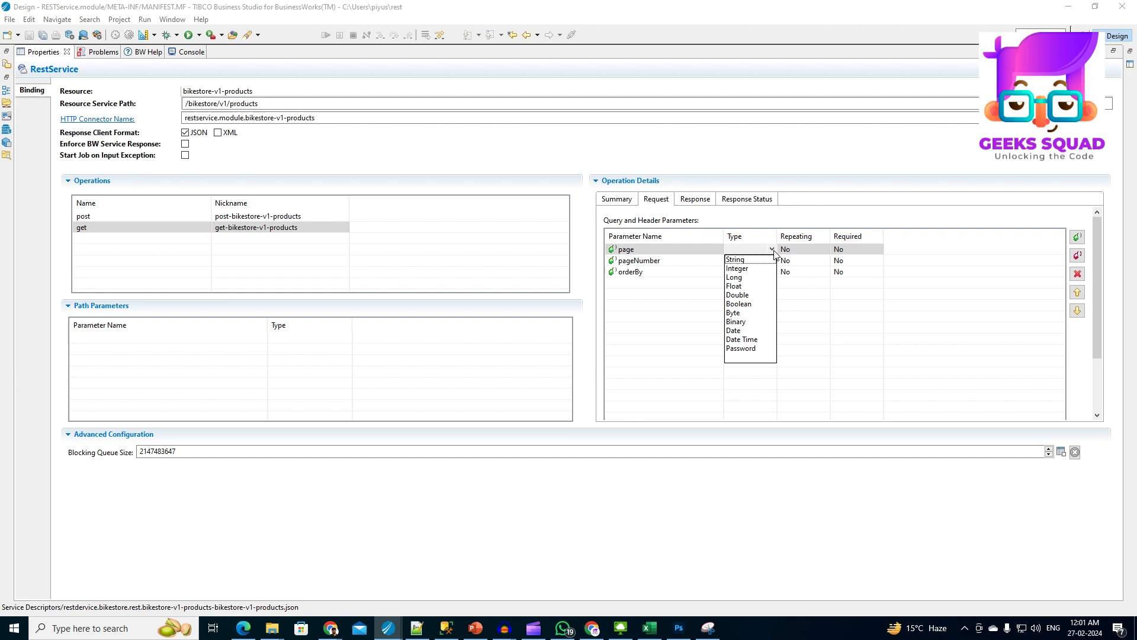
{"action": "mouse_move", "coordinate": [764, 274]}
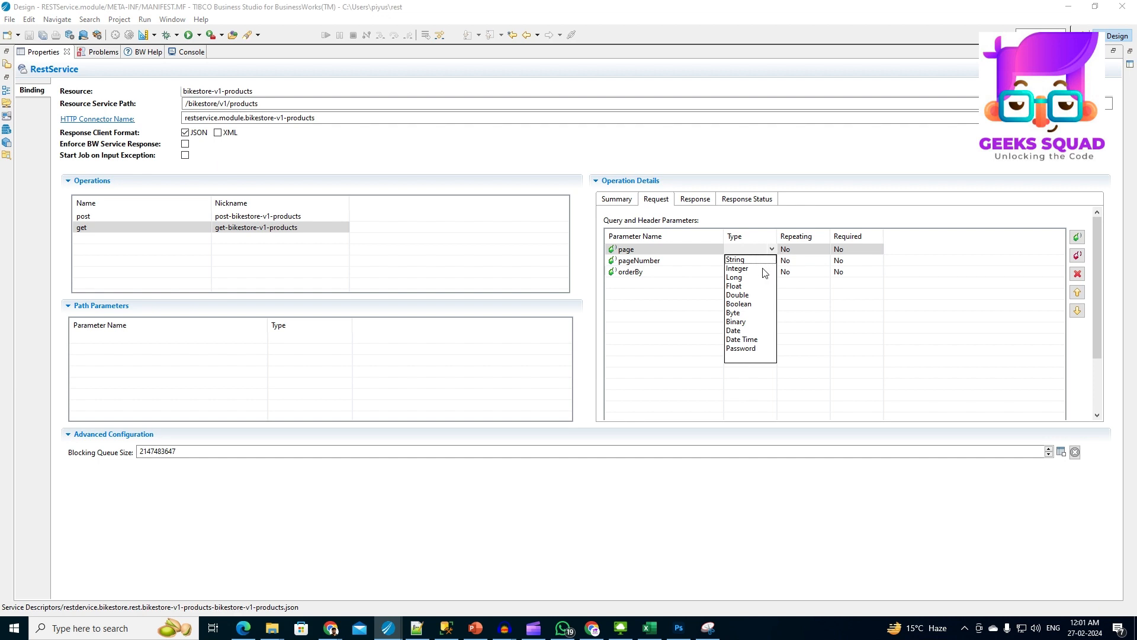
{"action": "left_click", "coordinate": [737, 268]}
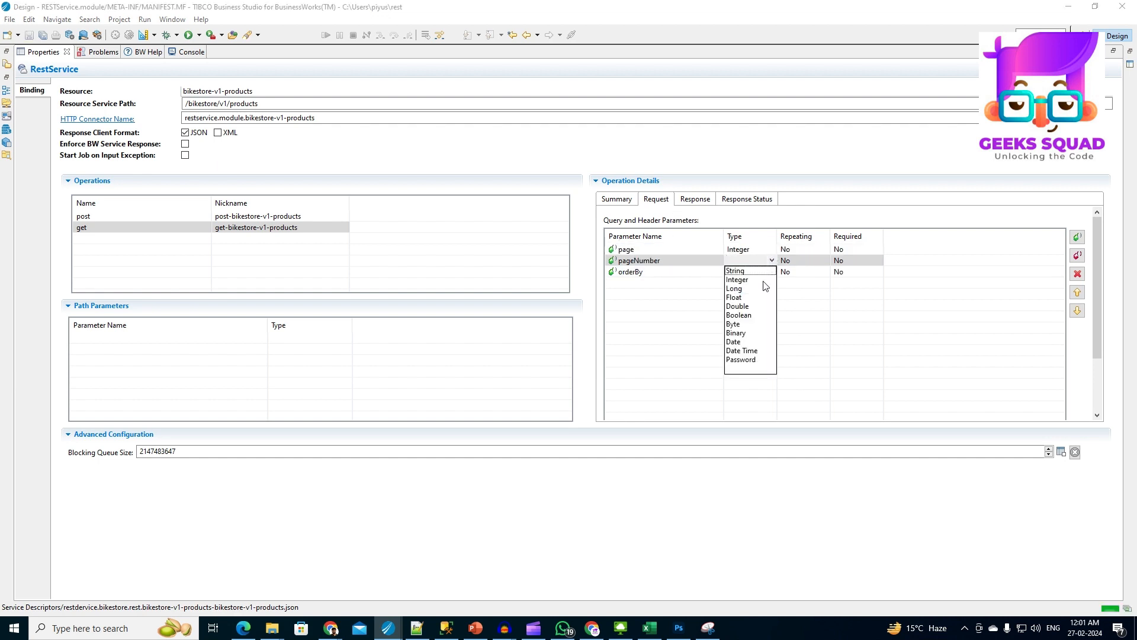
{"action": "left_click", "coordinate": [736, 279]}
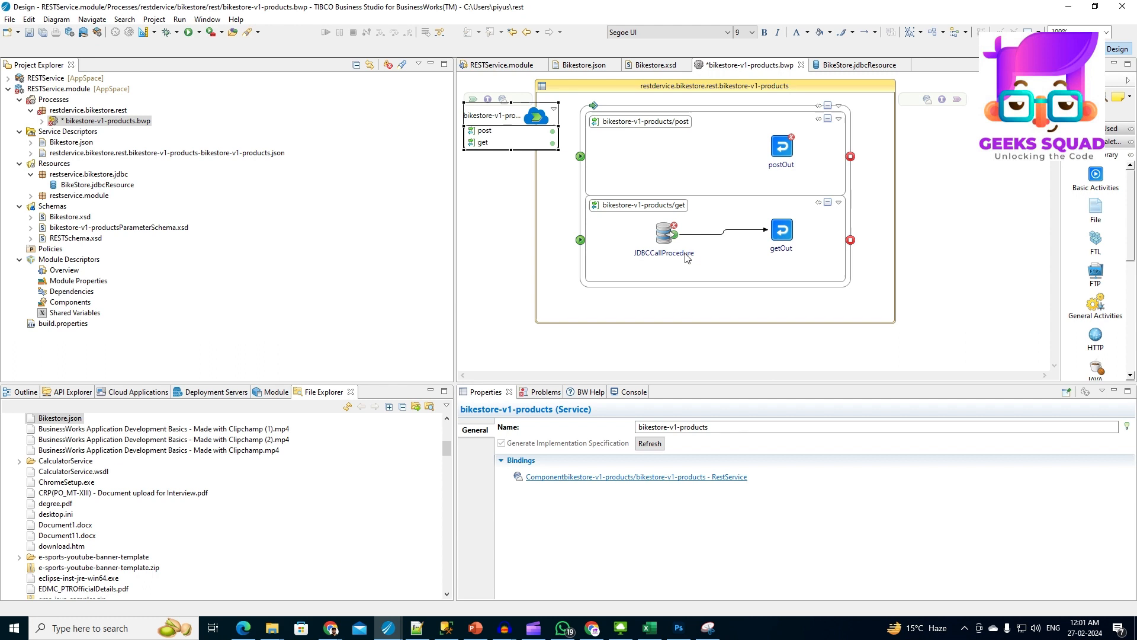
Map the GET query parameters into JDBCCallProcedure's inputSet and fix its type-casting errors.
{"action": "left_click", "coordinate": [664, 233]}
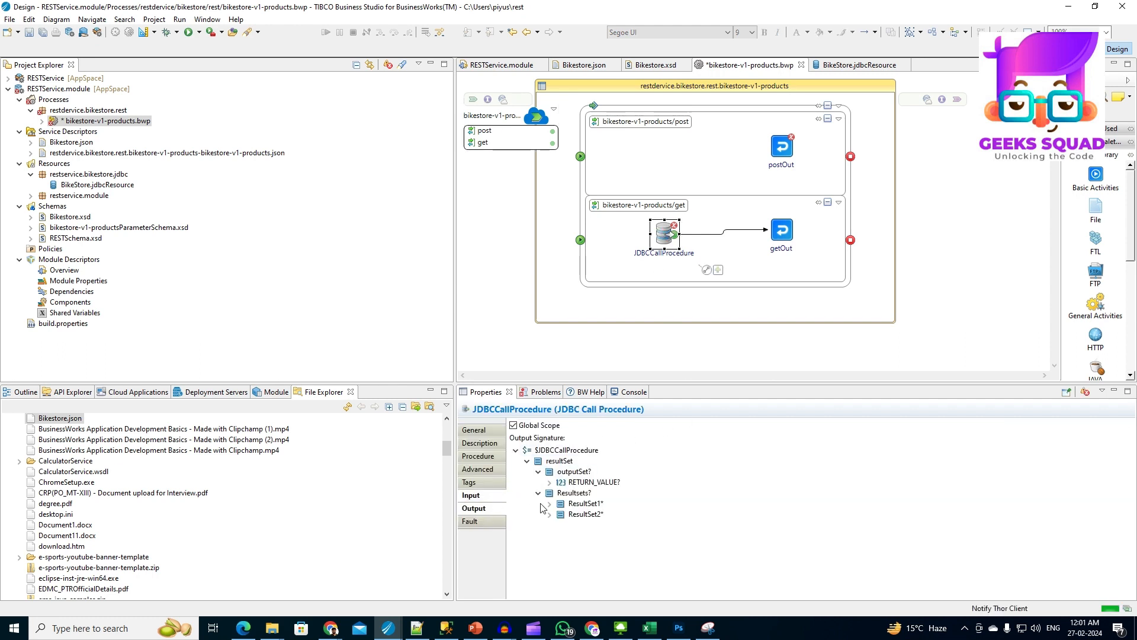
{"action": "left_click", "coordinate": [471, 495]}
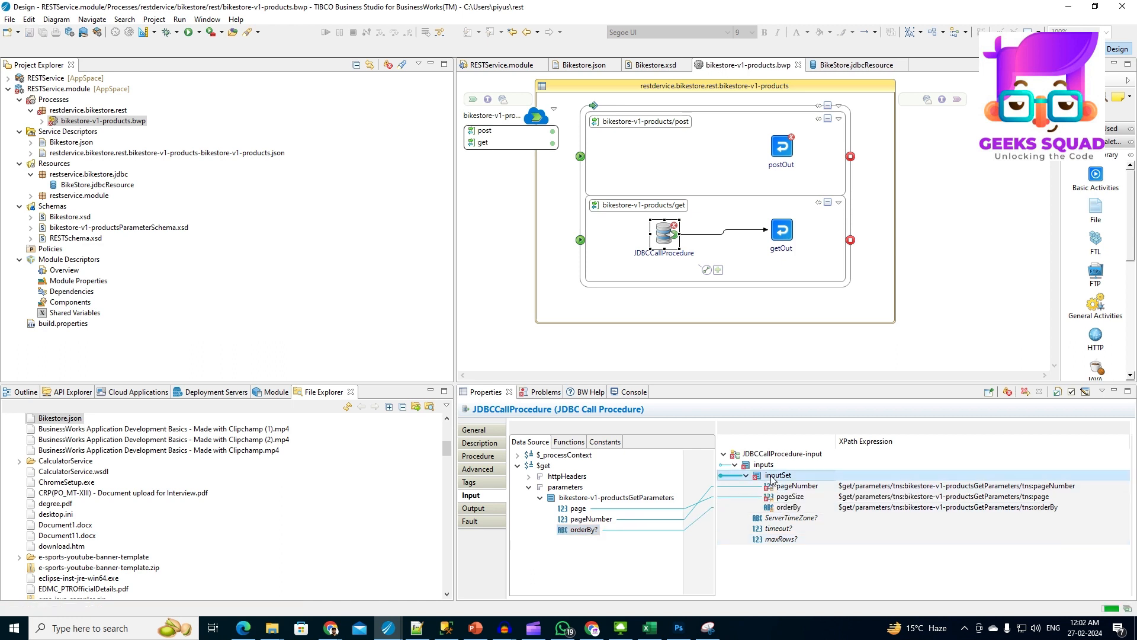
{"action": "right_click", "coordinate": [778, 475]}
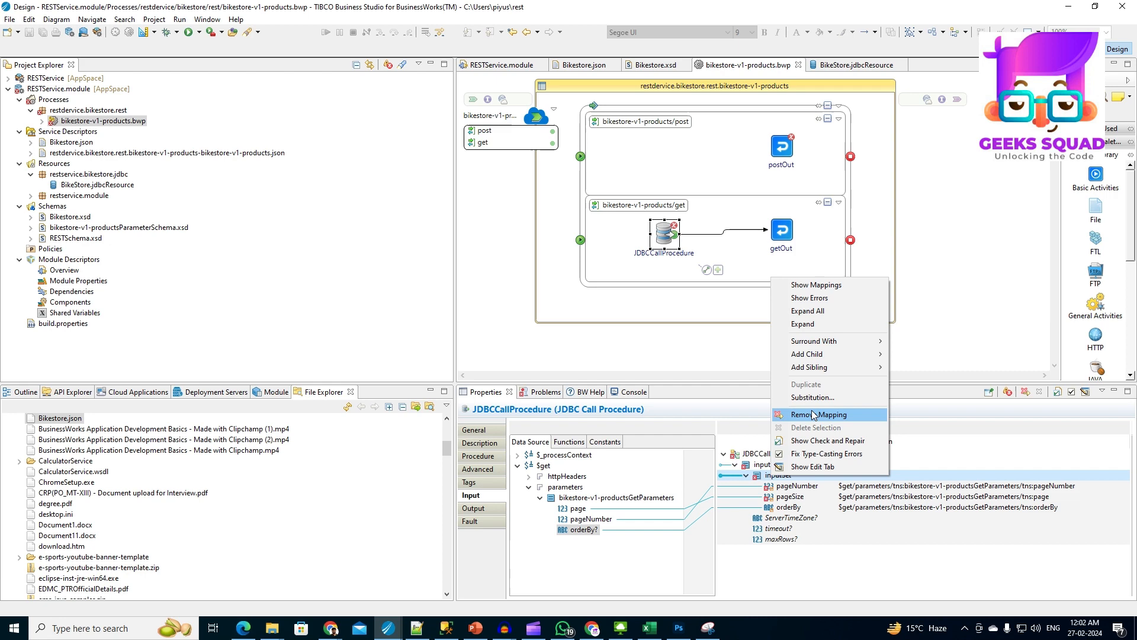
{"action": "mouse_move", "coordinate": [827, 454]}
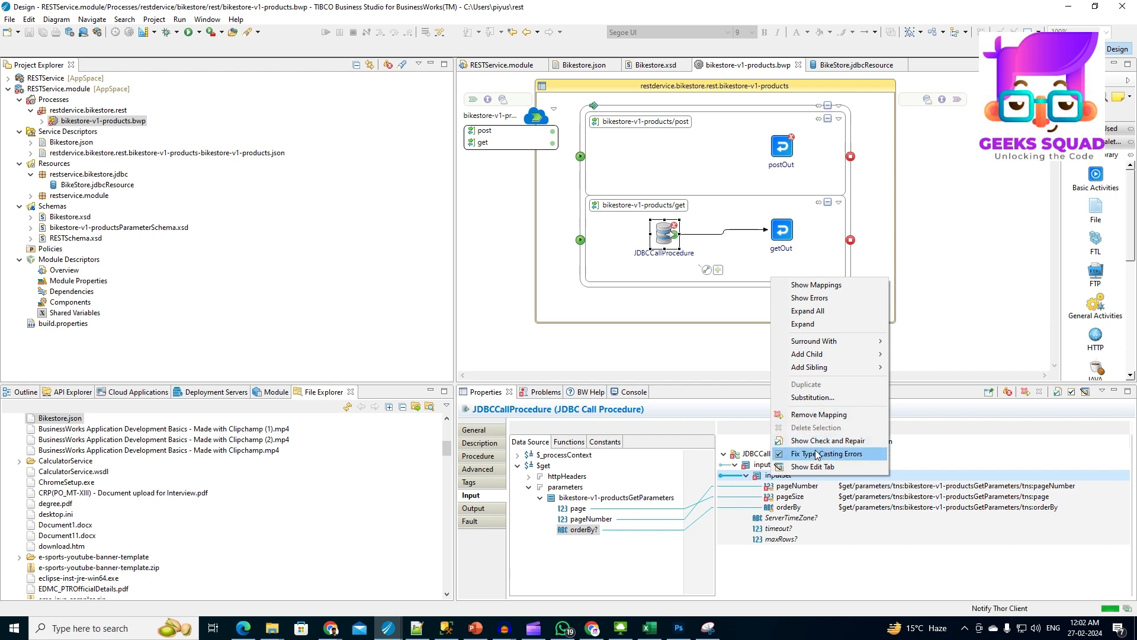
{"action": "left_click", "coordinate": [827, 453]}
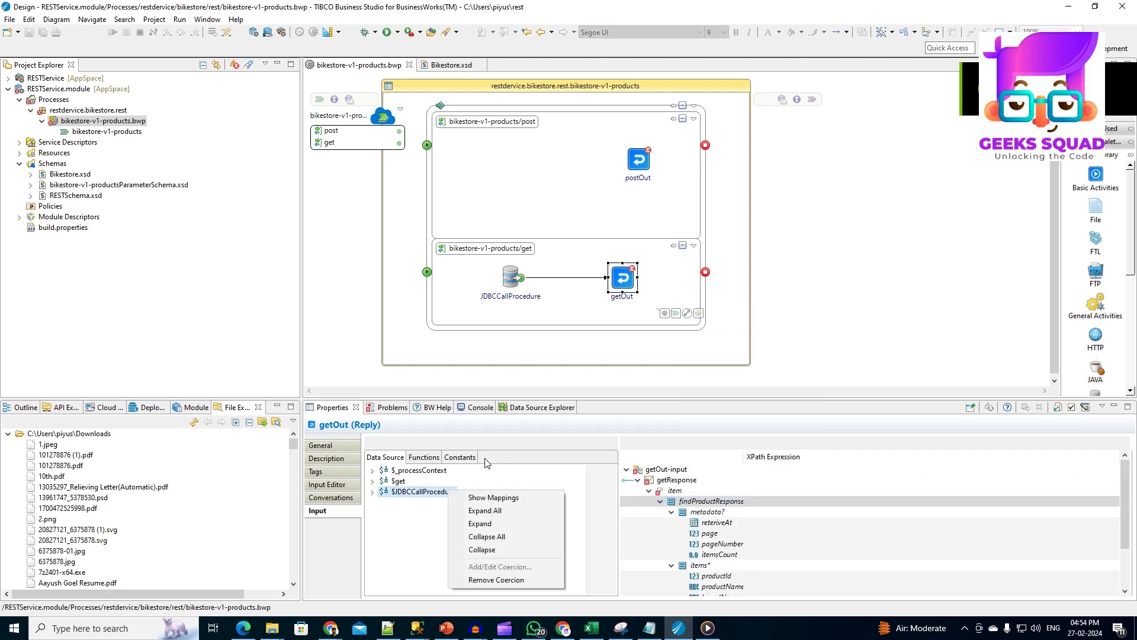
Map Record1 to items and Record2[1] to metadata, and set retrieveAt to current-dateTime().
{"action": "left_click", "coordinate": [485, 510]}
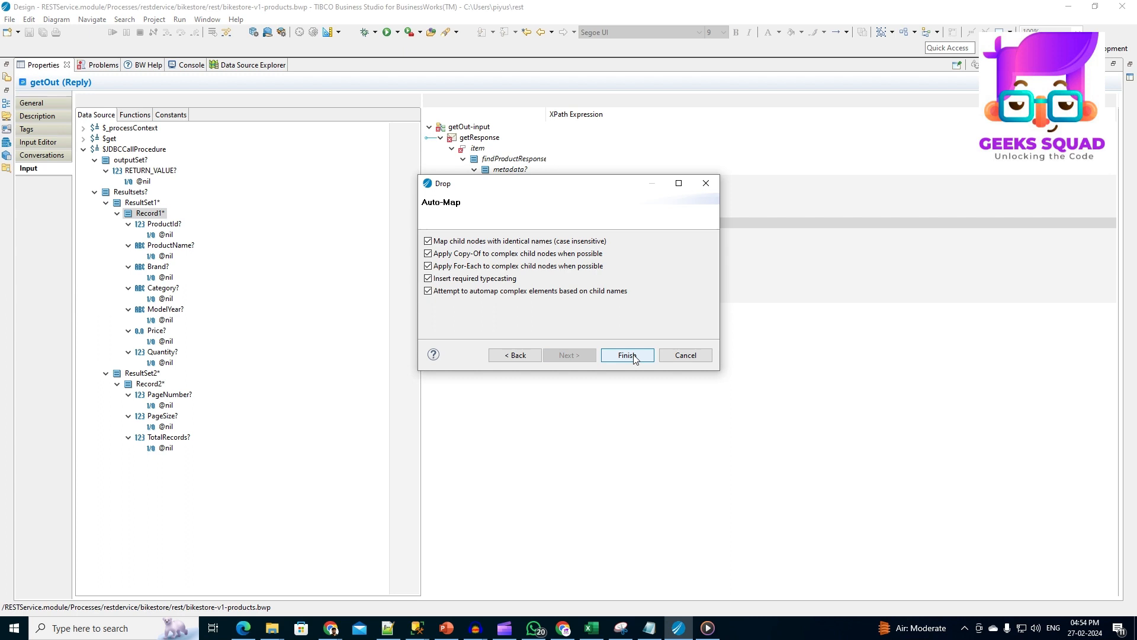
{"action": "left_click", "coordinate": [627, 355]}
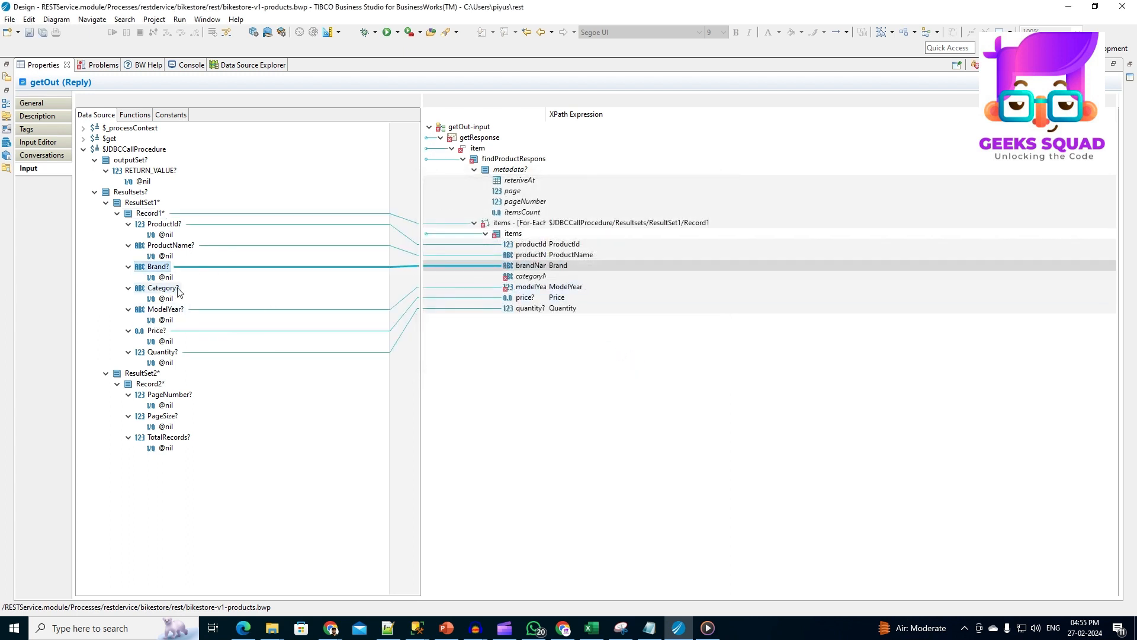
{"action": "left_click", "coordinate": [162, 288]}
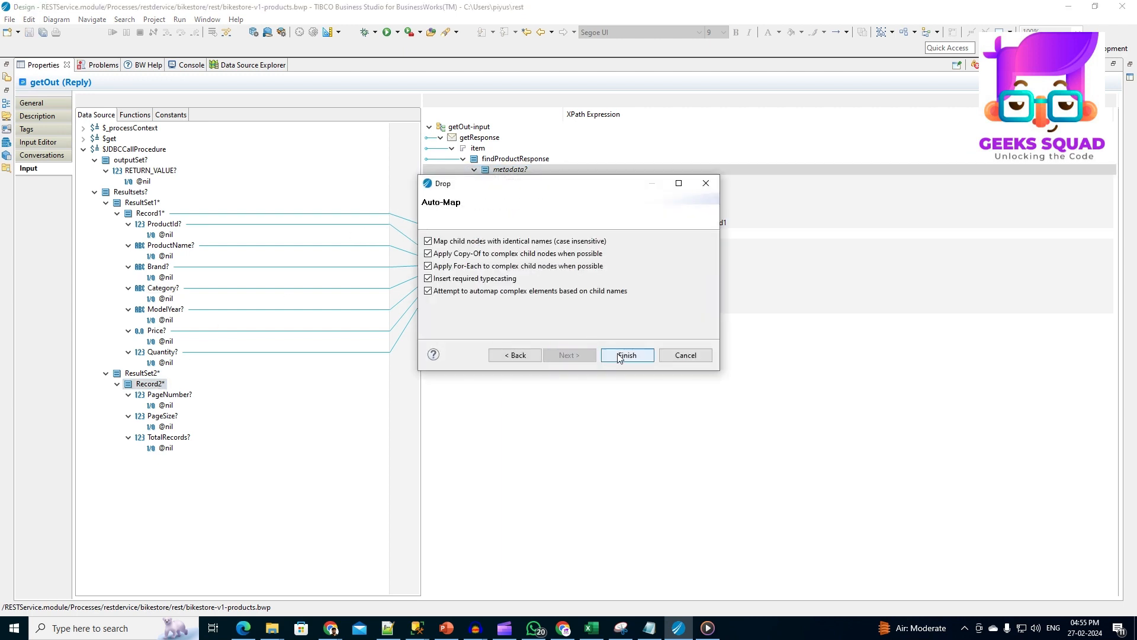
{"action": "left_click", "coordinate": [626, 355]}
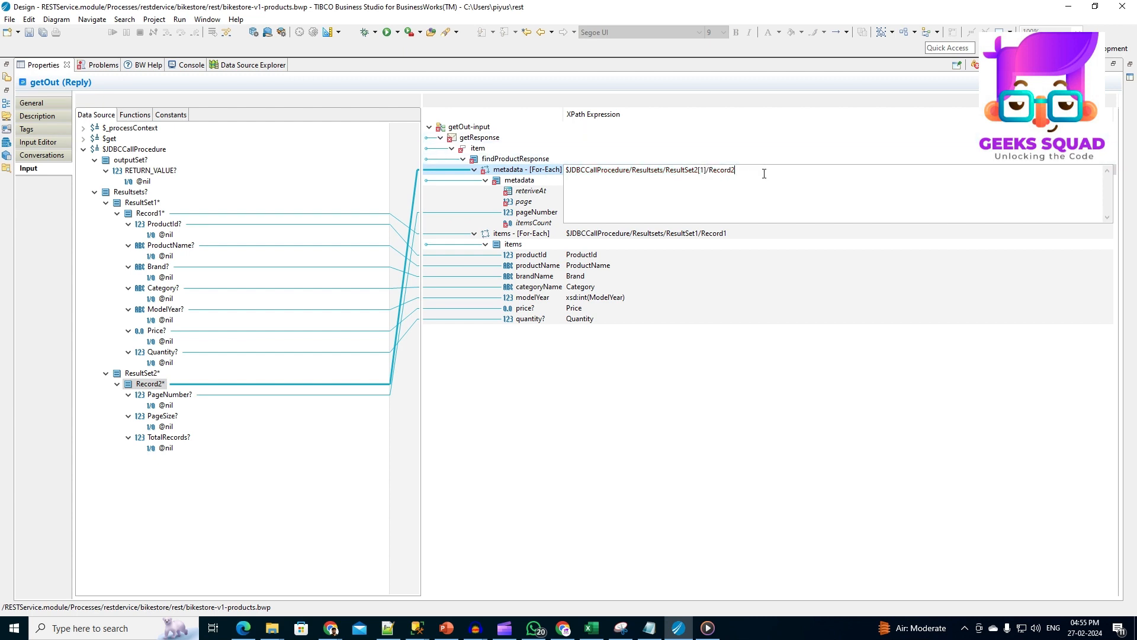
{"action": "type", "text": "[1]"}
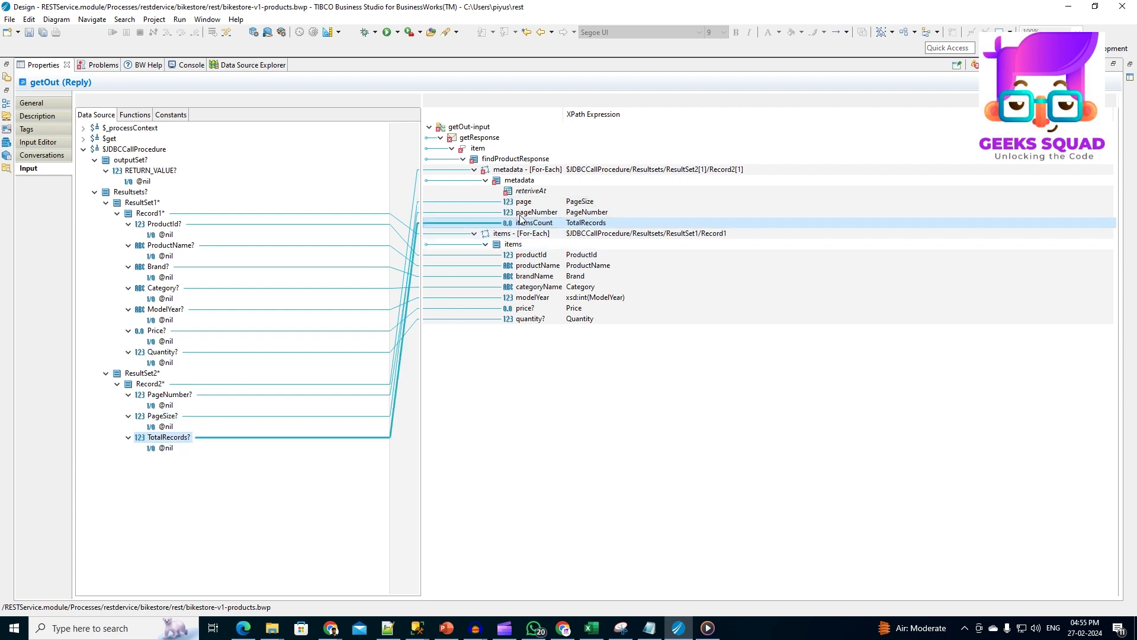
{"action": "left_click", "coordinate": [134, 114]}
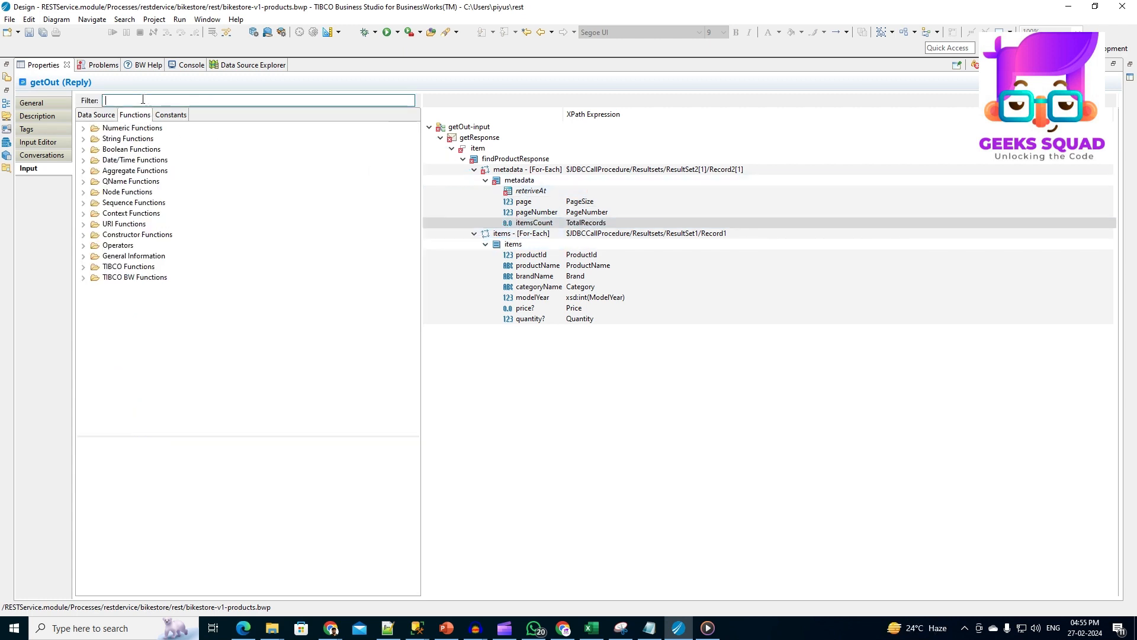
{"action": "type", "text": "current"}
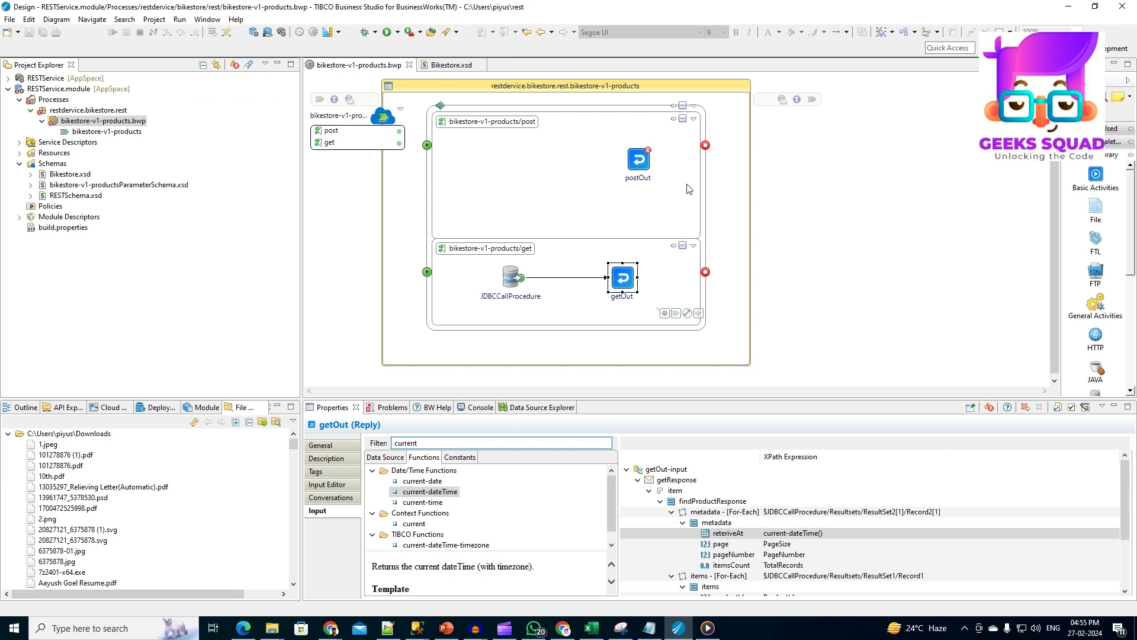
{"action": "mouse_move", "coordinate": [628, 272]}
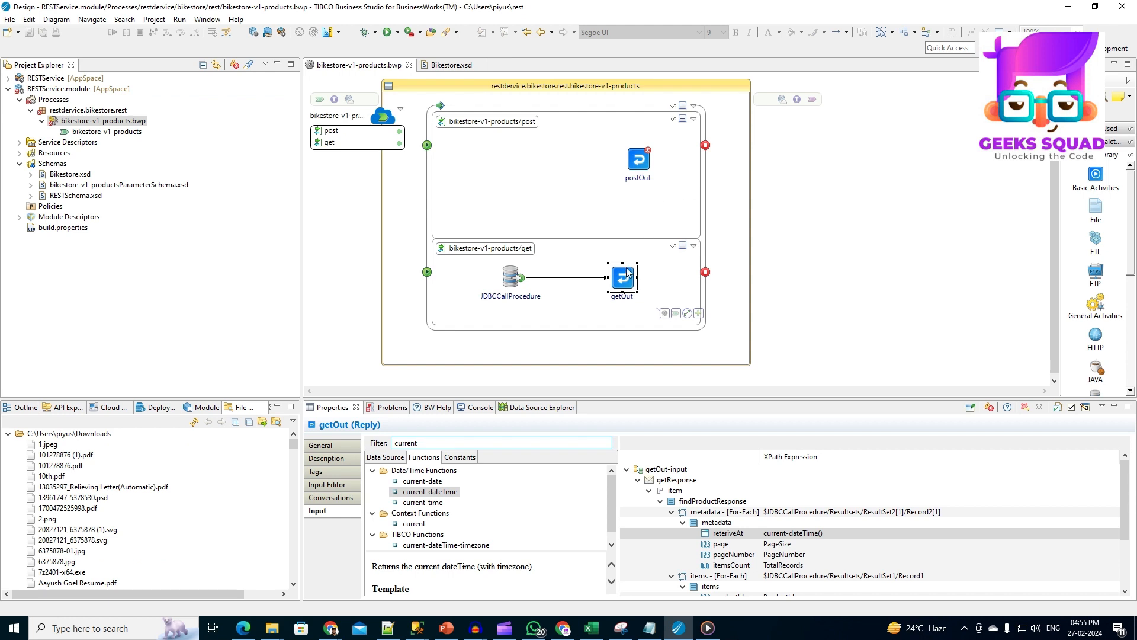
Add a JDBC call procedure activity to the POST branch, connected to postOut.
{"action": "right_click", "coordinate": [636, 158]}
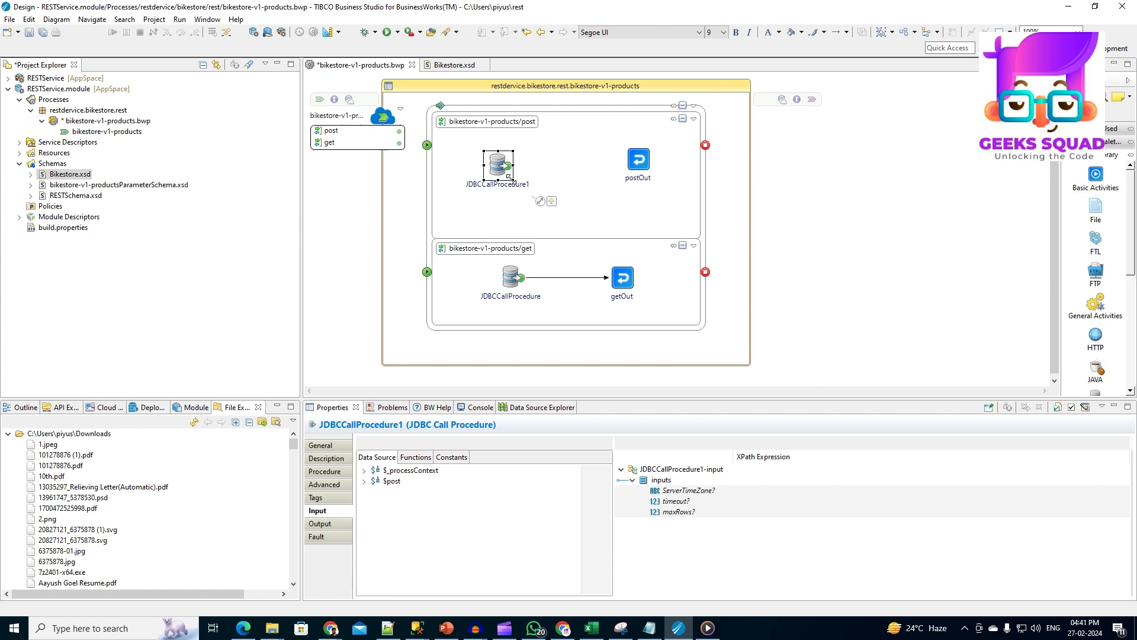
{"action": "left_click_drag", "start_coordinate": [508, 165], "coordinate": [623, 159]}
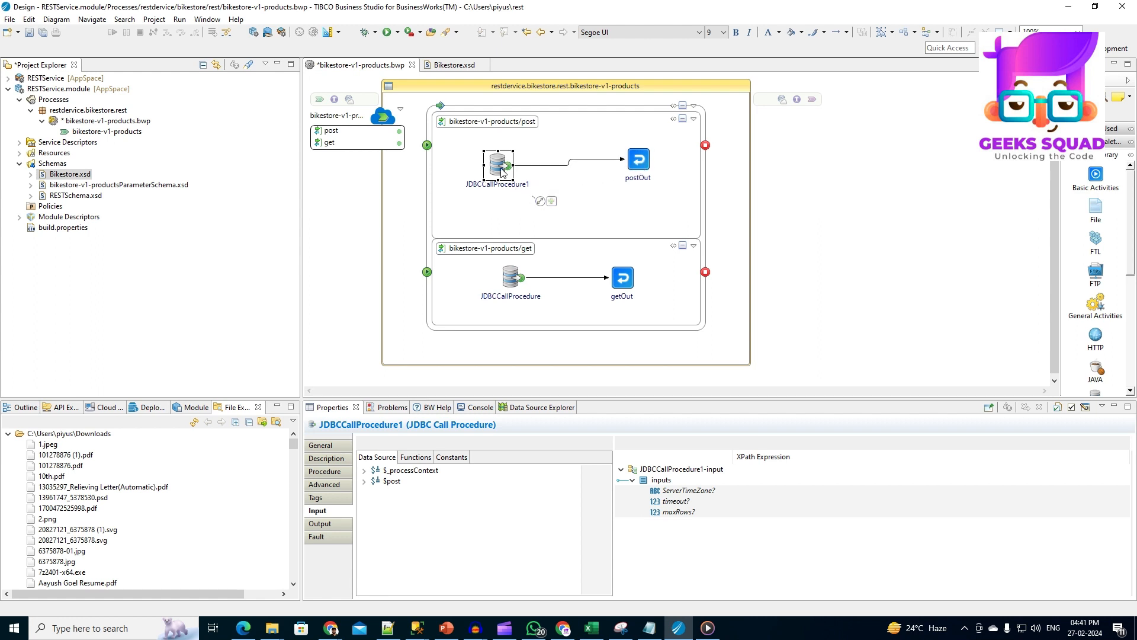
{"action": "left_click", "coordinate": [324, 472]}
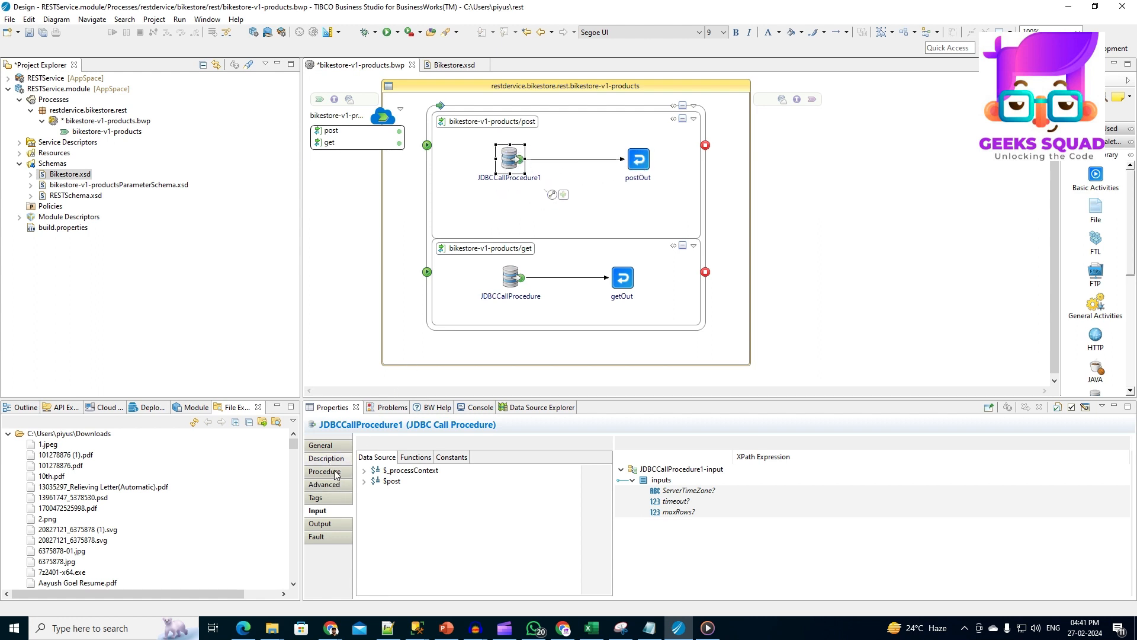
{"action": "left_click", "coordinate": [326, 471]}
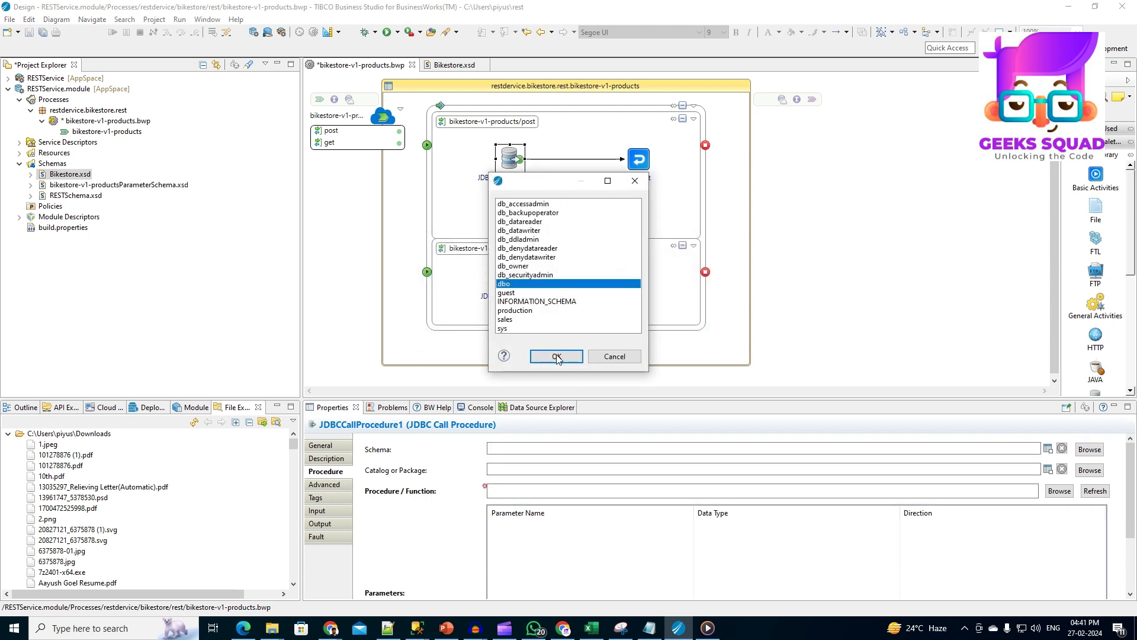
Select the BikeStores dbo InsertProducts;1 stored procedure and view its input parameters.
{"action": "left_click", "coordinate": [555, 356]}
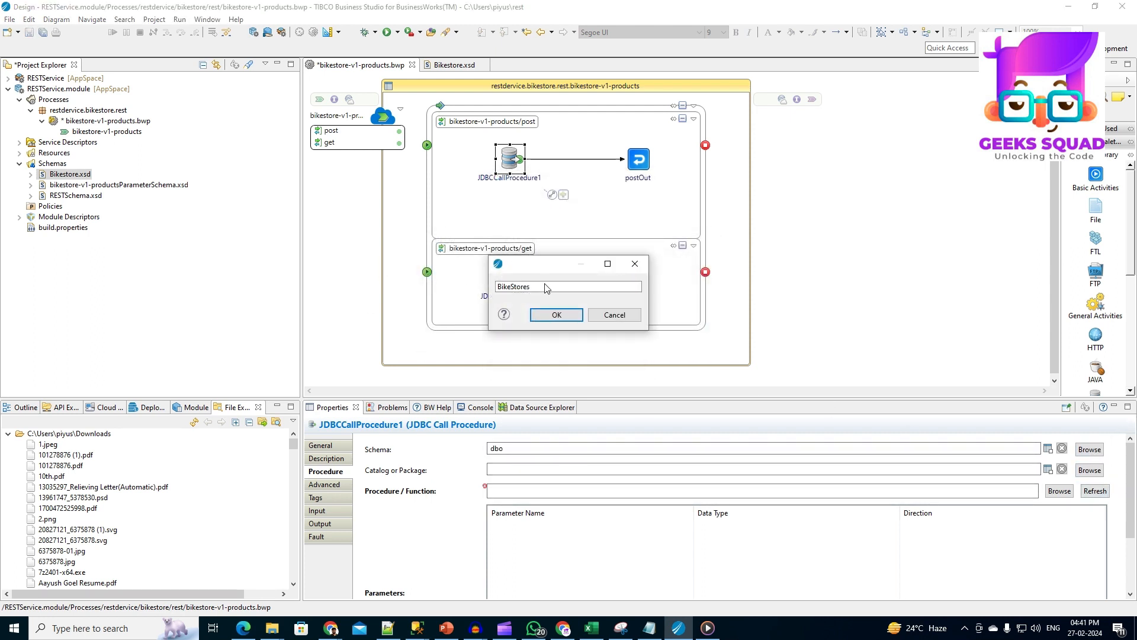
{"action": "left_click", "coordinate": [555, 314]}
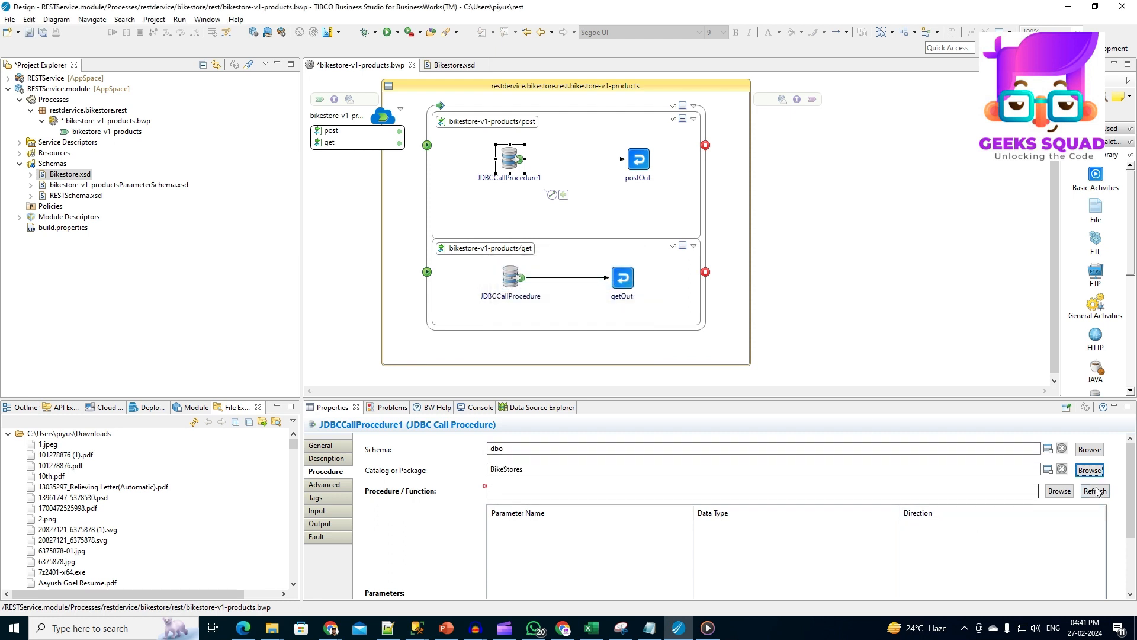
{"action": "left_click", "coordinate": [1059, 491]}
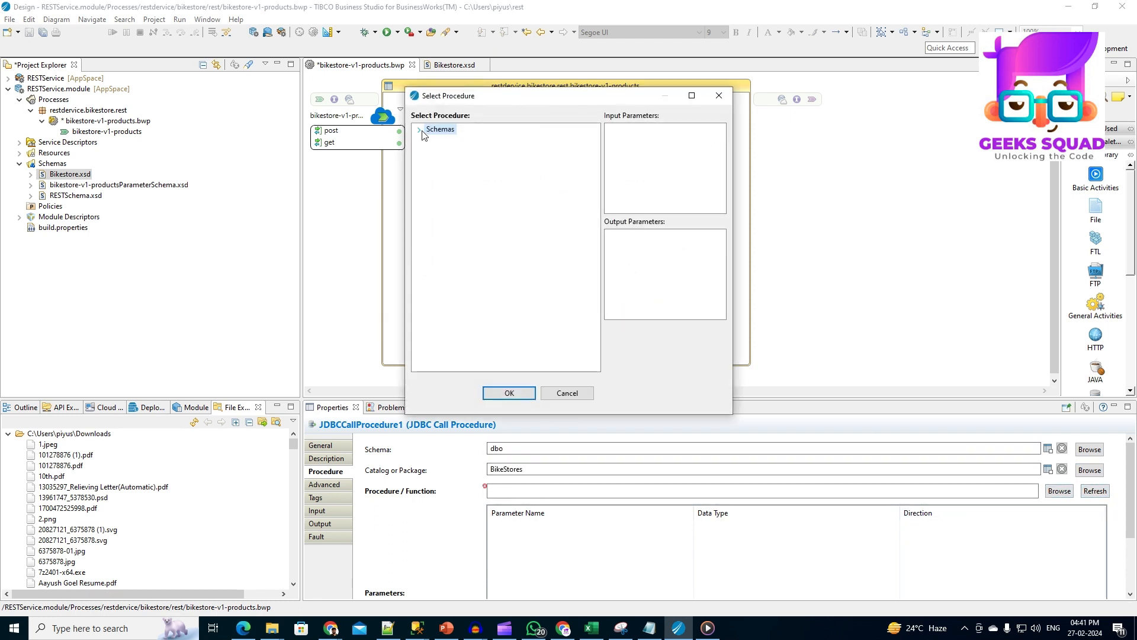
{"action": "left_click", "coordinate": [484, 171]}
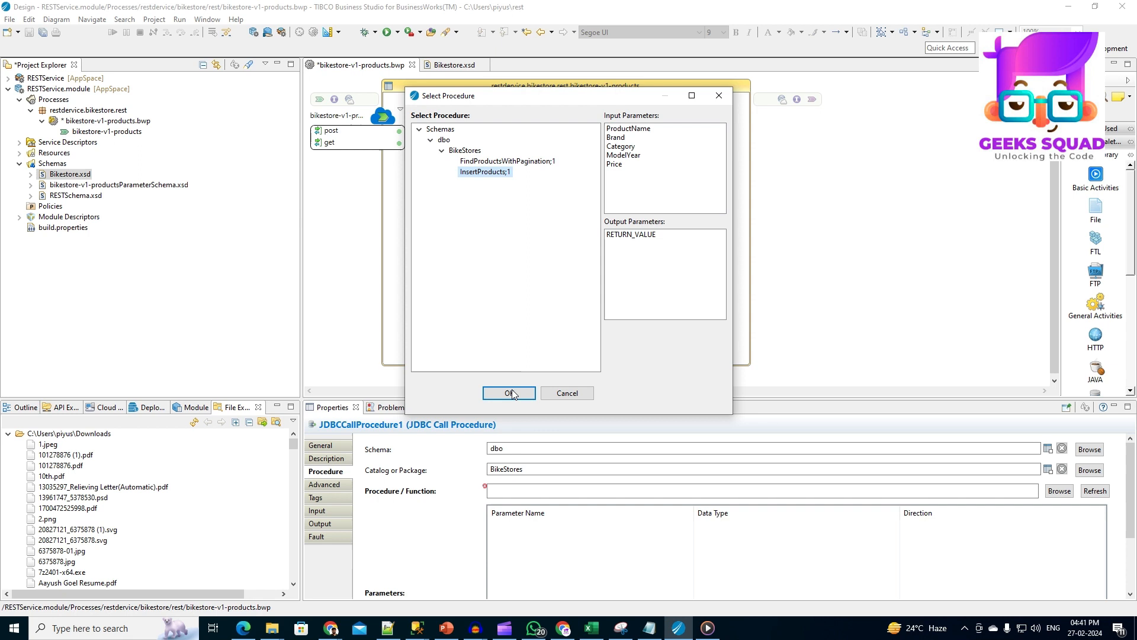
{"action": "left_click", "coordinate": [508, 392]}
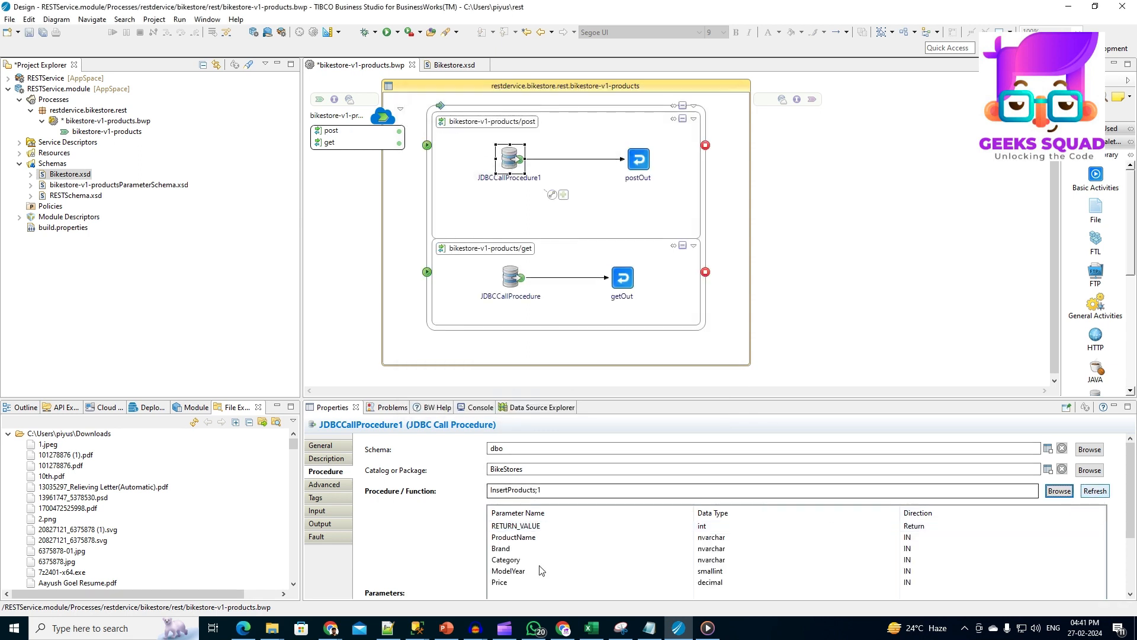
{"action": "left_click", "coordinate": [324, 484]}
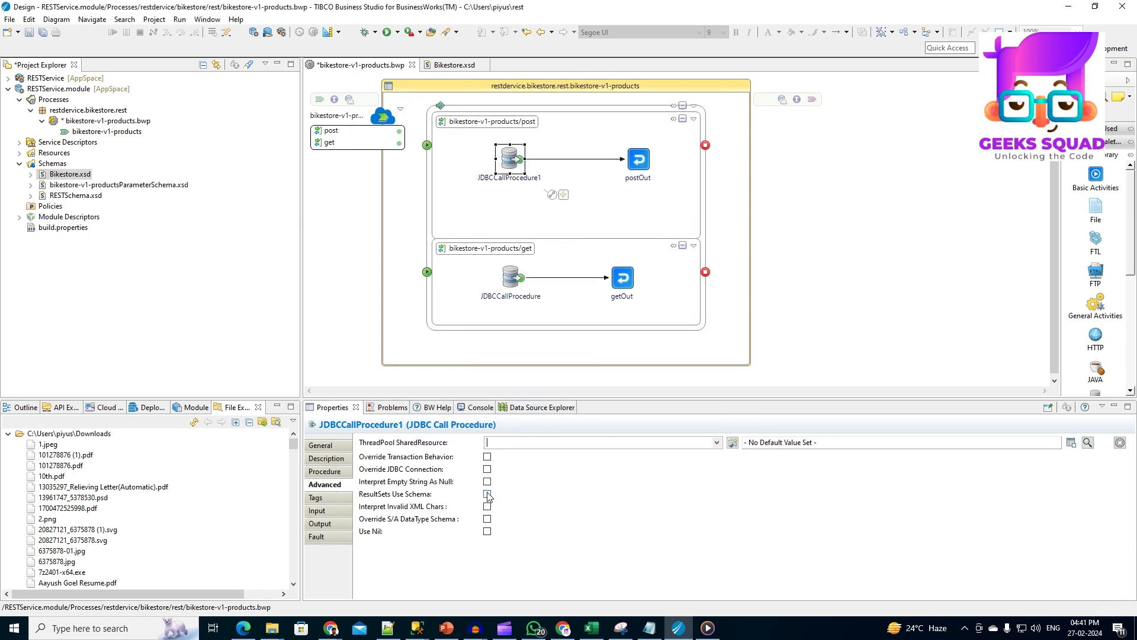
{"action": "left_click", "coordinate": [317, 510]}
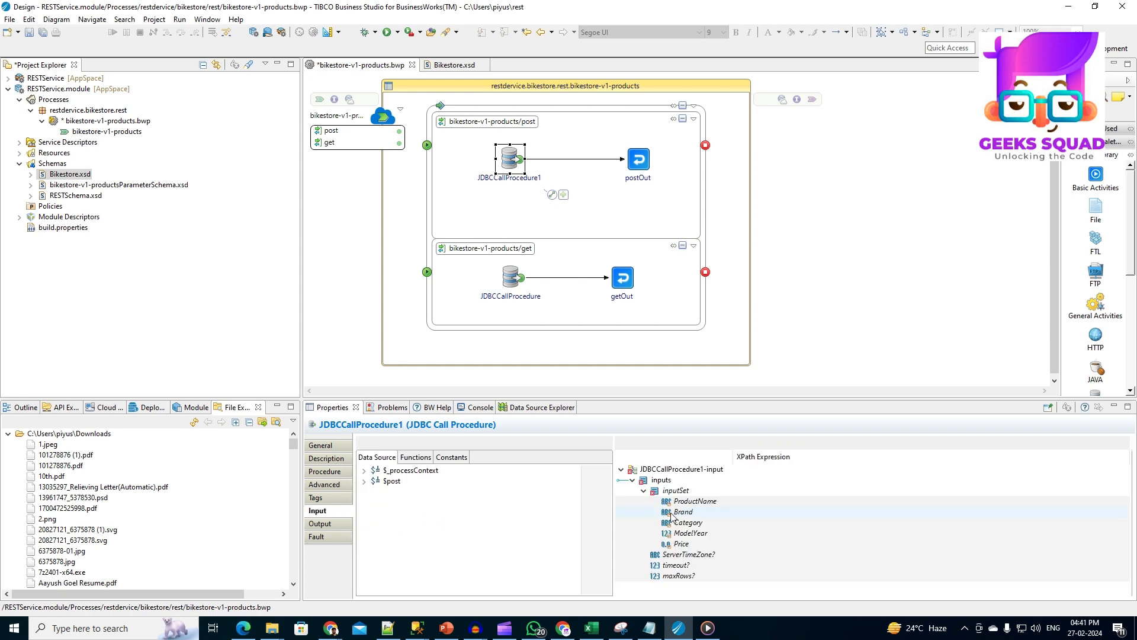
Auto-map the createProductRequest fields onto the procedure's inputSet.
{"action": "left_click", "coordinate": [362, 481]}
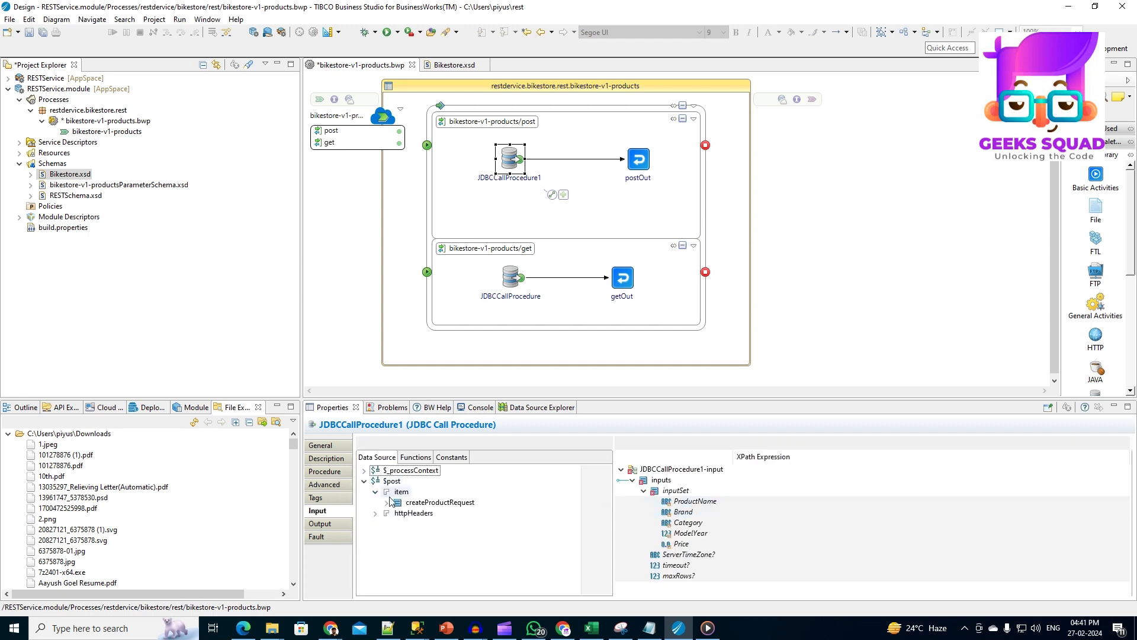
{"action": "left_click", "coordinate": [387, 502]}
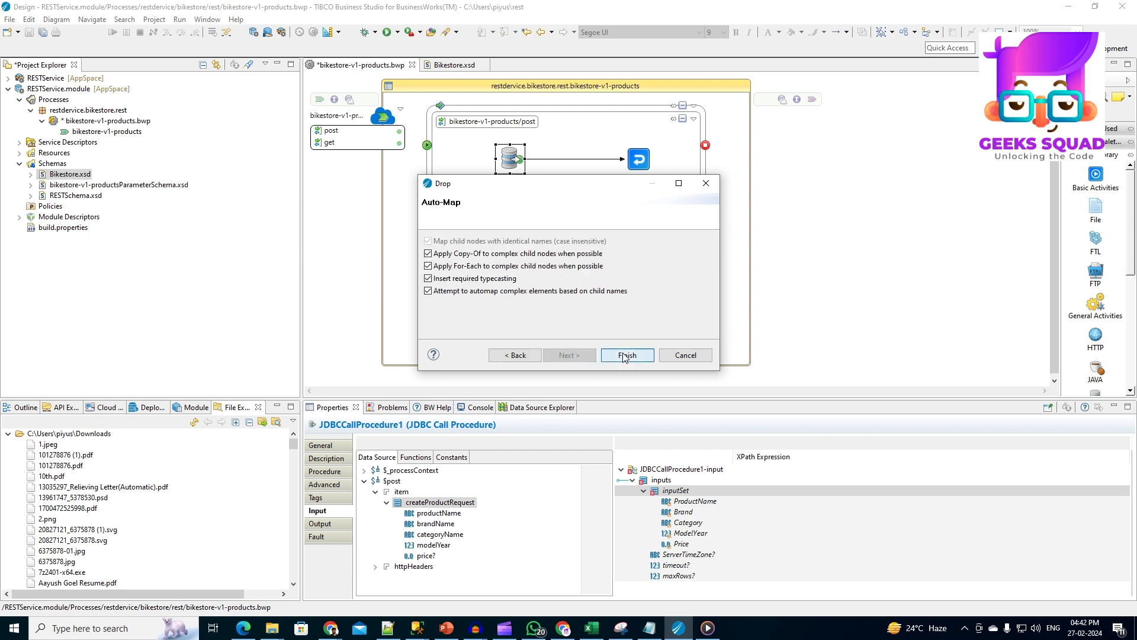
{"action": "left_click", "coordinate": [626, 355]}
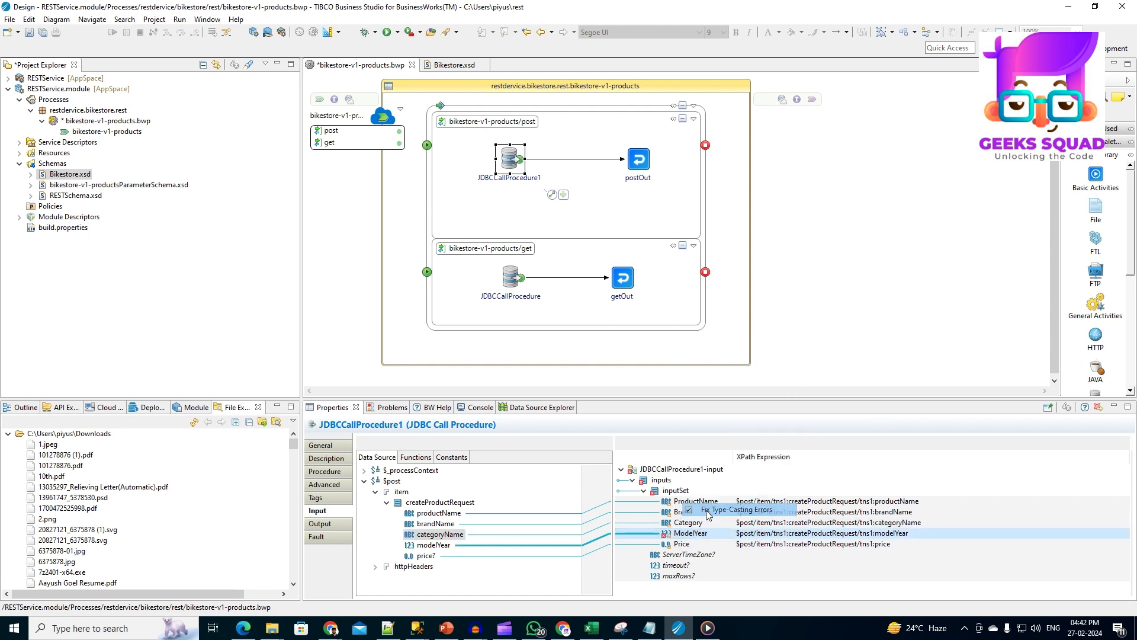
Wrap the Price mapping in a Choose using exists(), with Otherwise set to explicit nil.
{"action": "right_click", "coordinate": [707, 515]}
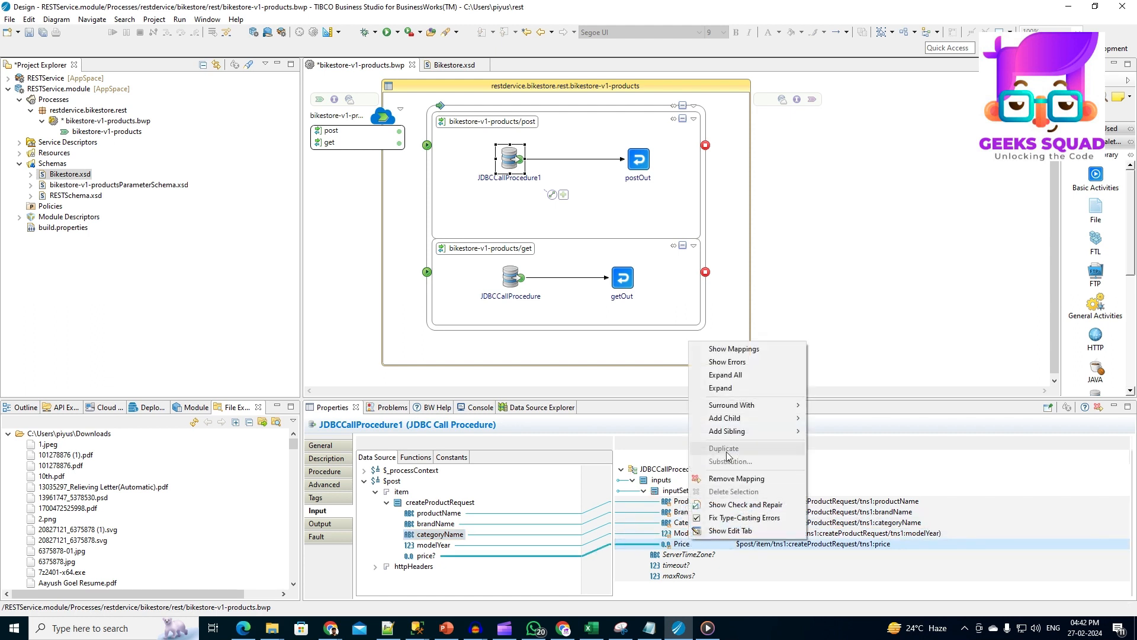
{"action": "mouse_move", "coordinate": [731, 405]}
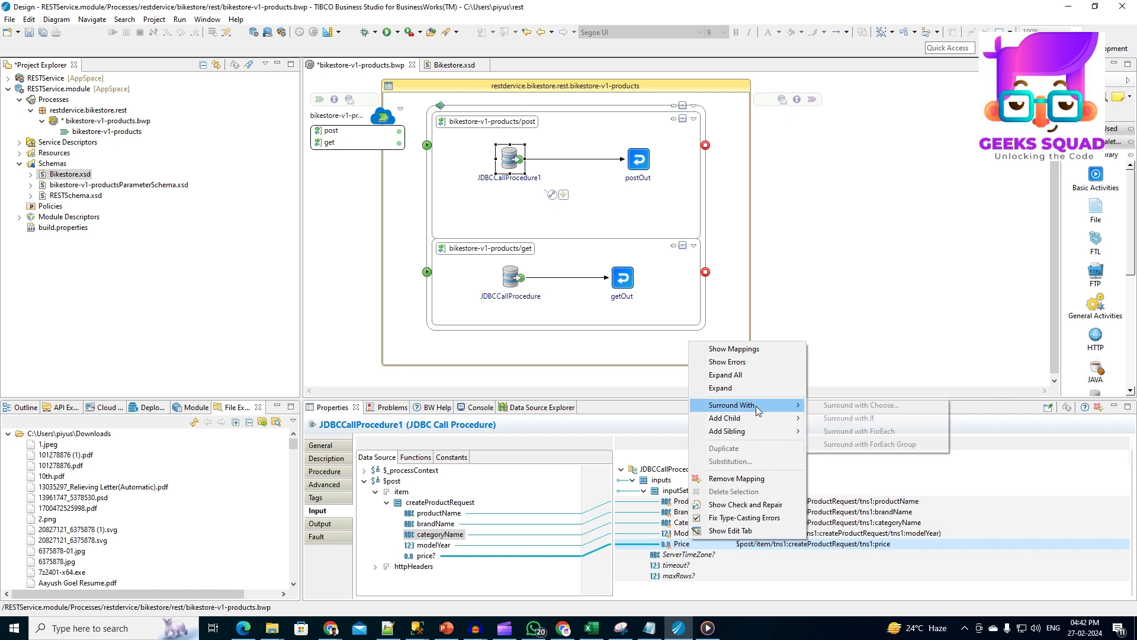
{"action": "left_click", "coordinate": [860, 405]}
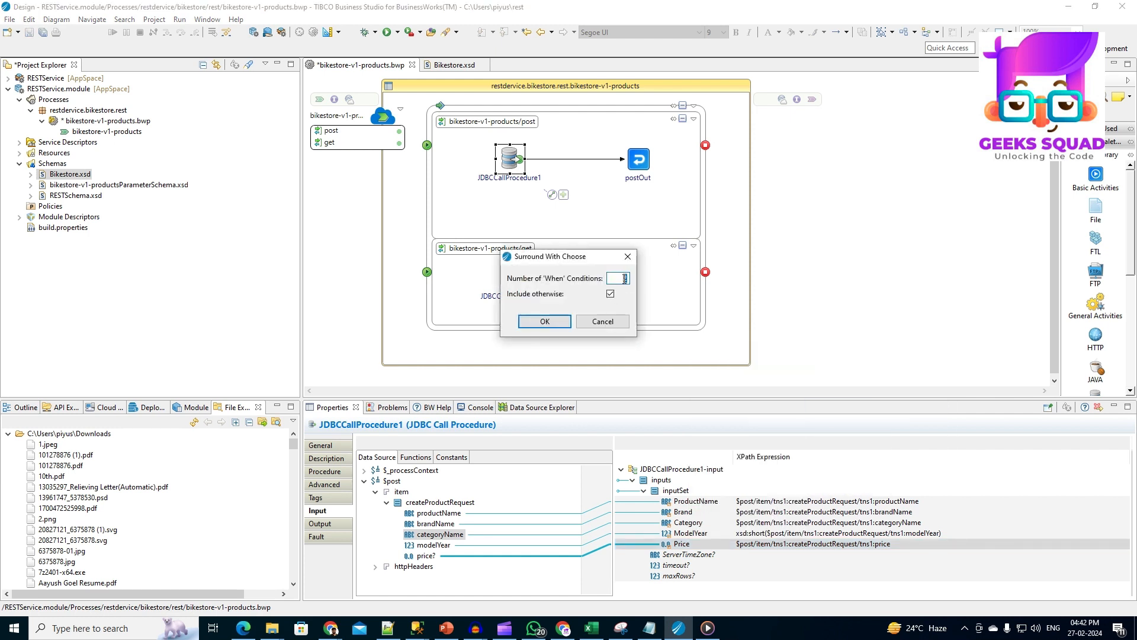
{"action": "left_click", "coordinate": [544, 321]}
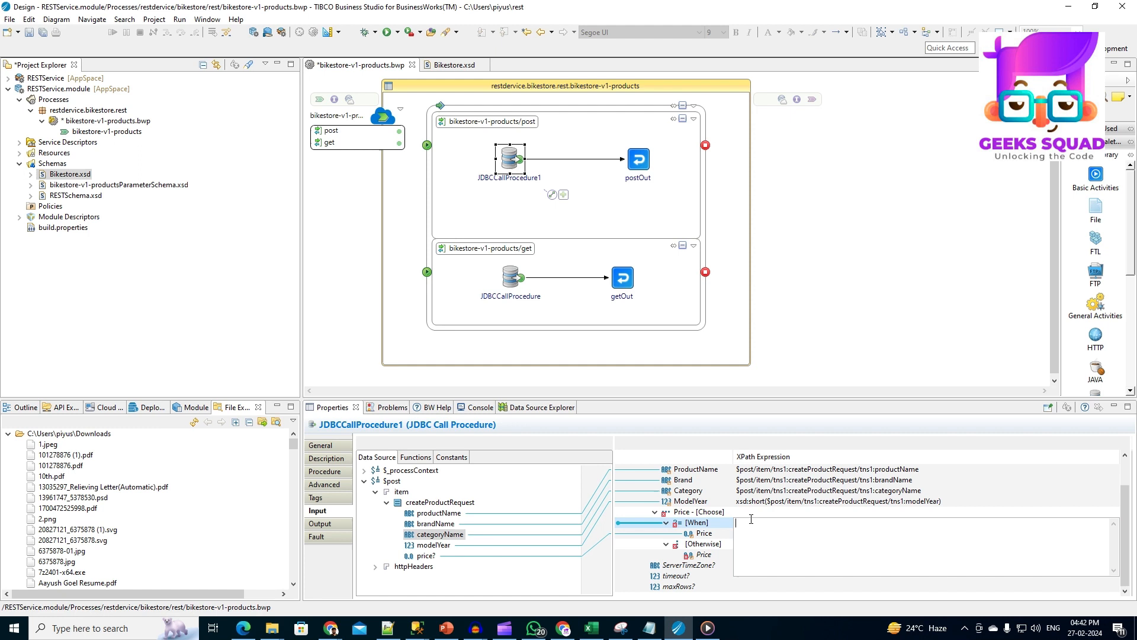
{"action": "type", "text": "eexists"}
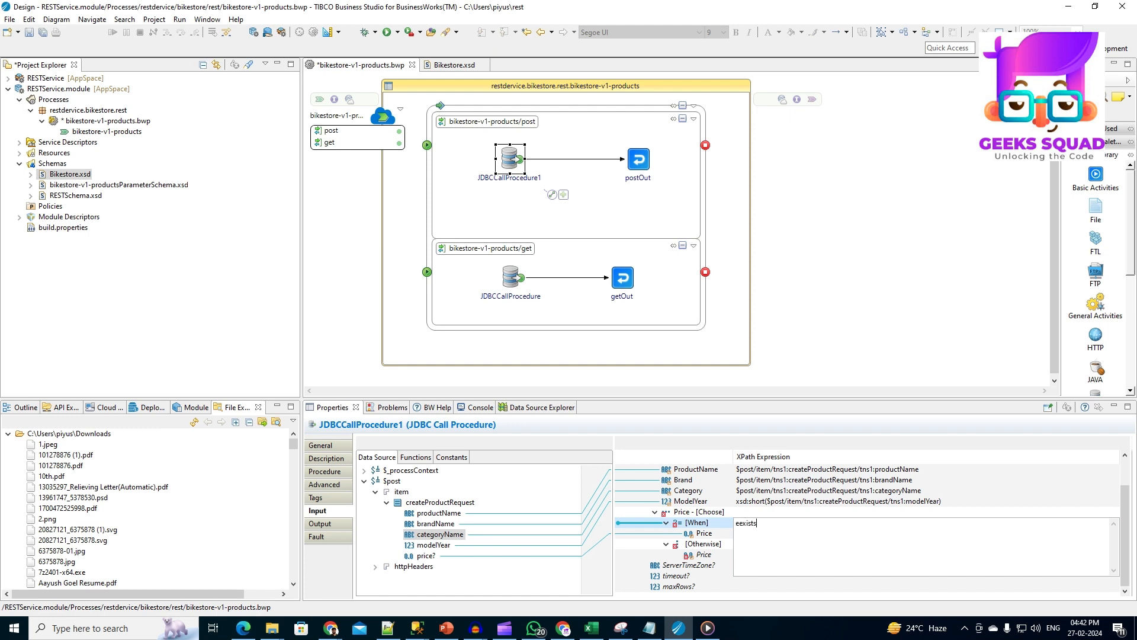
{"action": "key", "text": "BackSpace"}
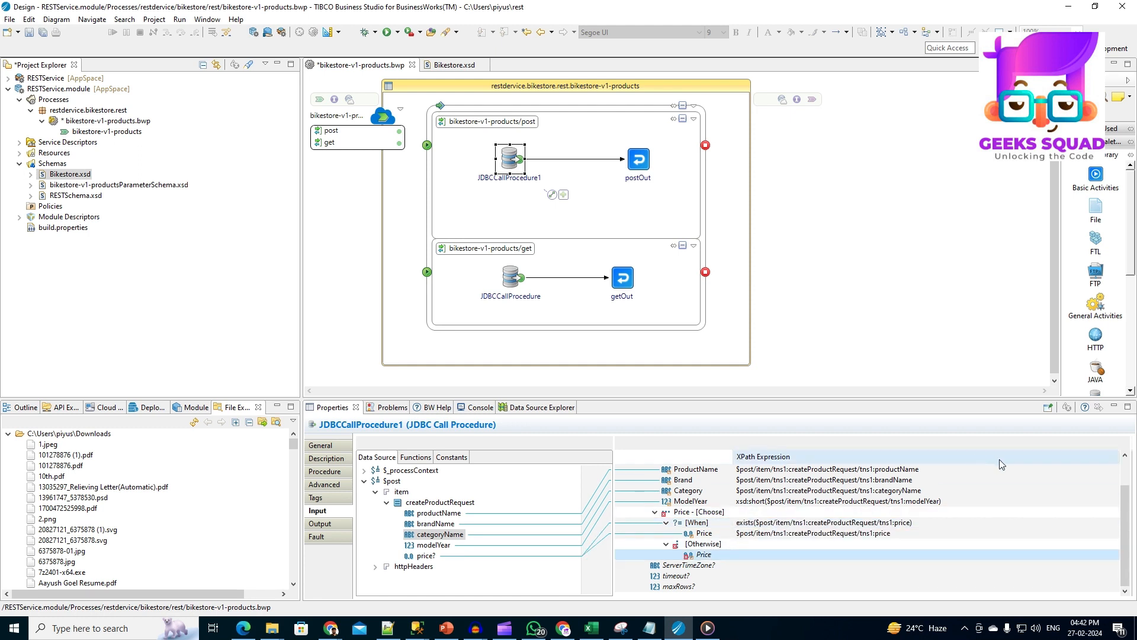
{"action": "right_click", "coordinate": [698, 554]}
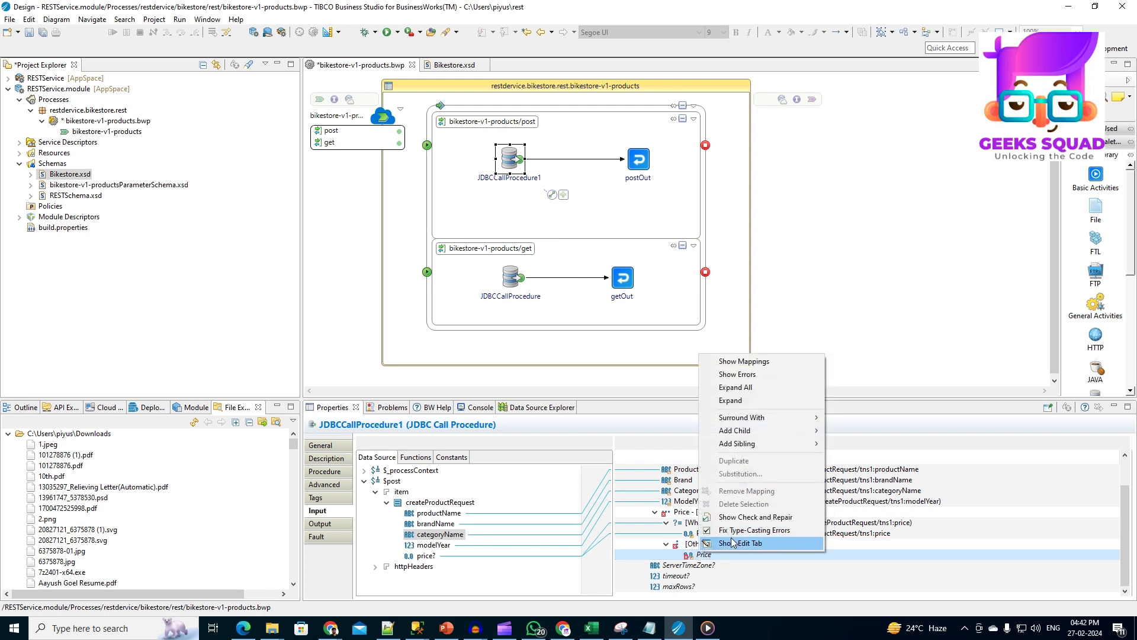
{"action": "left_click", "coordinate": [739, 543]}
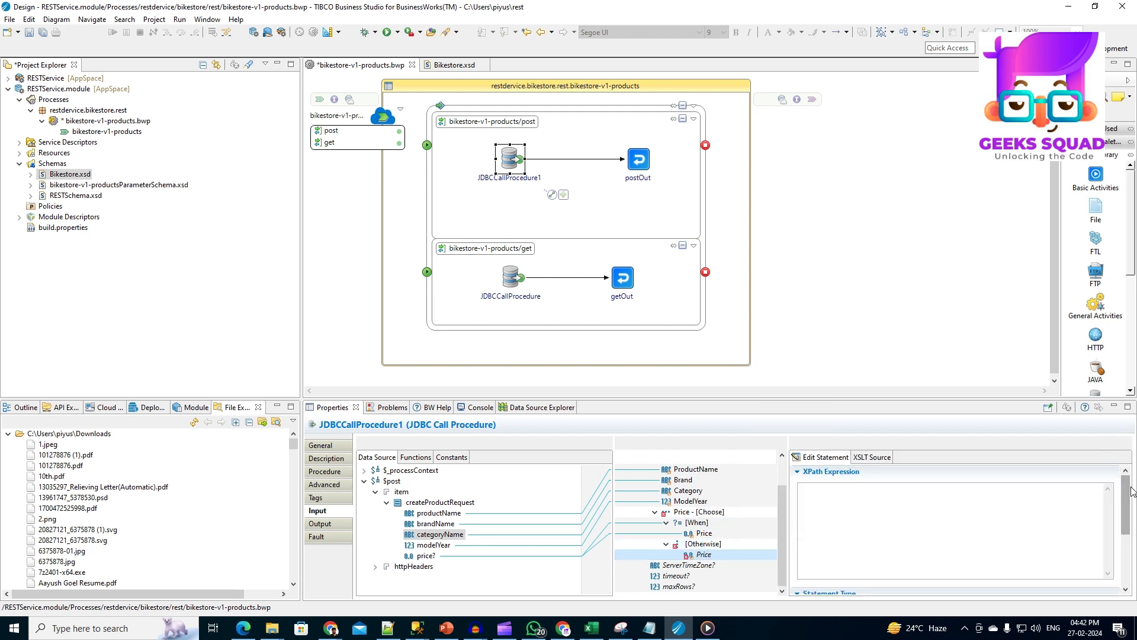
{"action": "scroll", "scroll_direction": "down", "scroll_amount": 3}
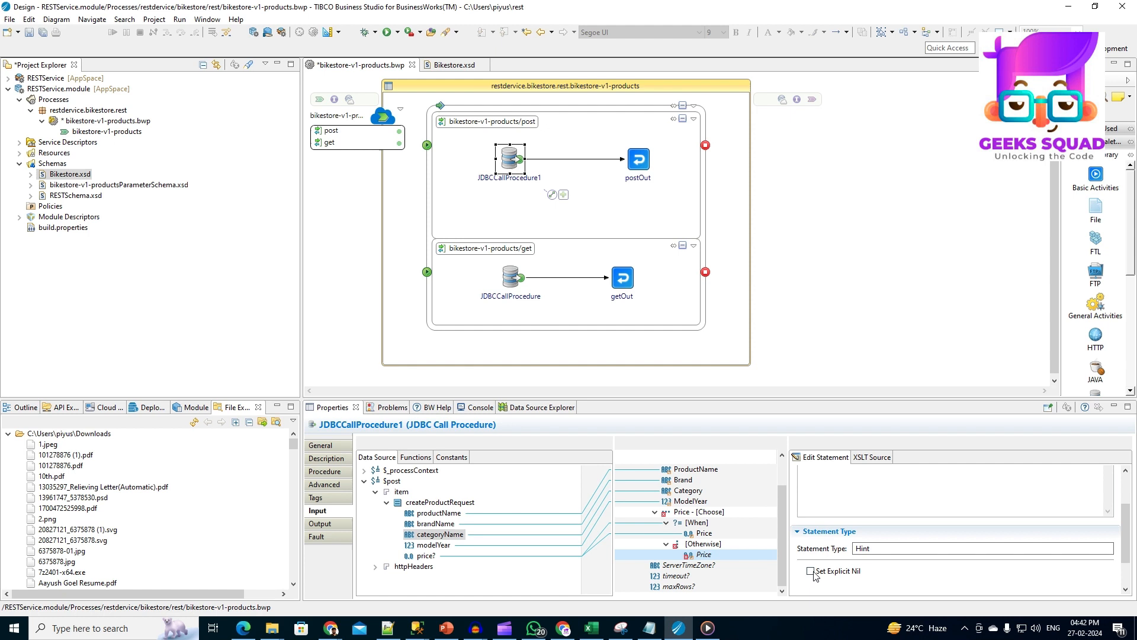
{"action": "left_click", "coordinate": [702, 543]}
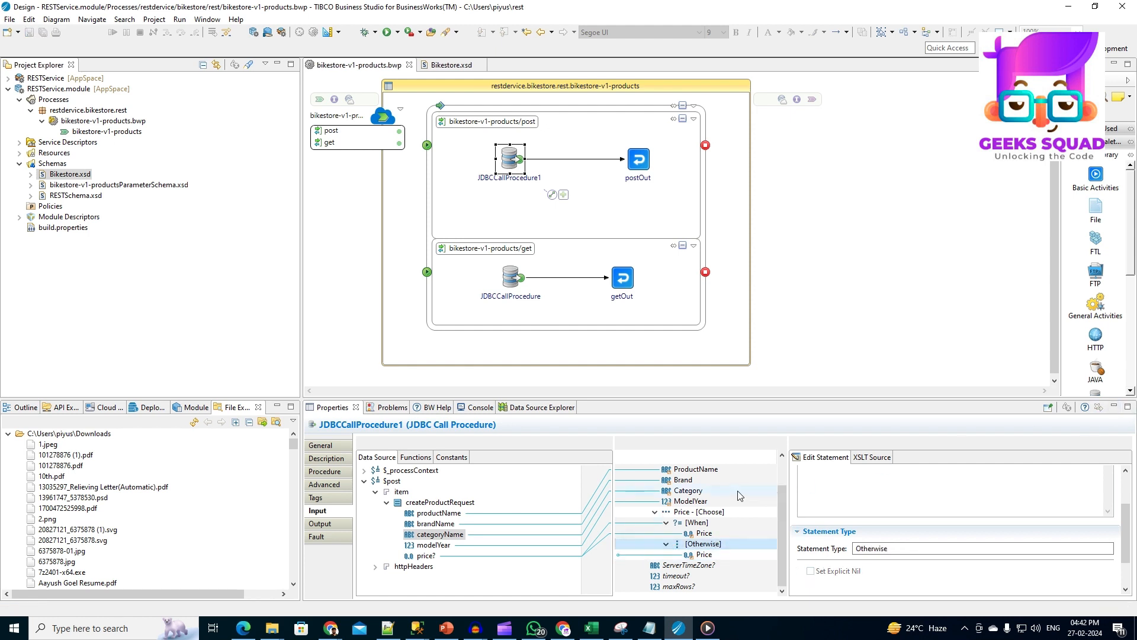
Enable Interpret Empty String As Null, then map result-set ProductID to postOut's productId.
{"action": "left_click", "coordinate": [324, 484]}
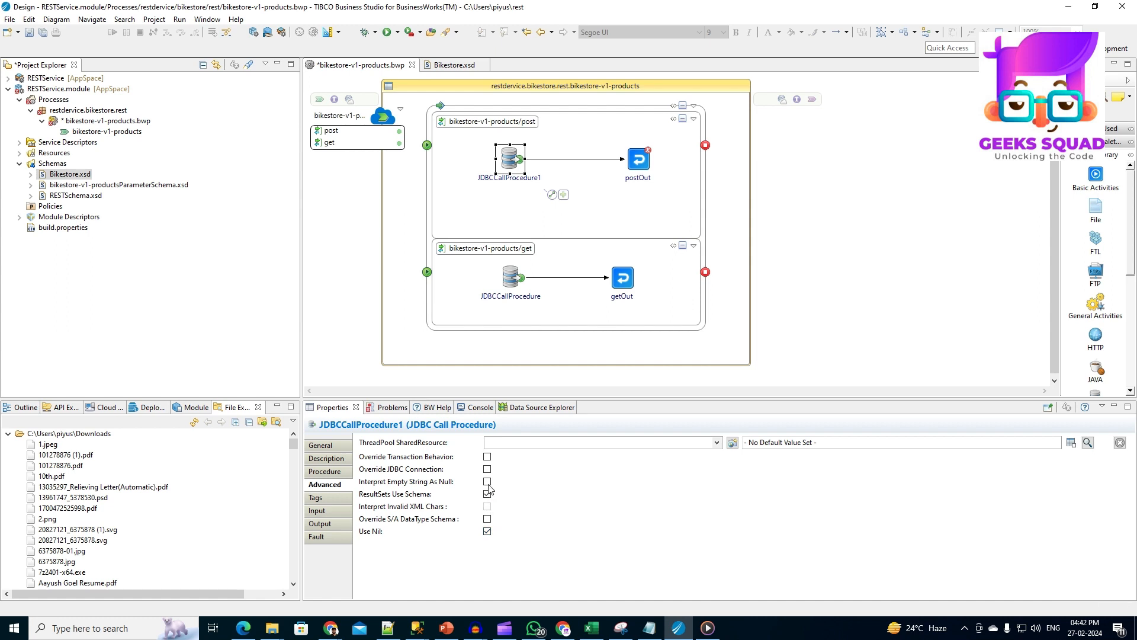
{"action": "left_click", "coordinate": [487, 481]}
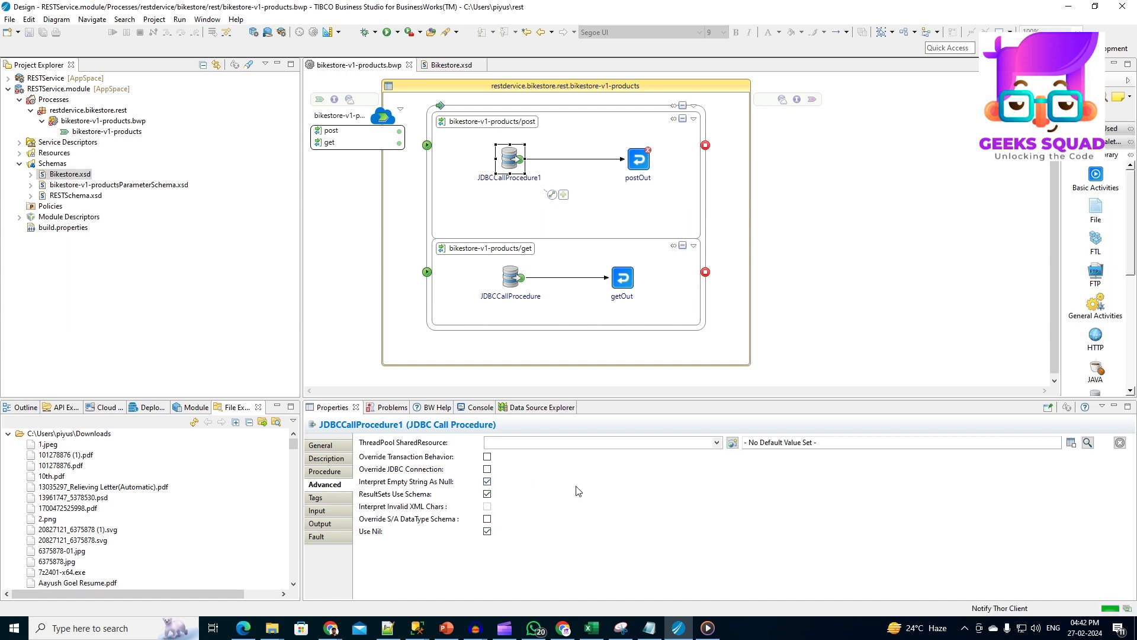
{"action": "left_click", "coordinate": [637, 158]}
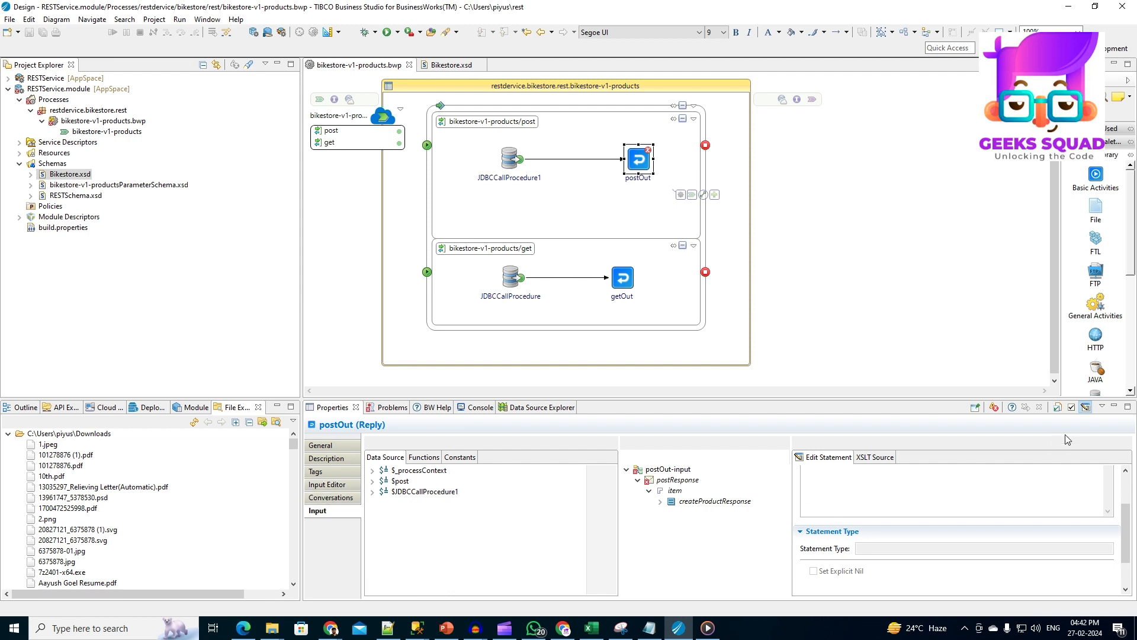
{"action": "left_click", "coordinate": [372, 491]}
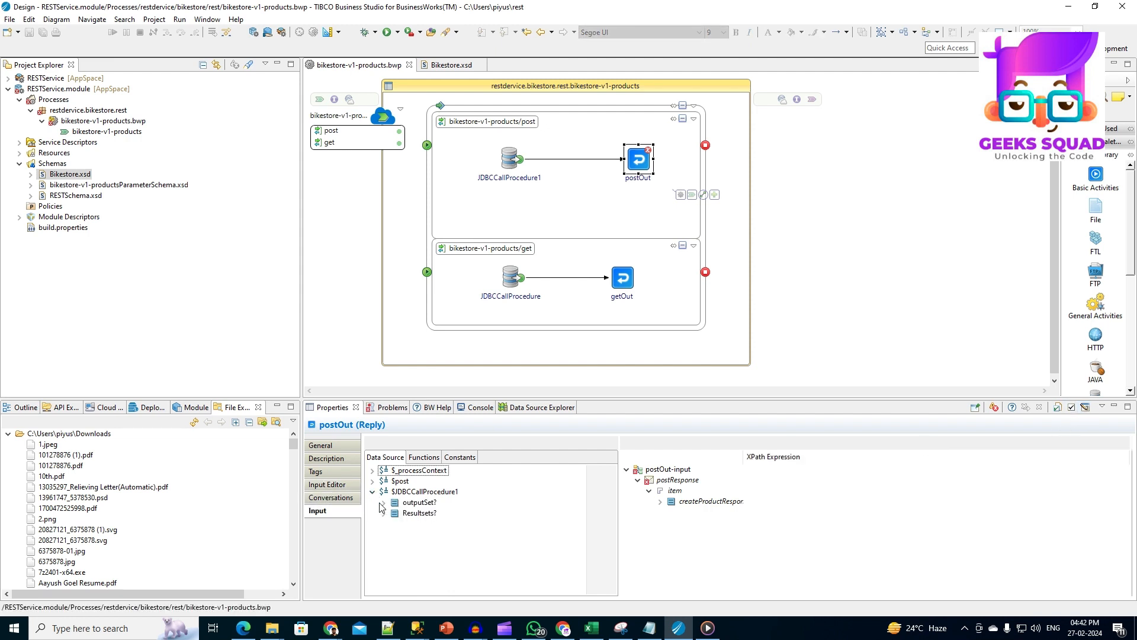
{"action": "left_click", "coordinate": [384, 513]}
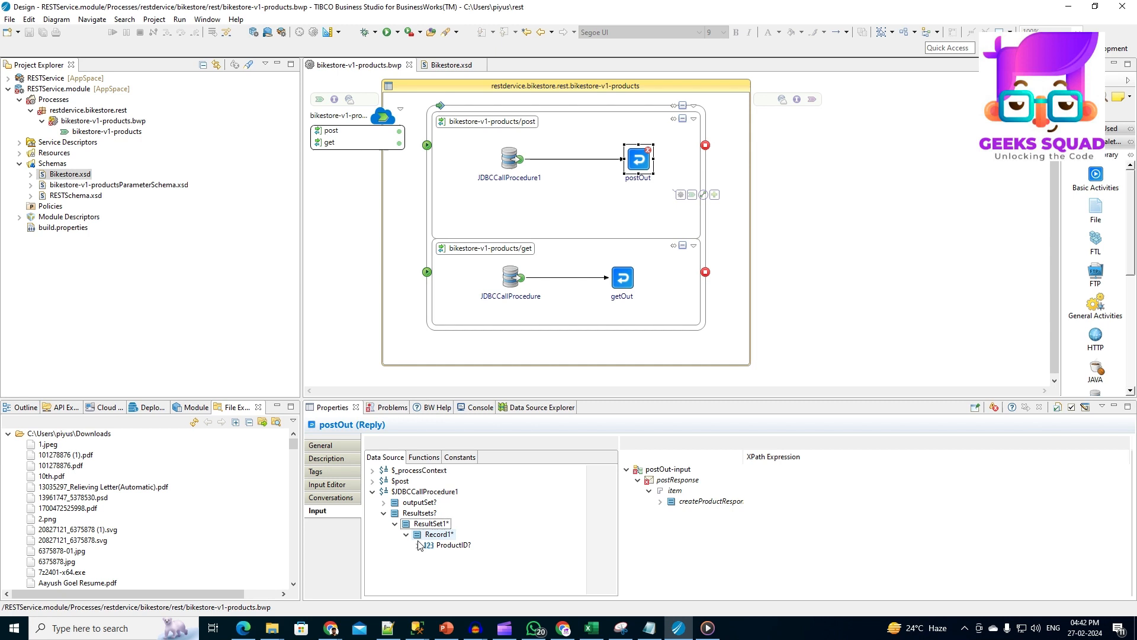
{"action": "left_click", "coordinate": [707, 501]}
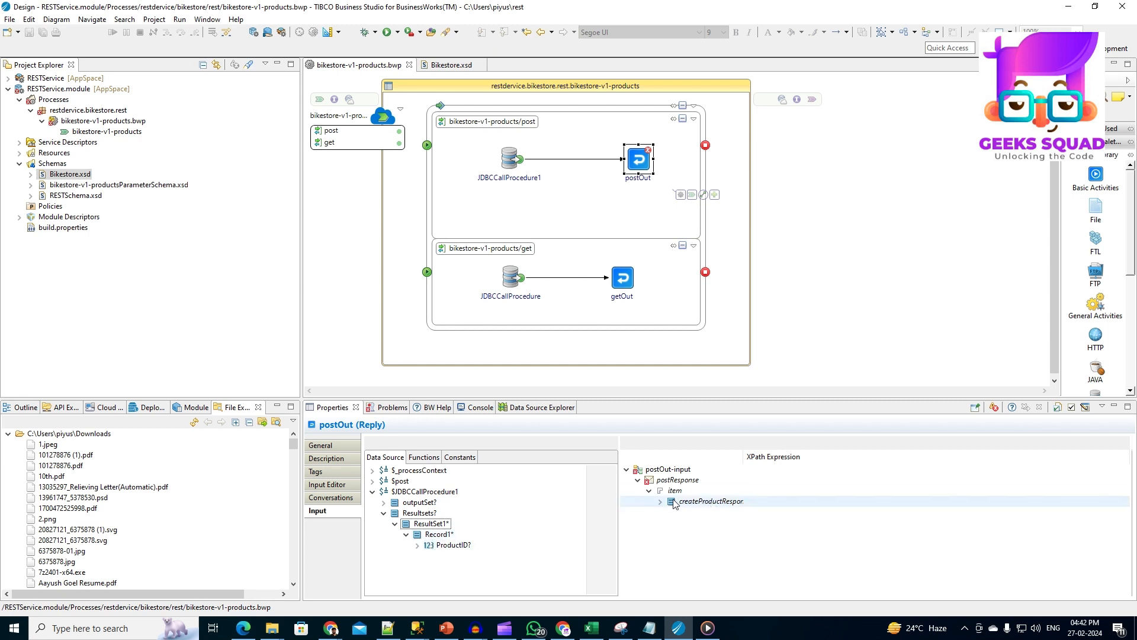
{"action": "left_click", "coordinate": [659, 501]}
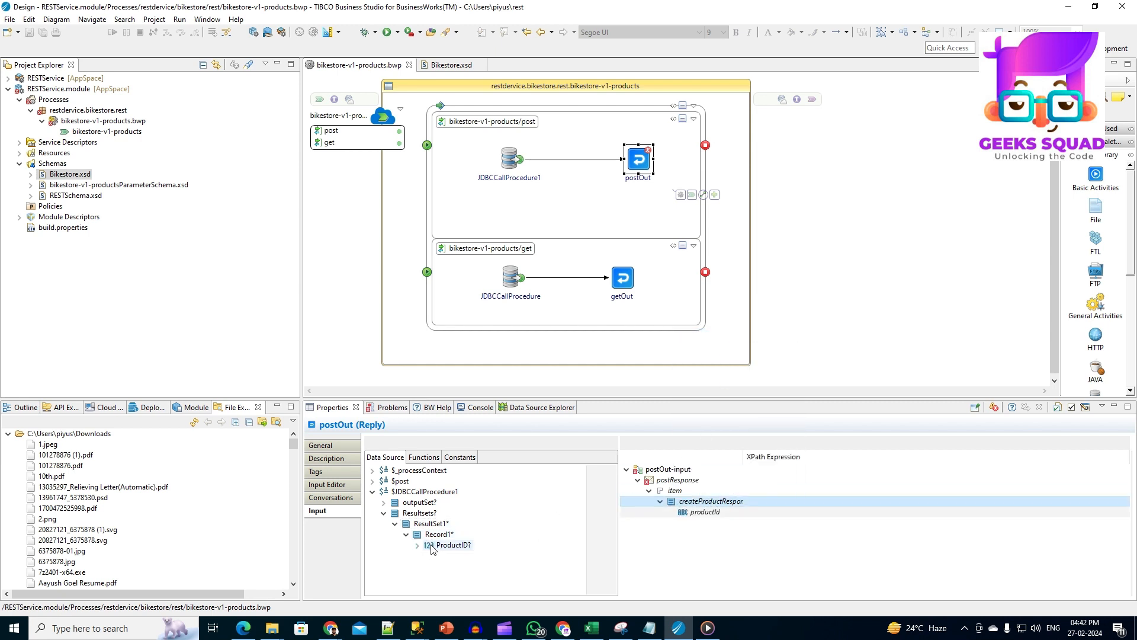
{"action": "left_click_drag", "start_coordinate": [447, 545], "coordinate": [705, 511]}
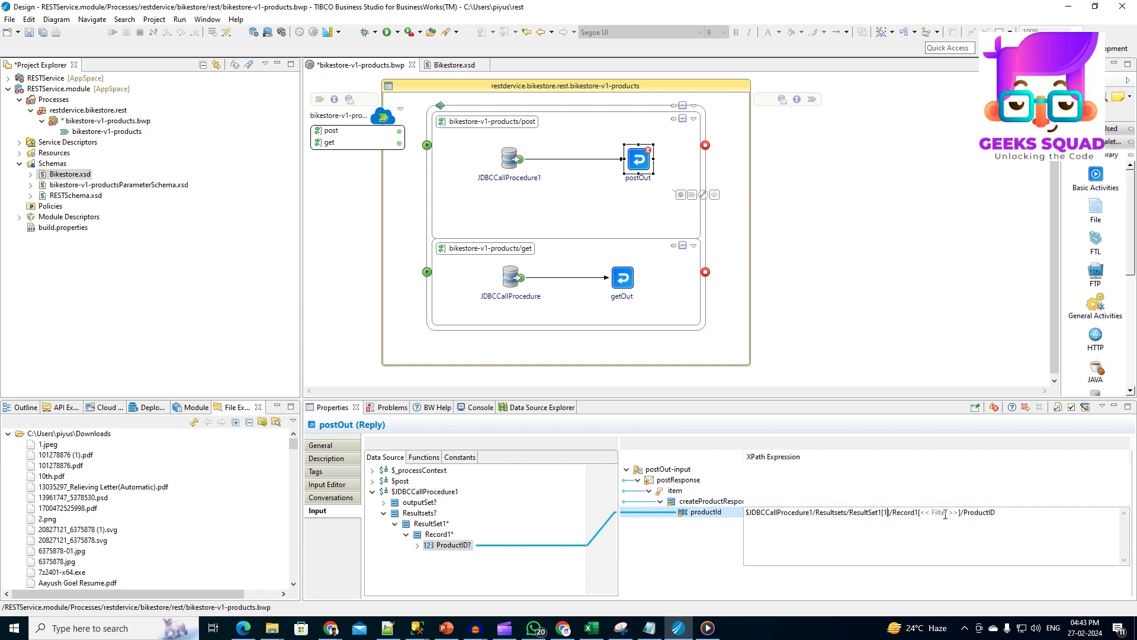
{"action": "double_click", "coordinate": [937, 511]}
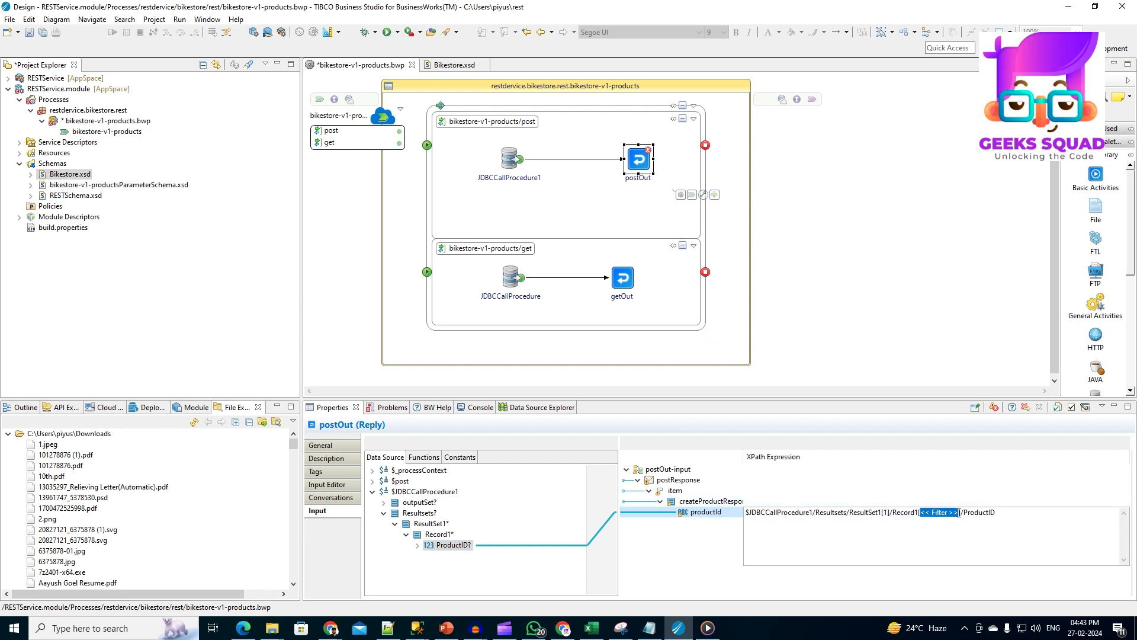